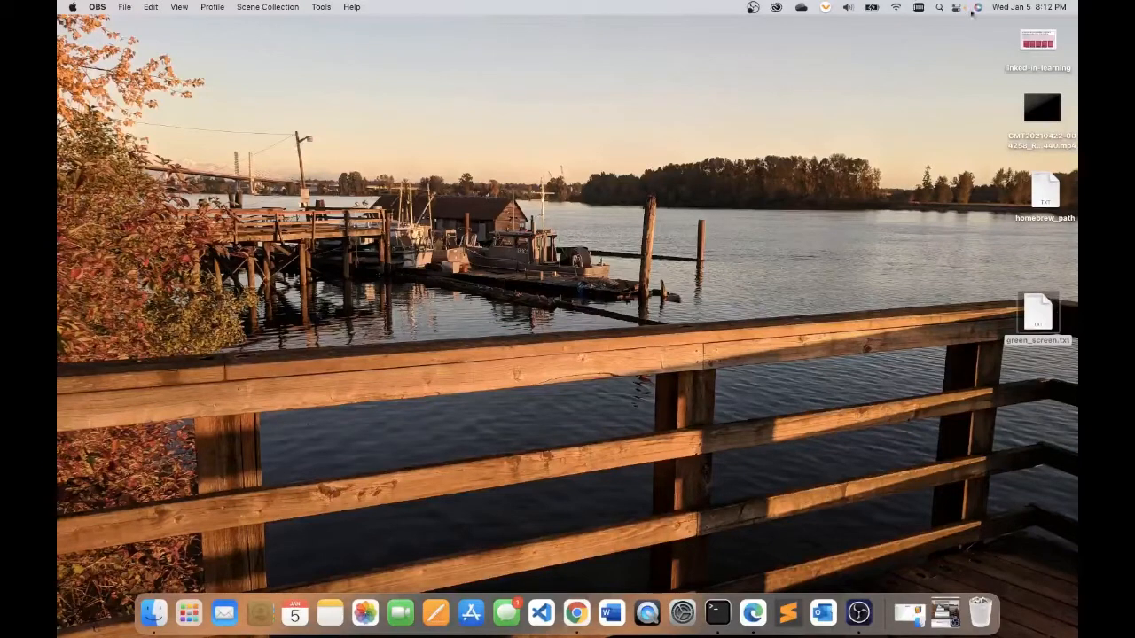
# Keep the Northwind orders API URL in a Sublime Text note beside the browser JSON
pyautogui.click(717, 614)
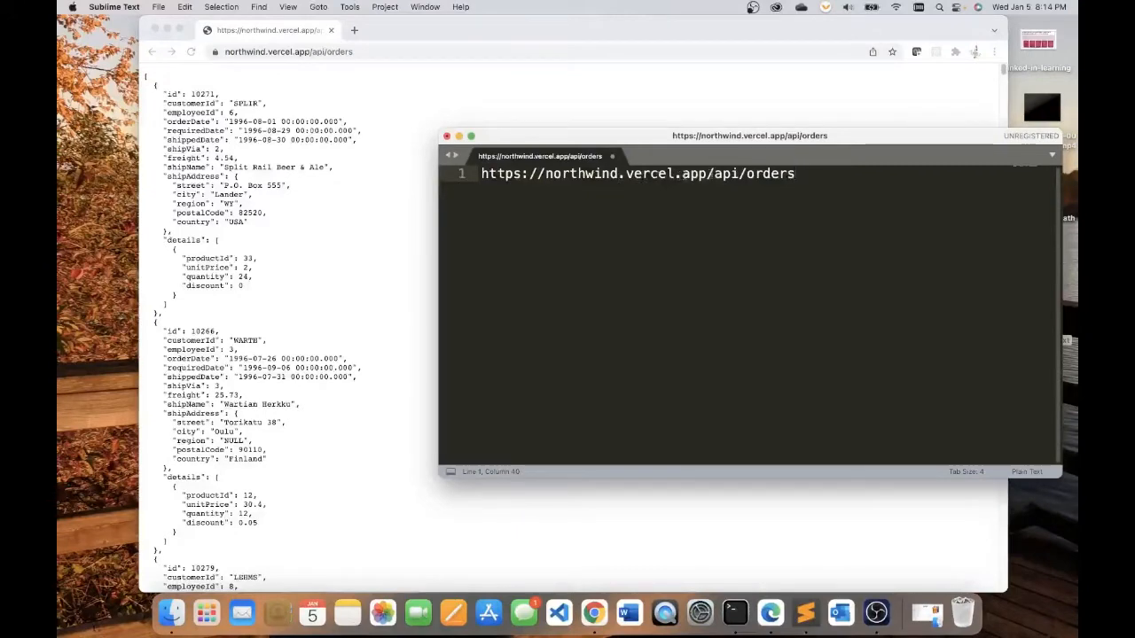
# Review the orders JSON records and the city value Lander, then reach the GoogleDataTableLib GitHub page
pyautogui.tripleClick(637, 173)
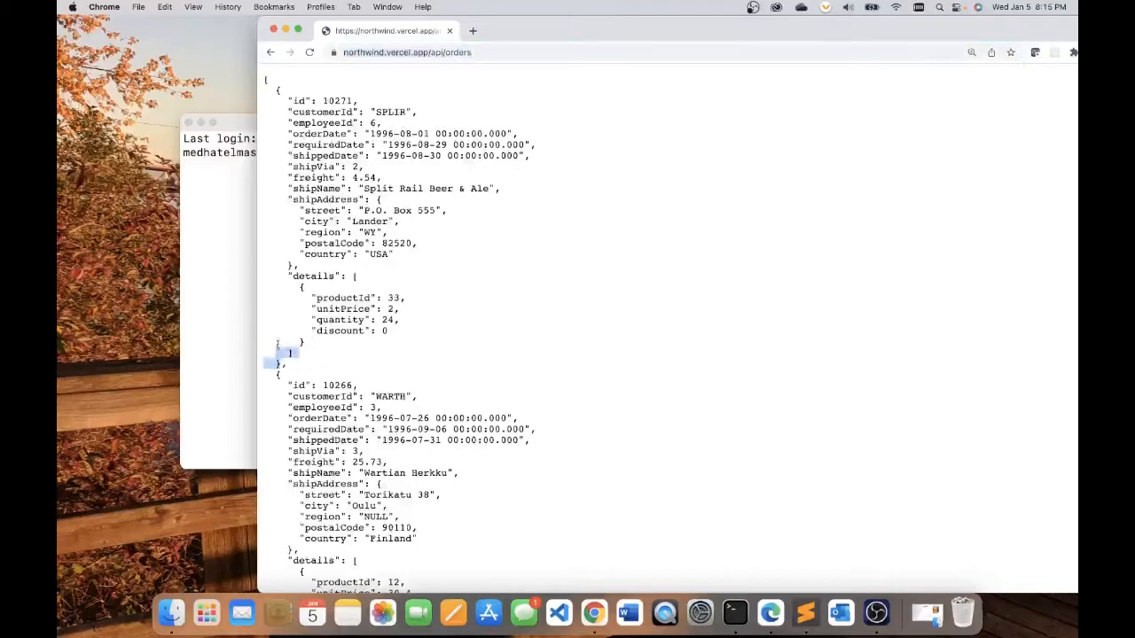
pyautogui.moveTo(277, 96); pyautogui.dragTo(291, 353)
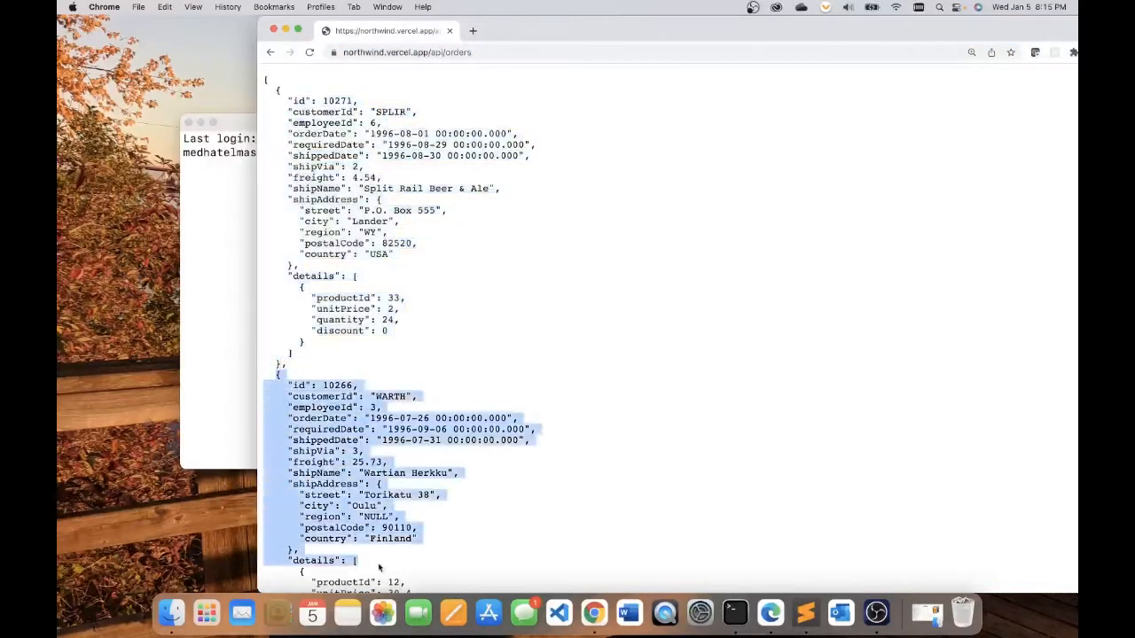
pyautogui.moveTo(502, 277)
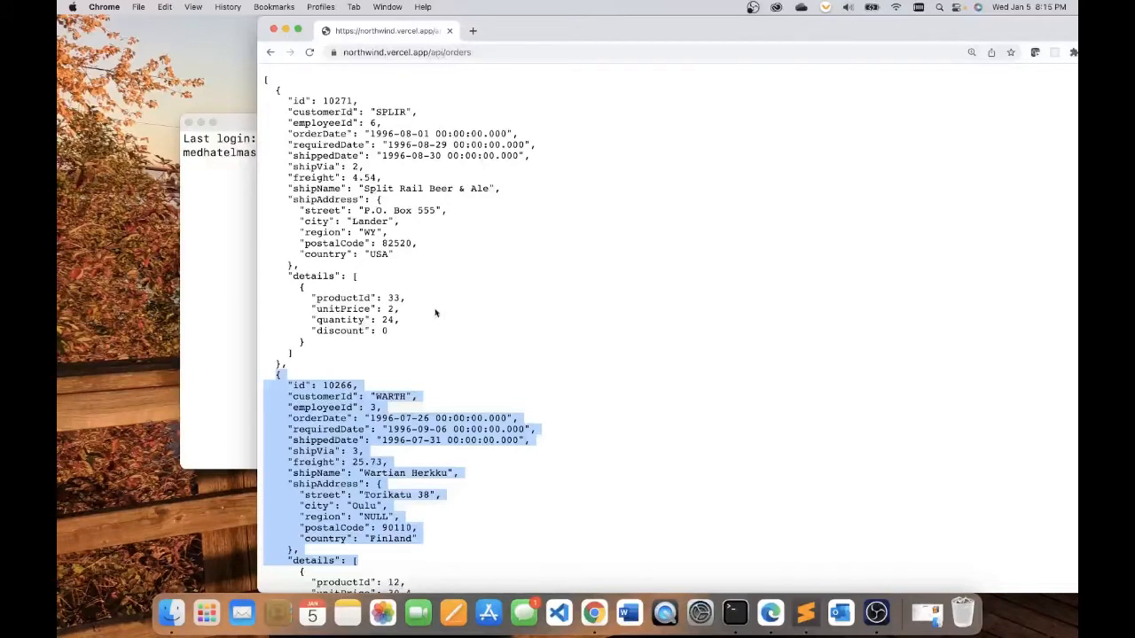
pyautogui.moveTo(370, 220)
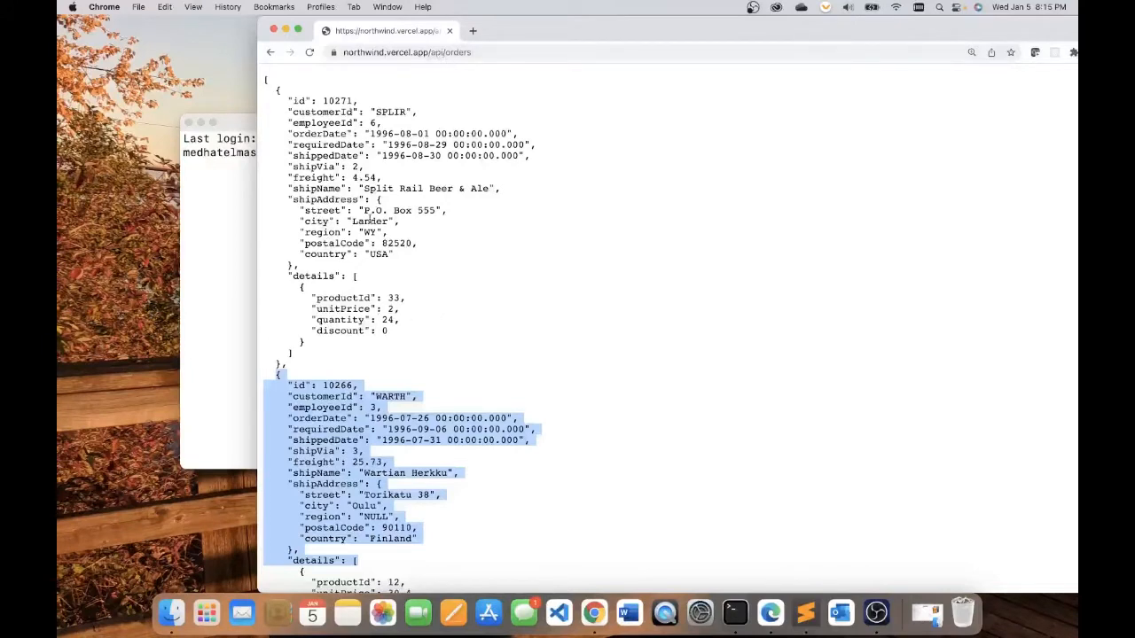
pyautogui.doubleClick(369, 220)
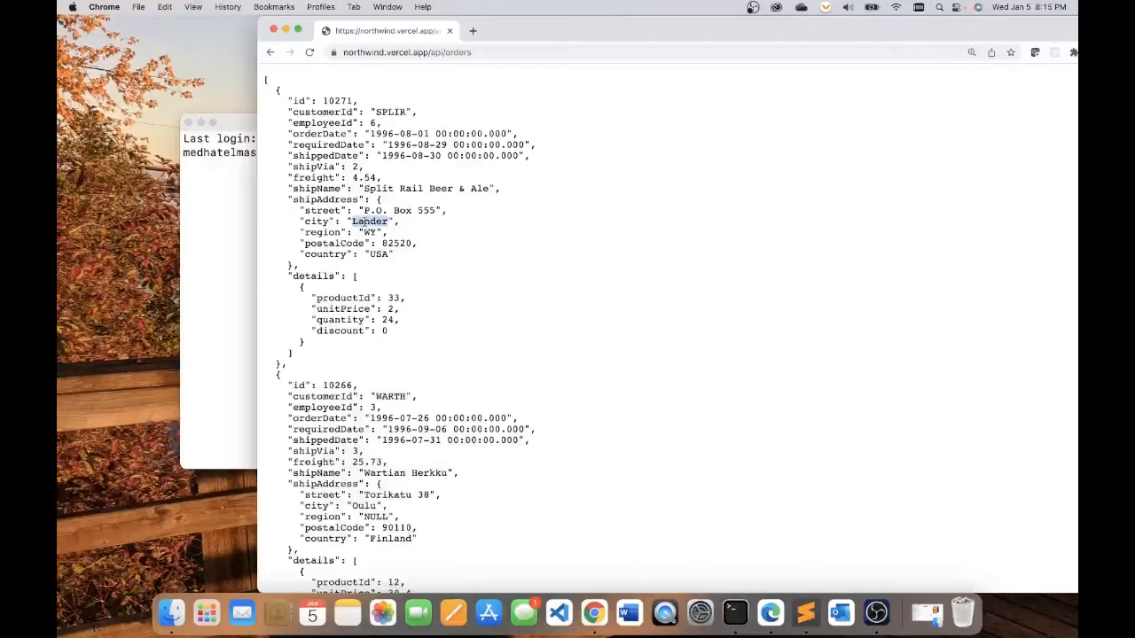
pyautogui.scroll(-3)
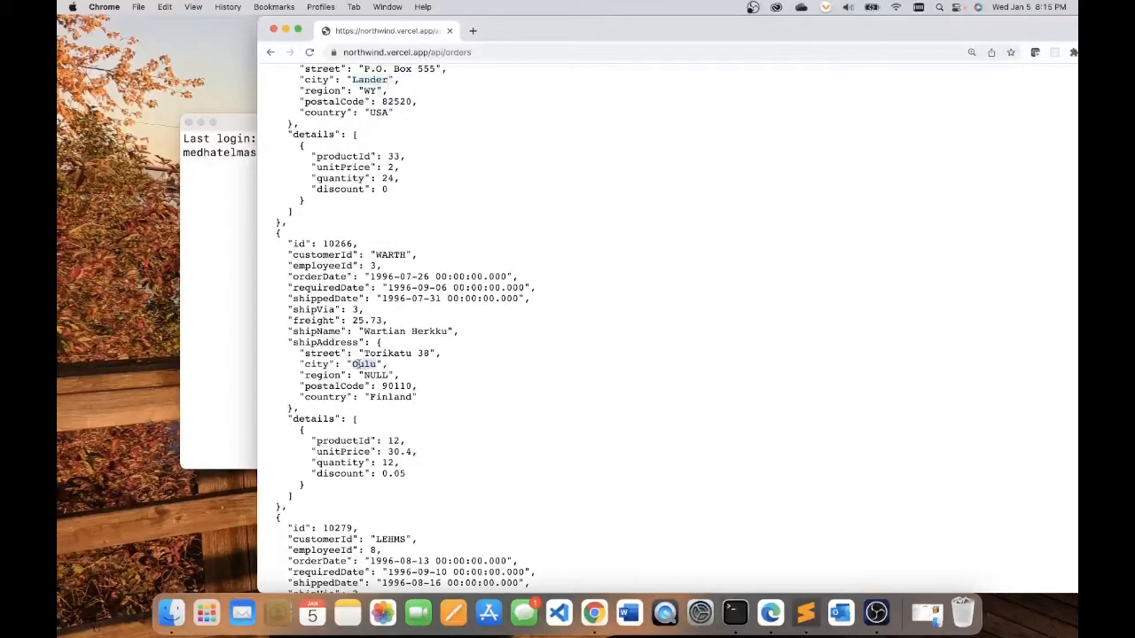
pyautogui.scroll(3)
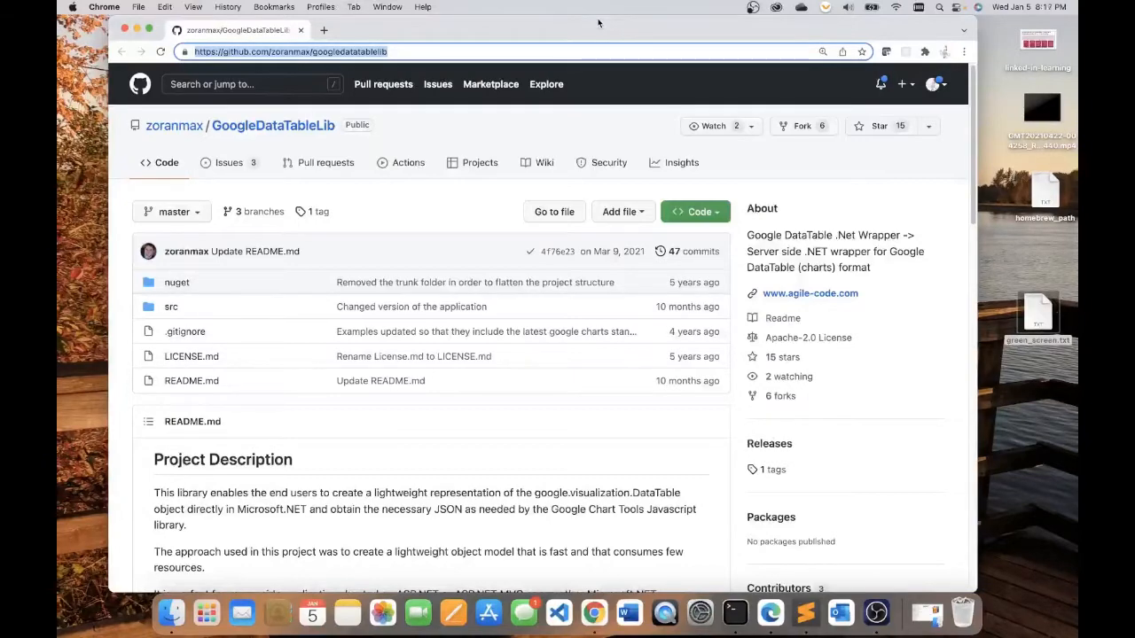
pyautogui.moveTo(266, 206)
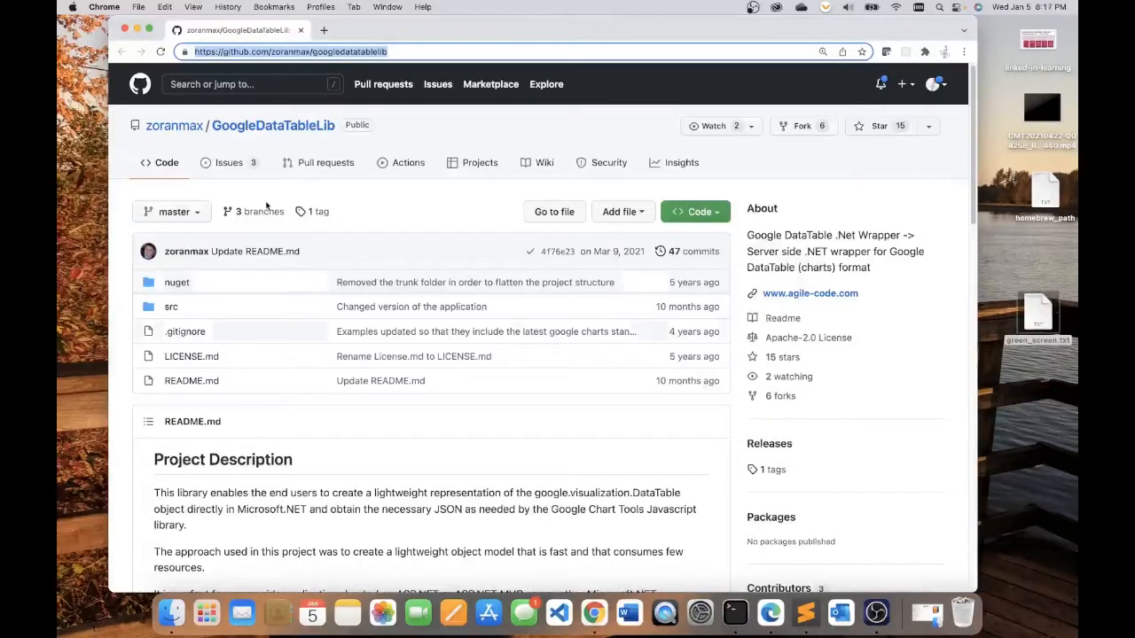
# Bring the Terminal window with a fresh shell prompt to the front
pyautogui.click(735, 614)
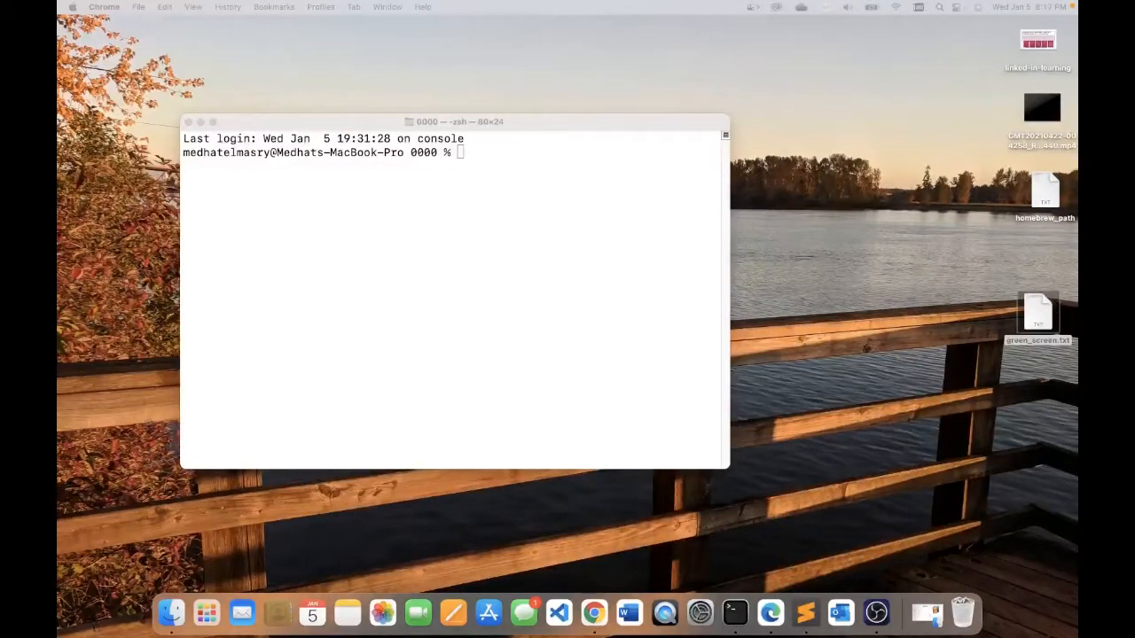
# Create a .NET 6 Razor Pages project named OrdersChartRazorGoogleWrapper with dotnet new
pyautogui.click(452, 266)
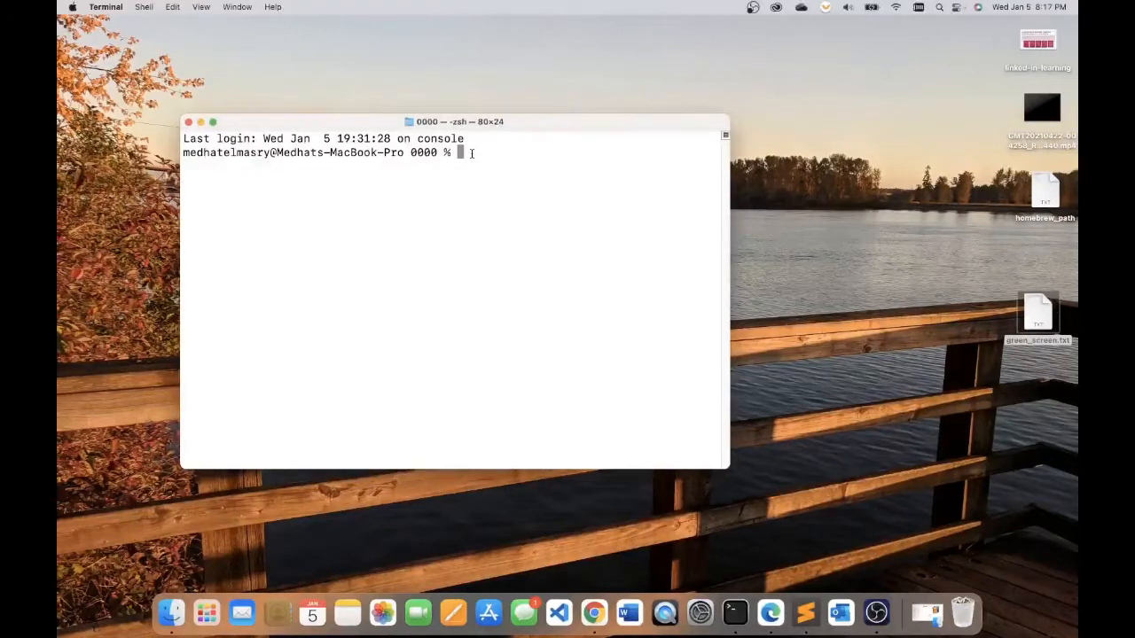
pyautogui.write('dotnet new')
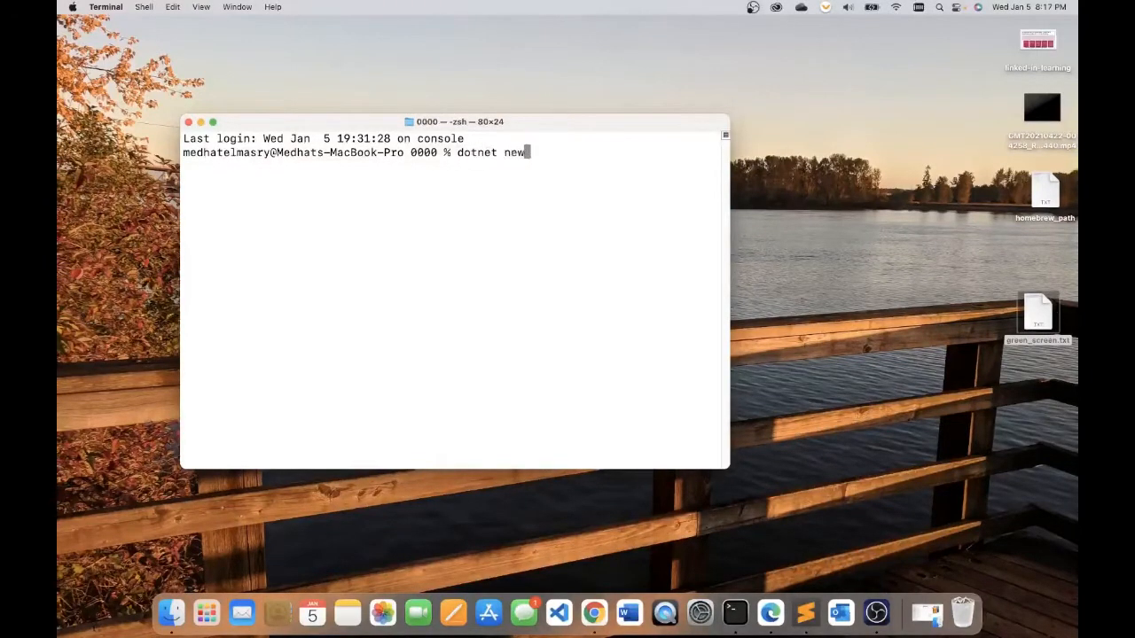
pyautogui.write('razor')
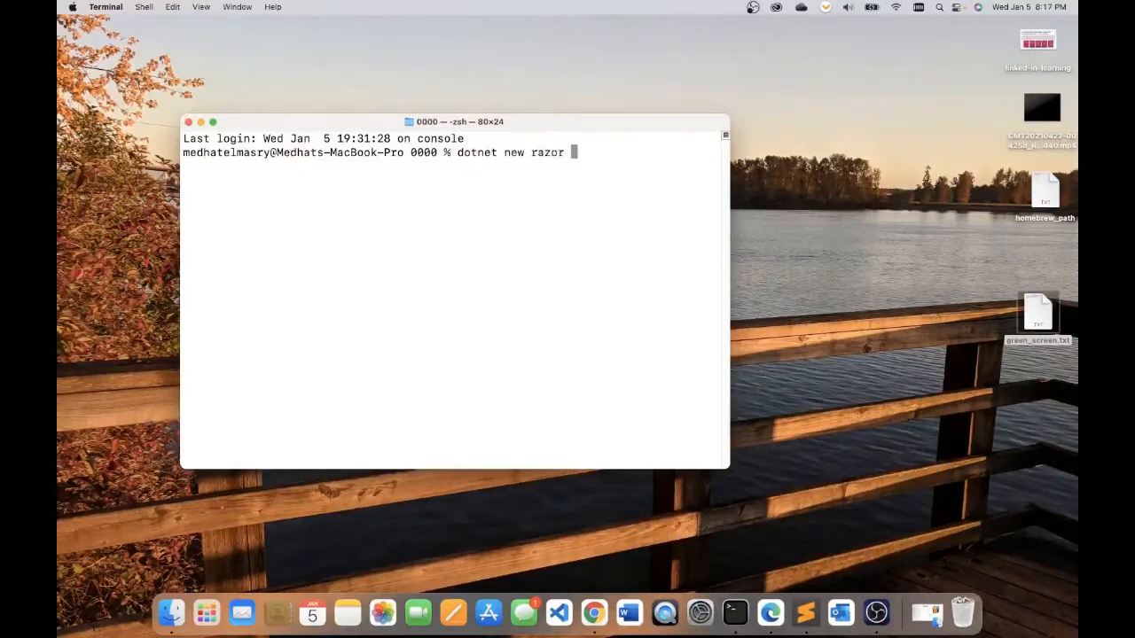
pyautogui.write('-f')
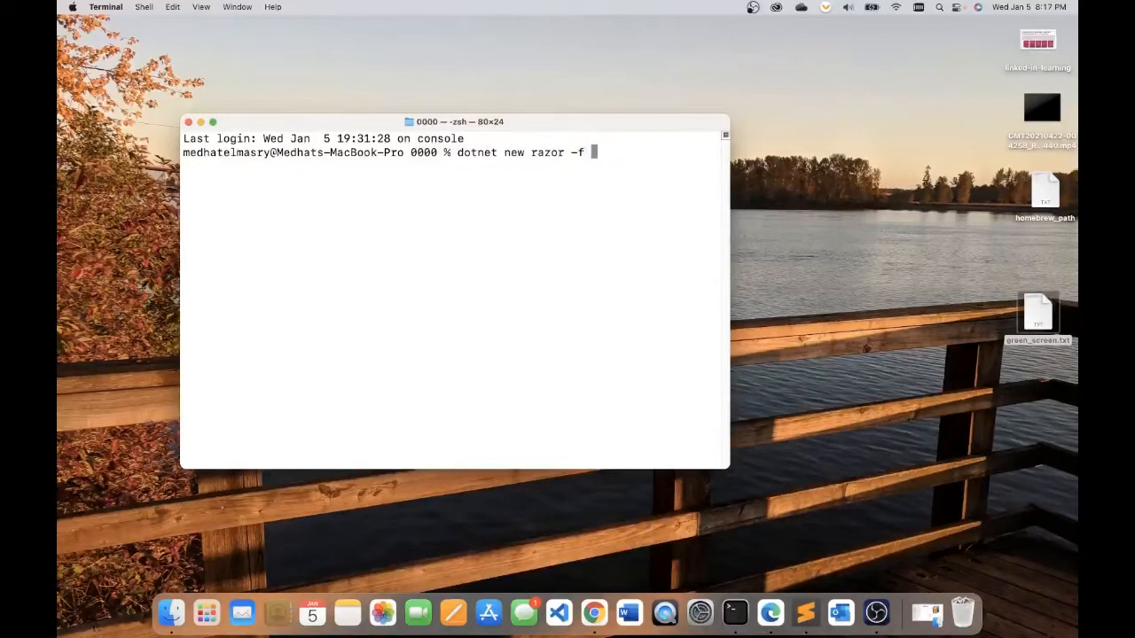
pyautogui.write('net6.')
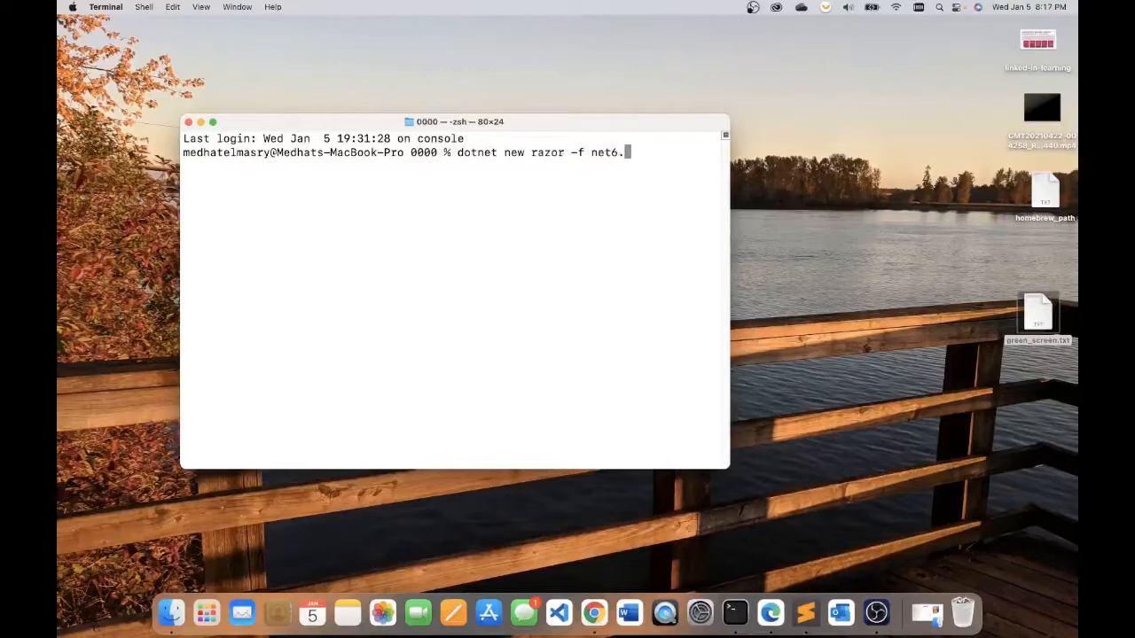
pyautogui.write('0')
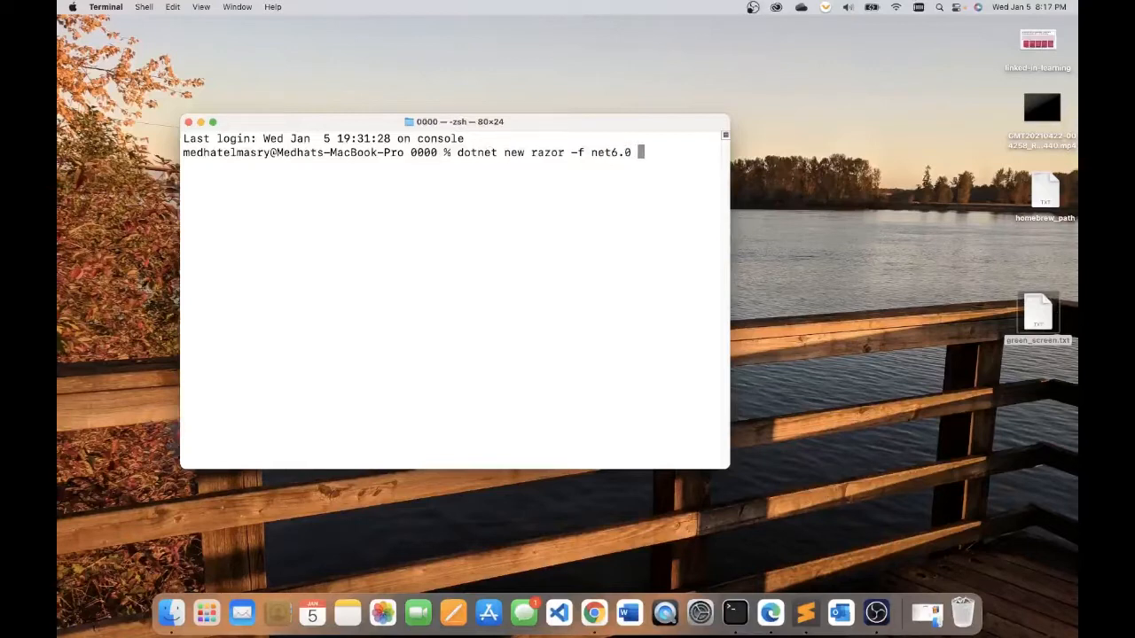
pyautogui.write('-o Orde')
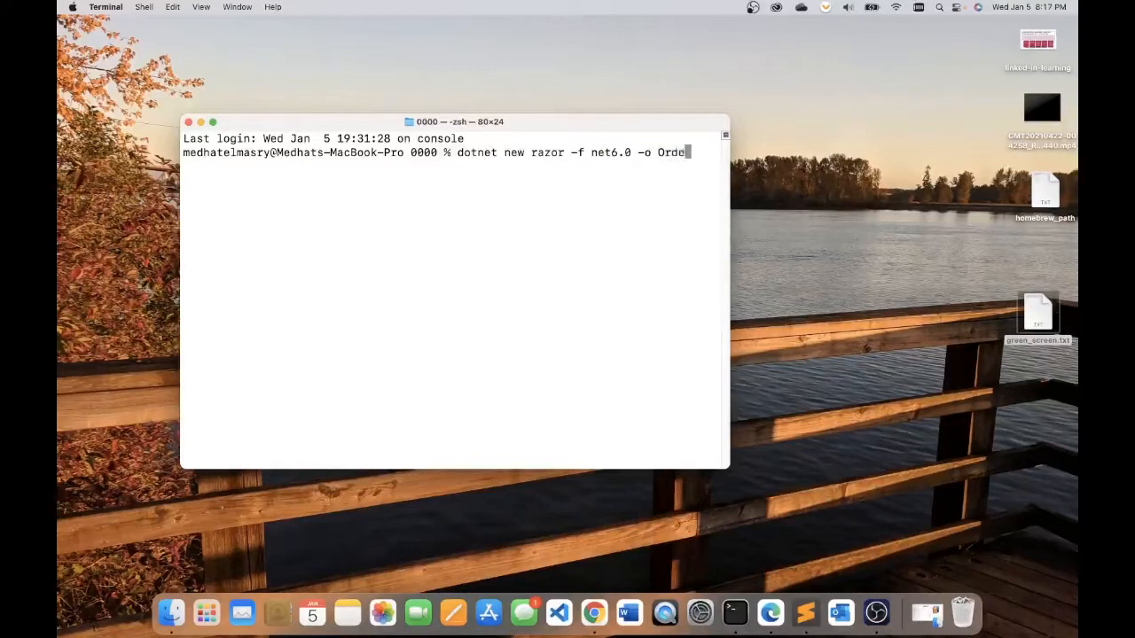
pyautogui.write('rsChar')
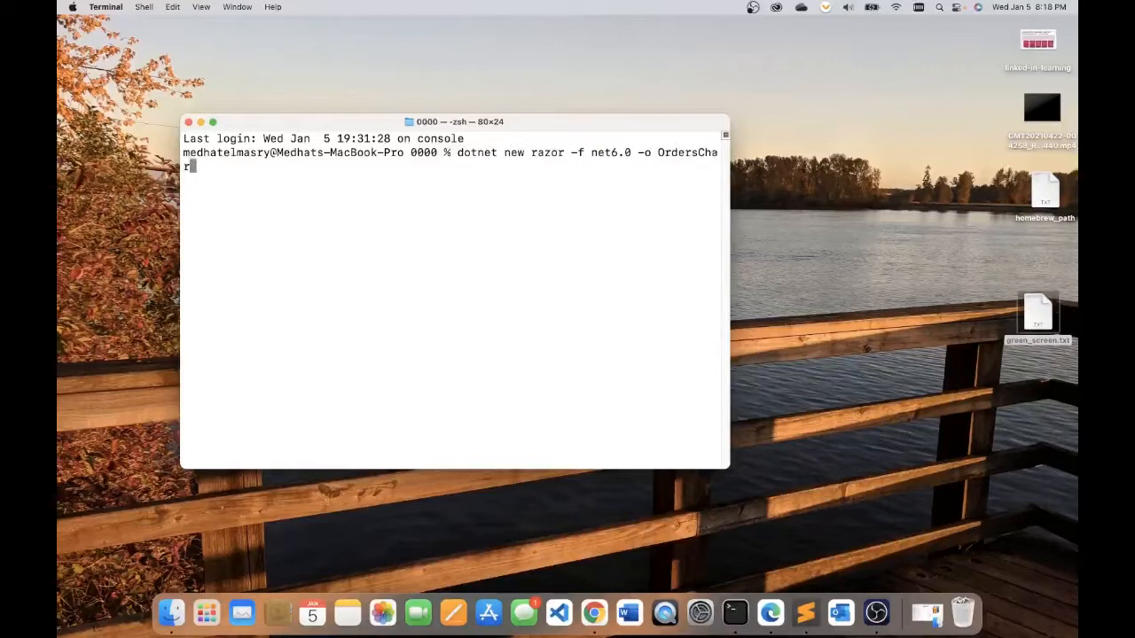
pyautogui.write('RazorG')
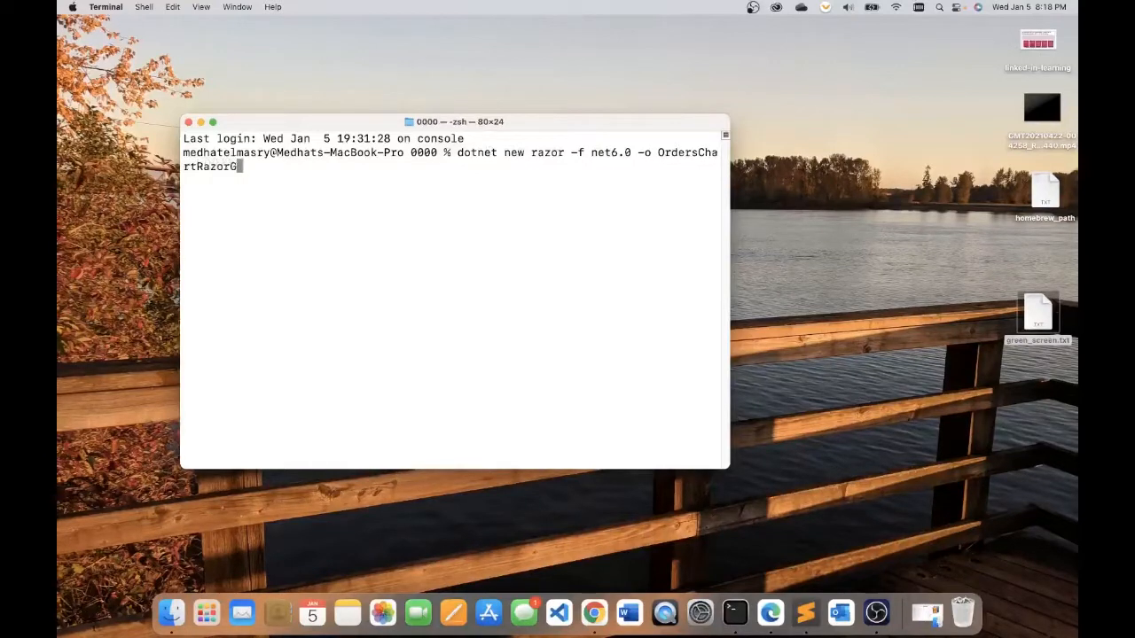
pyautogui.write('GoogleWr')
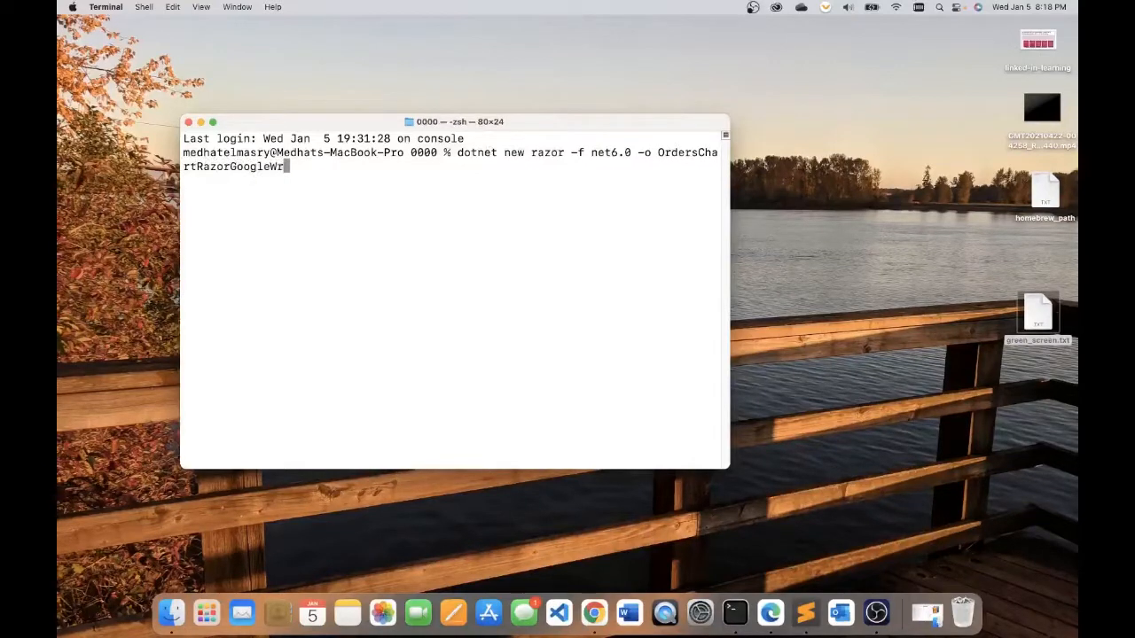
pyautogui.write('apper')
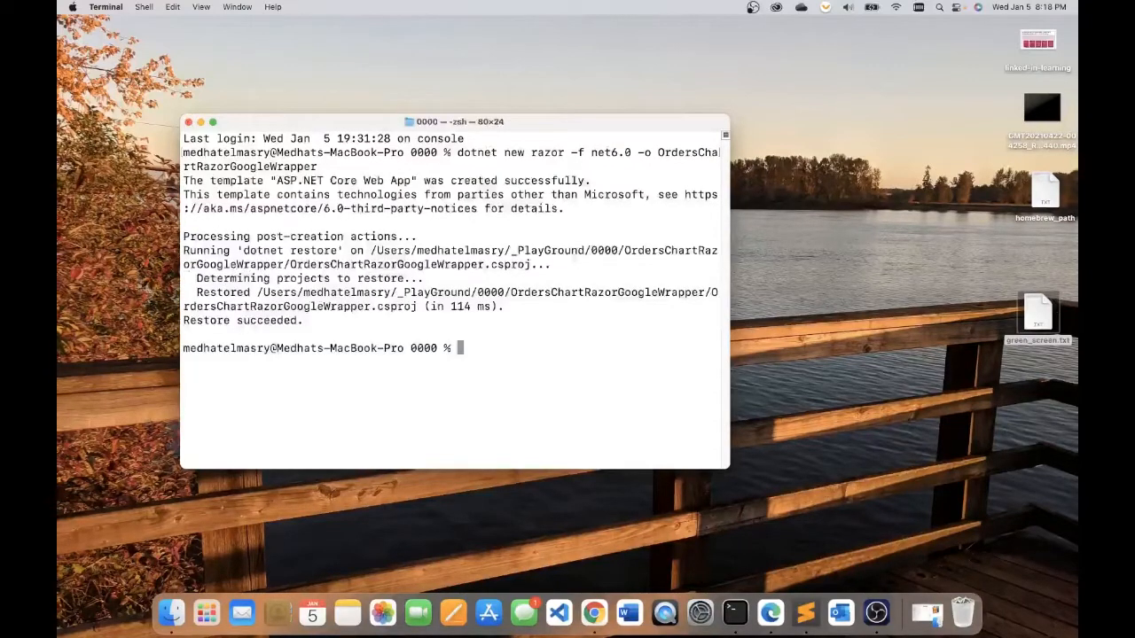
# Change the shell directory into the new OrdersChartRazorGoogleWrapper folder
pyautogui.write('cd OrdersChartRazorGoogleWrapper')
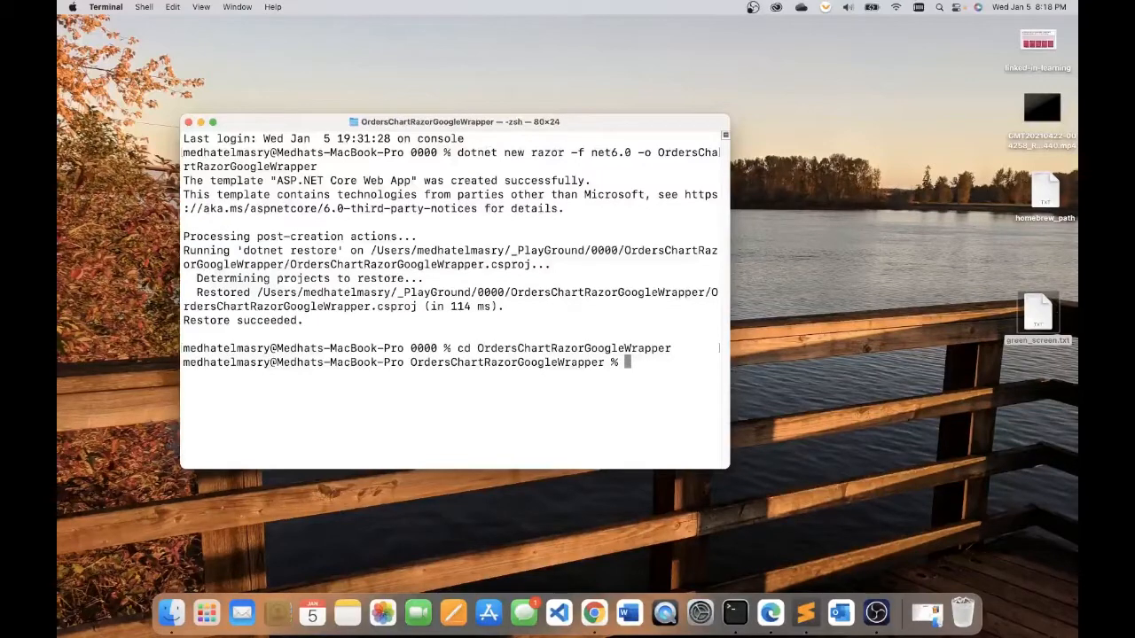
pyautogui.moveTo(745, 245)
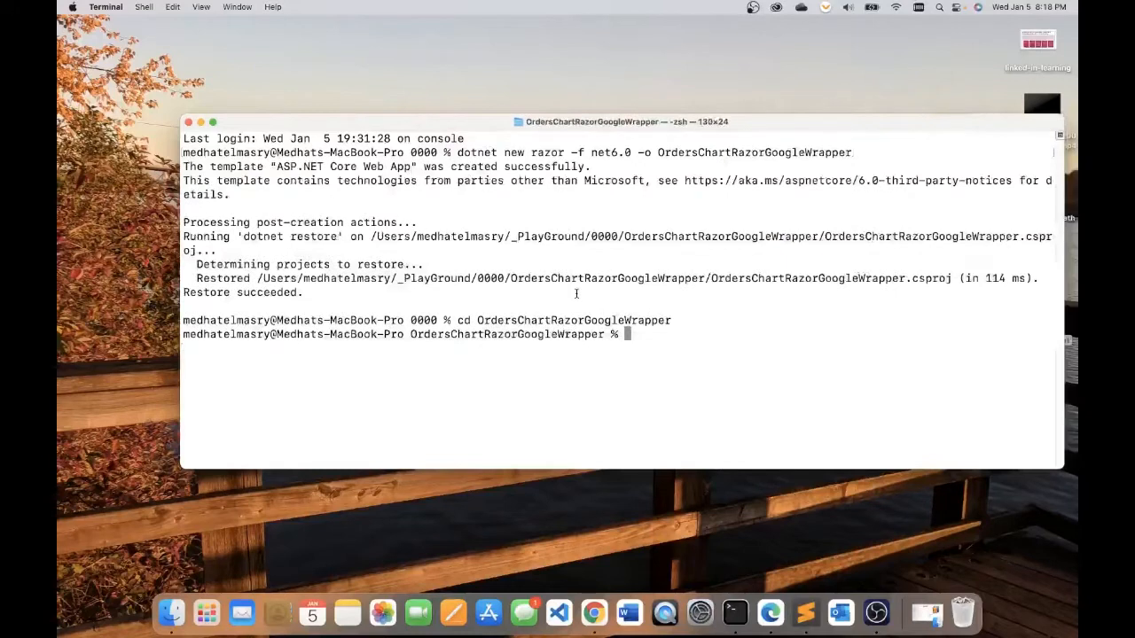
# Add the Google.DataTable.Net.Wrapper NuGet package to the project with dotnet add package
pyautogui.write('d')
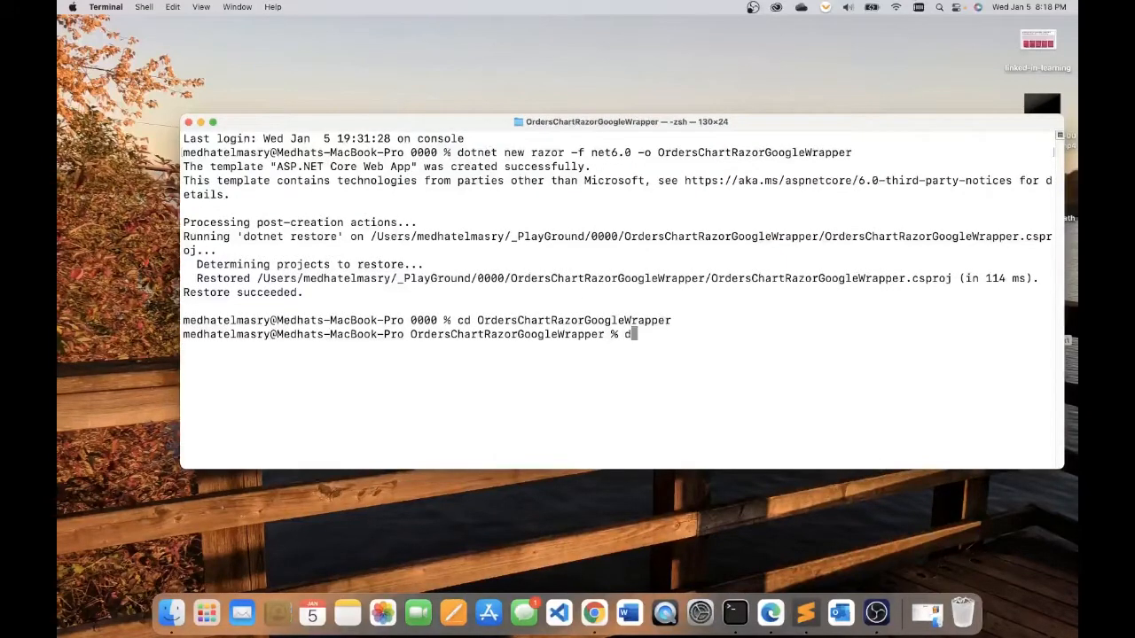
pyautogui.write('otnet add')
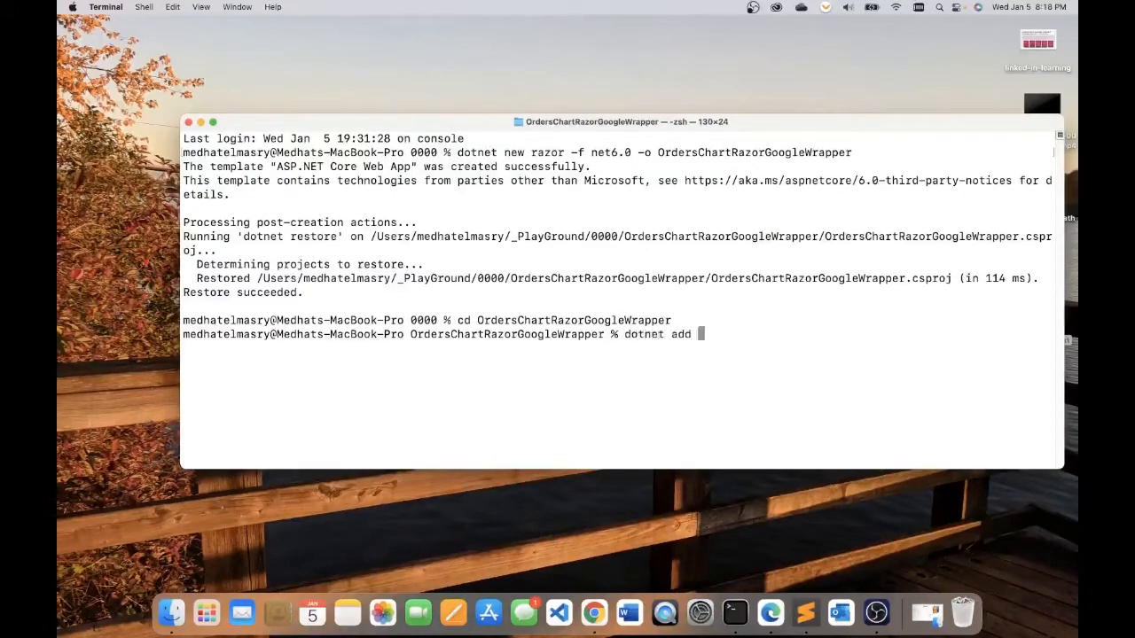
pyautogui.write('package Goog')
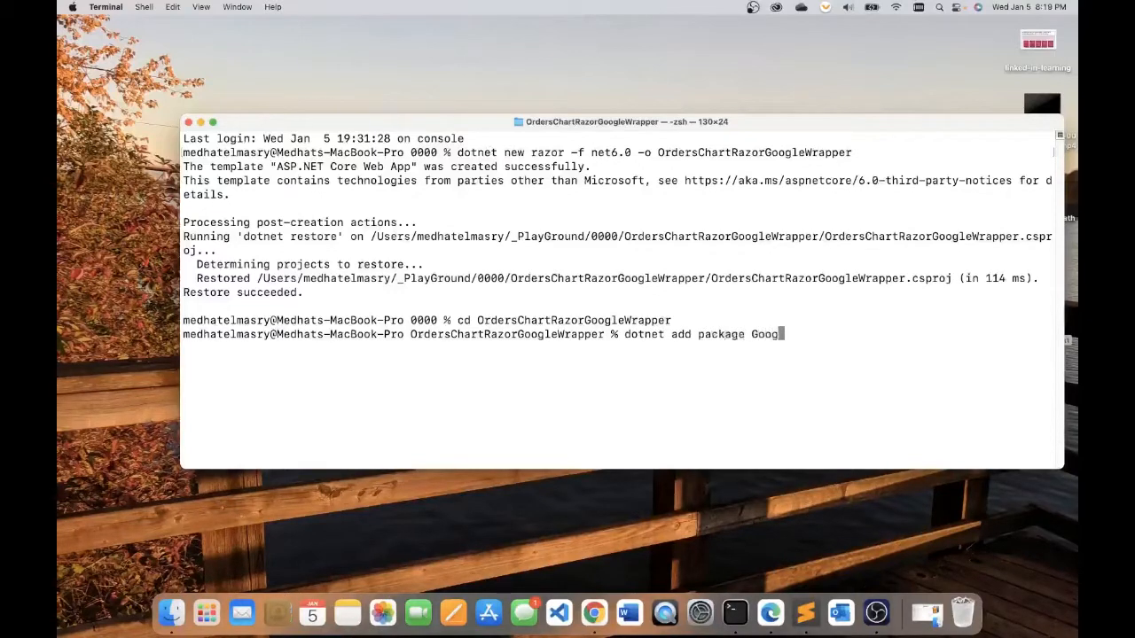
pyautogui.write('le.Dat')
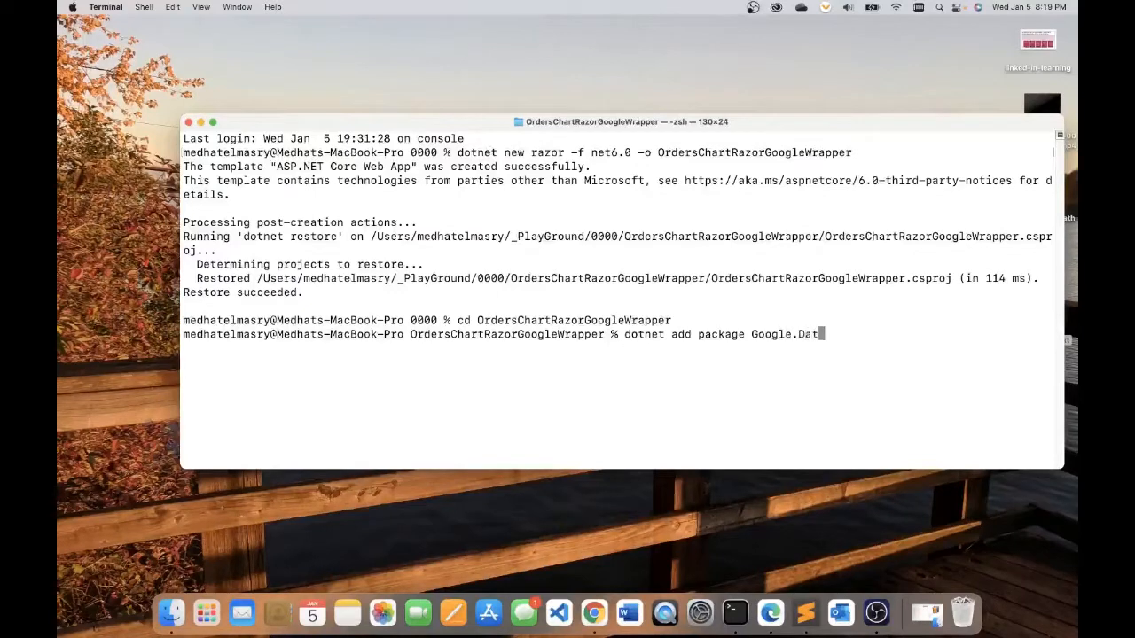
pyautogui.write('aTable.')
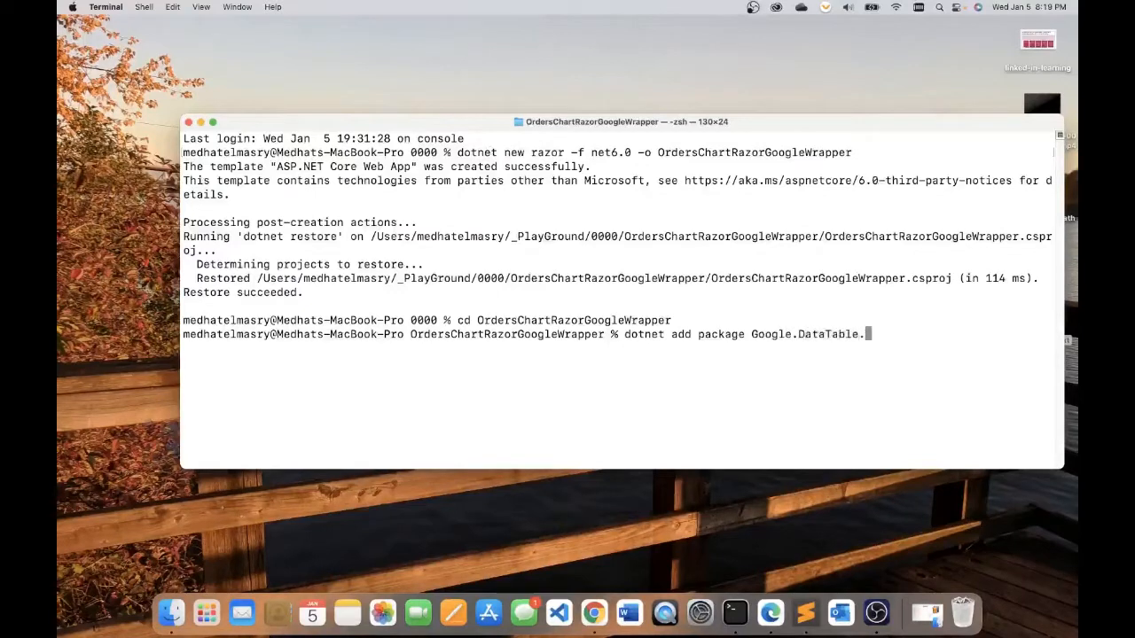
pyautogui.write('Net.Wrapper')
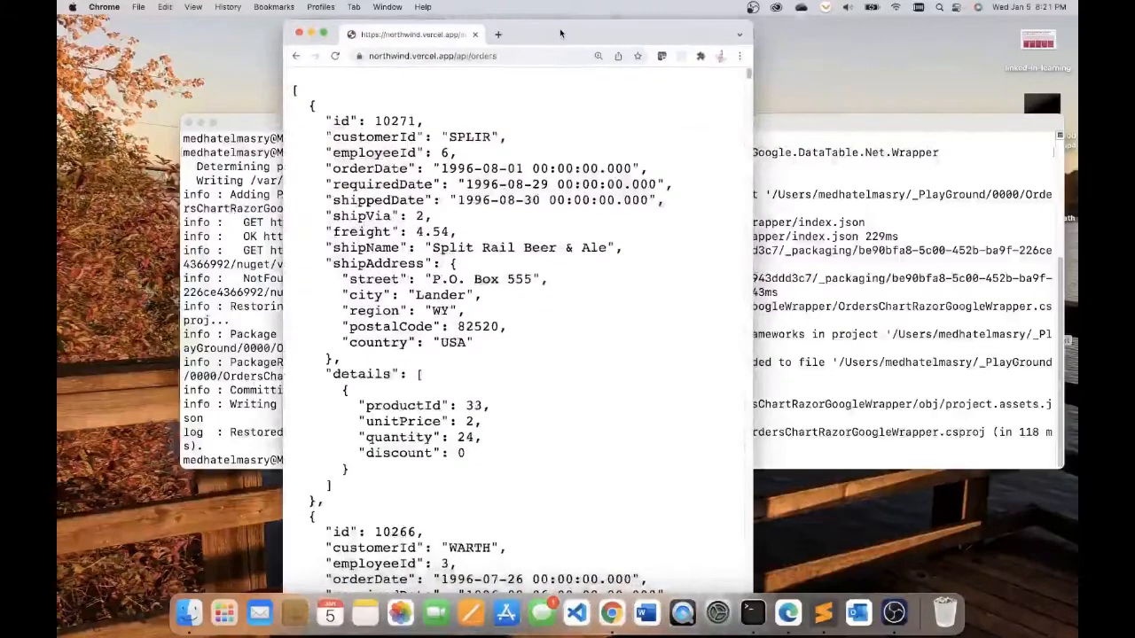
# Highlight a full order record and its shipAddress in the JSON, then return to Terminal
pyautogui.moveTo(330, 121); pyautogui.dragTo(323, 500)
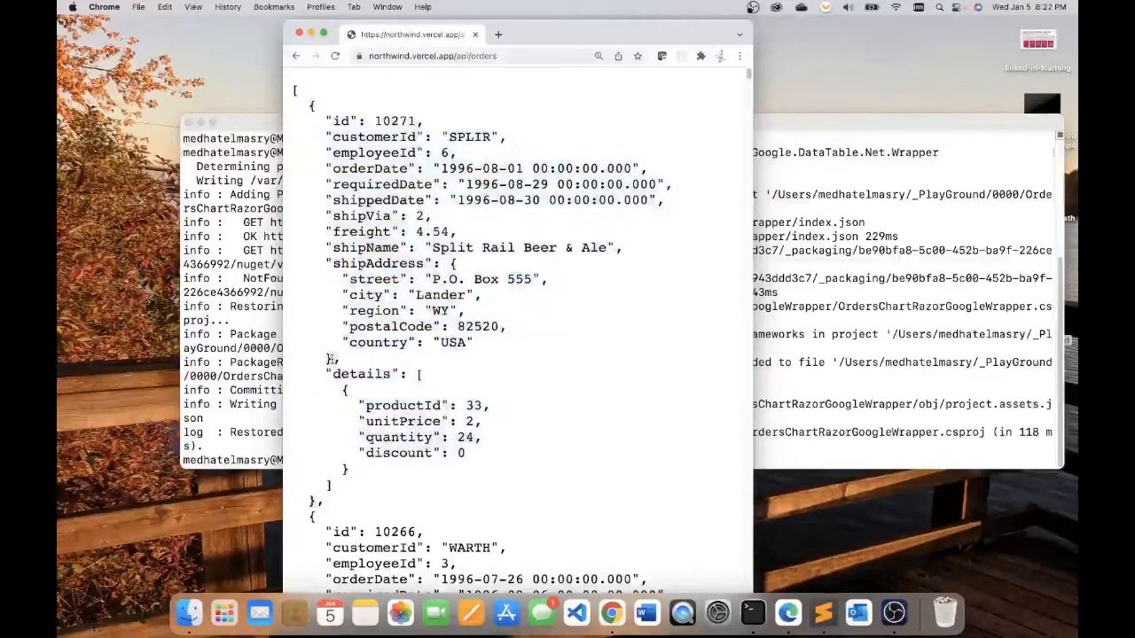
pyautogui.moveTo(326, 262); pyautogui.dragTo(482, 358)
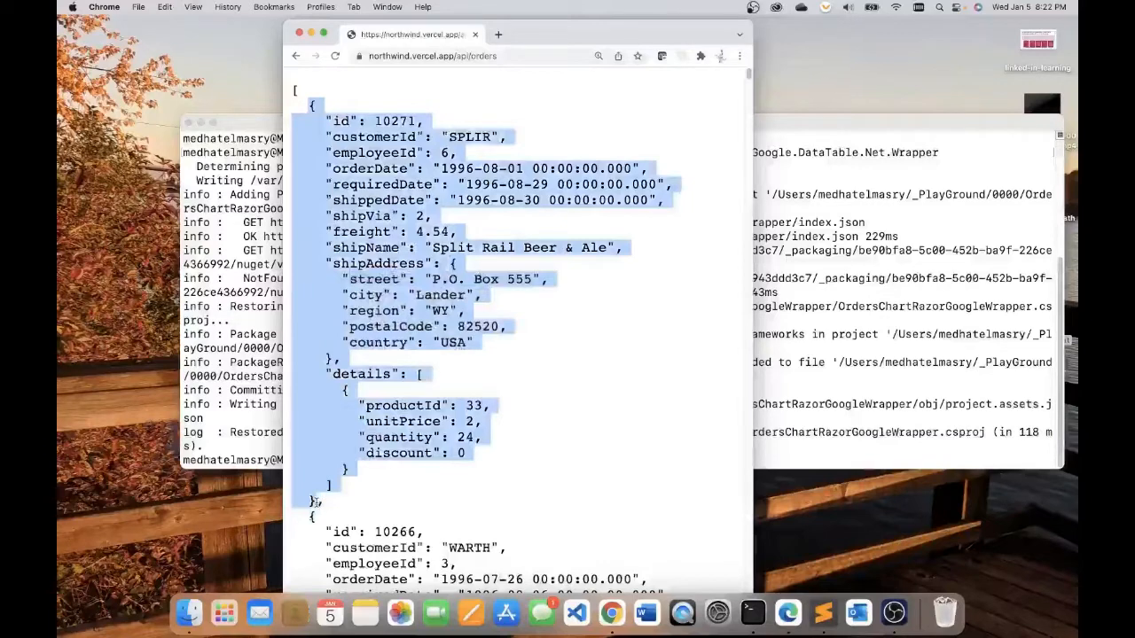
pyautogui.click(487, 316)
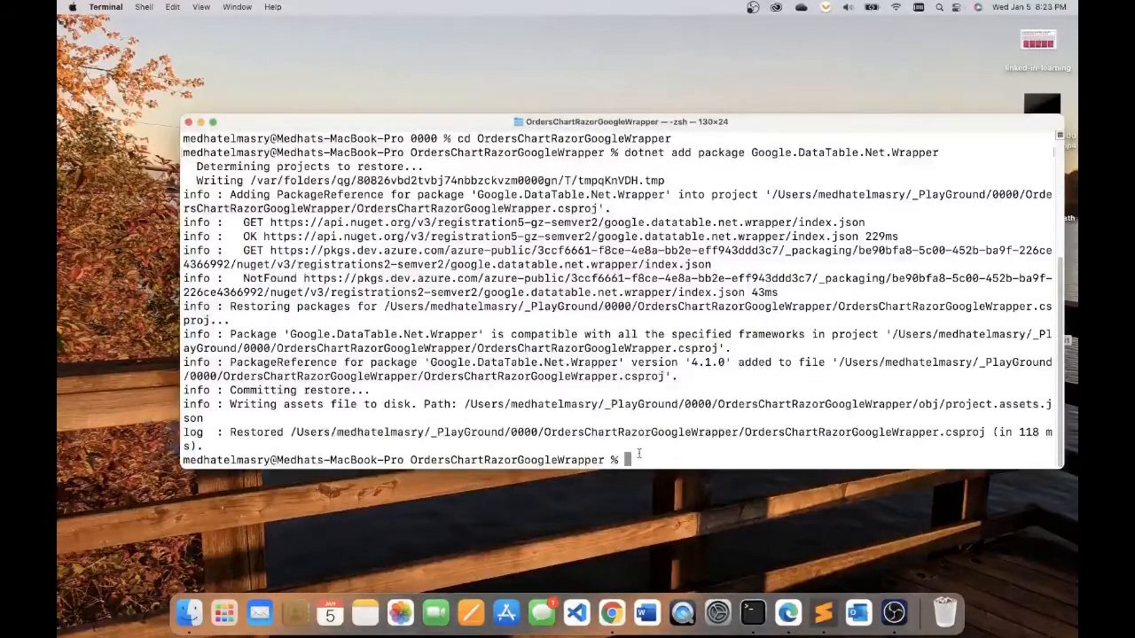
# Open the project folder in Visual Studio Code with `code .`
pyautogui.write('code')
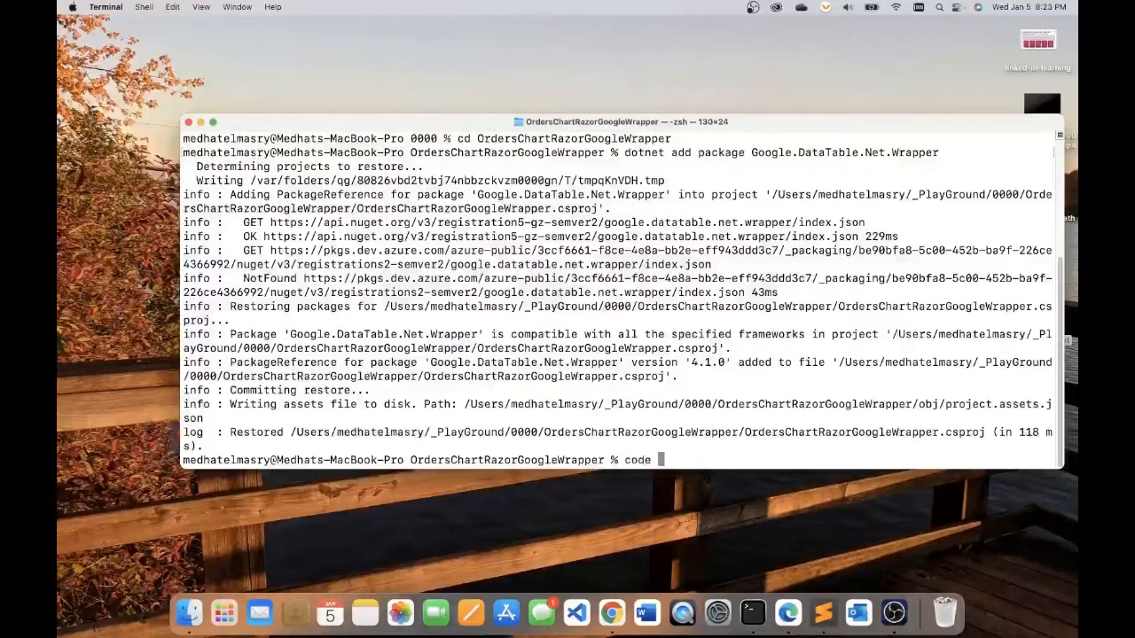
pyautogui.write('.')
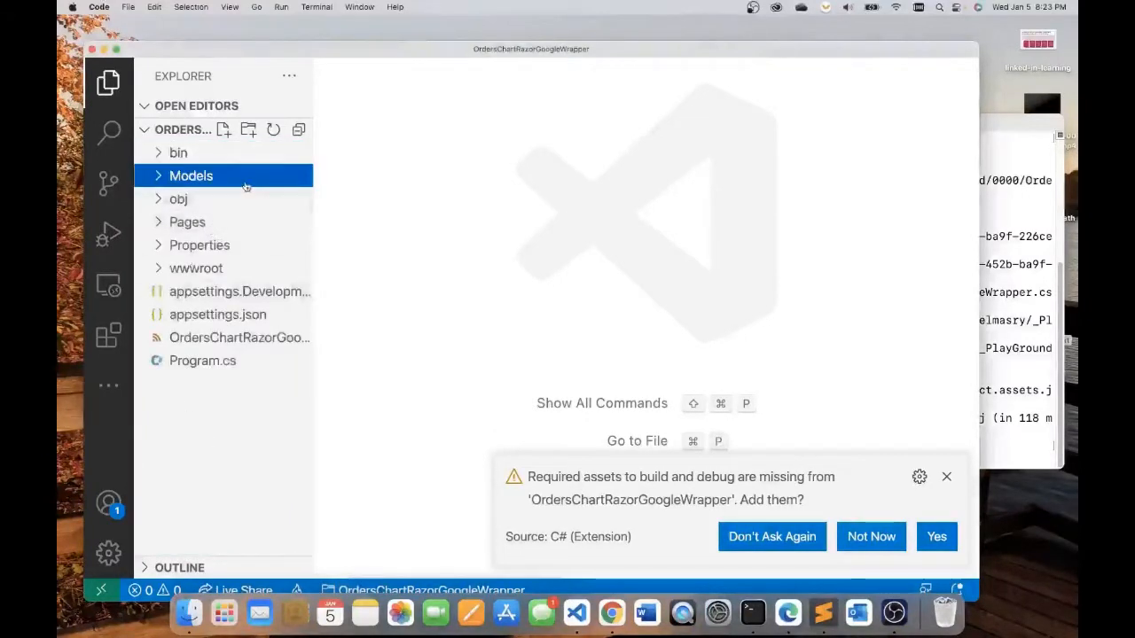
# Create Address and Order classes in Models with JsonPropertyName attributes and the needed using
pyautogui.rightClick(192, 176)
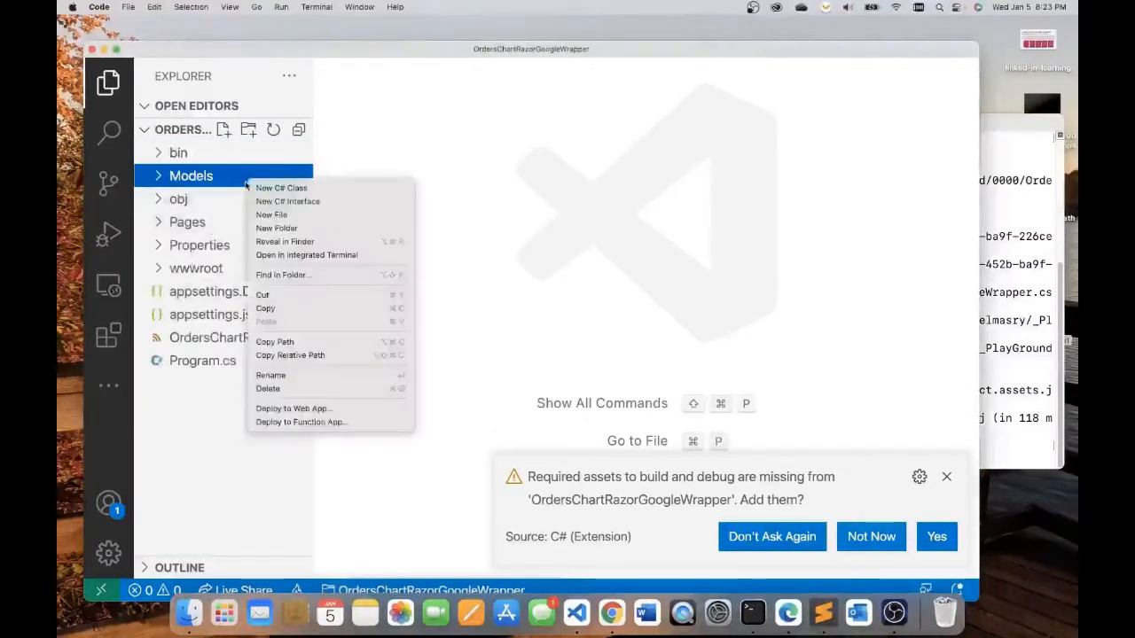
pyautogui.click(280, 188)
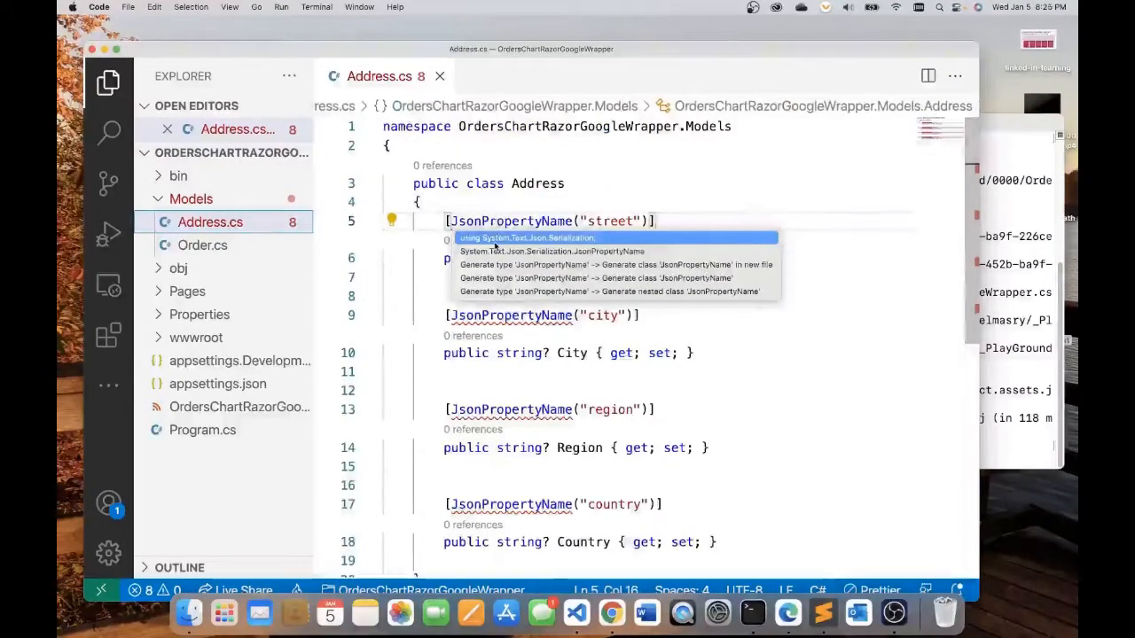
pyautogui.click(529, 238)
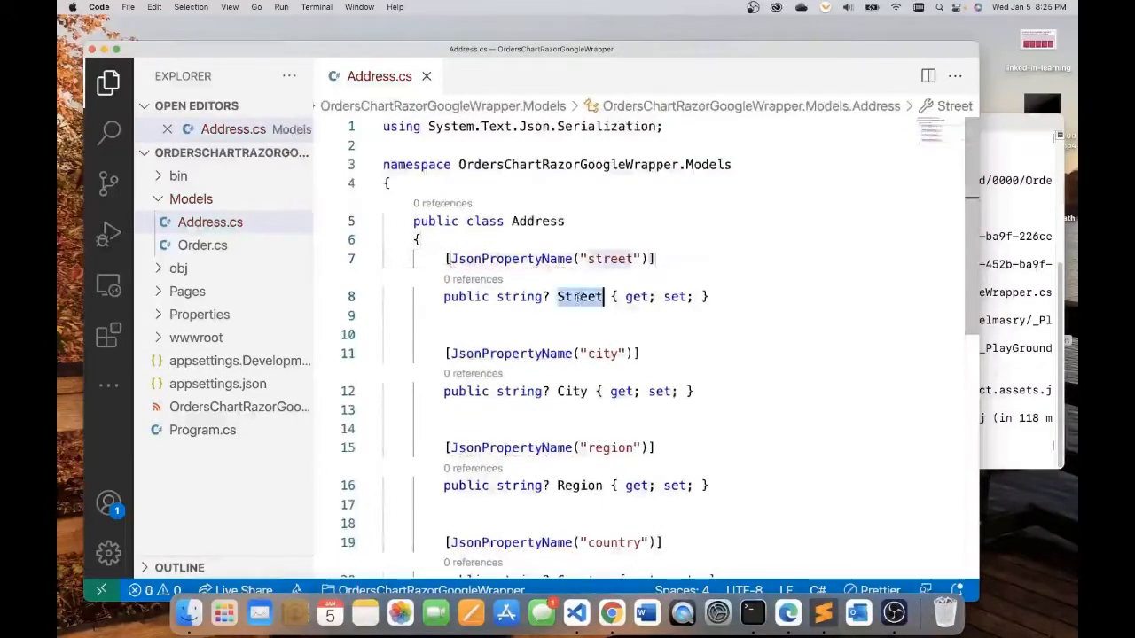
pyautogui.scroll(-3)
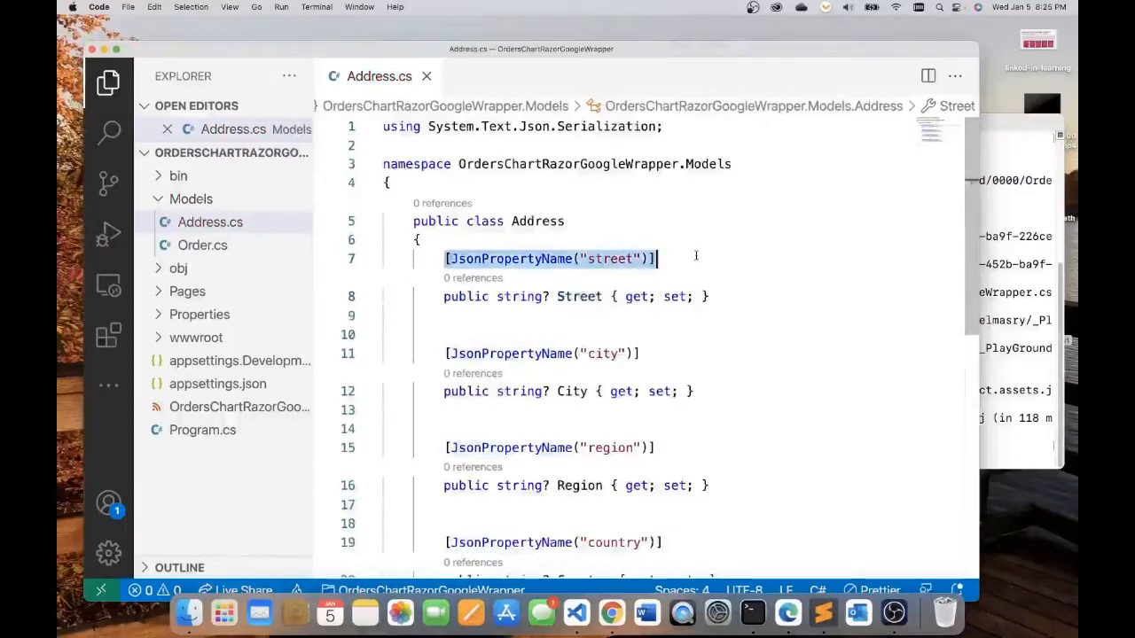
pyautogui.moveTo(612, 258)
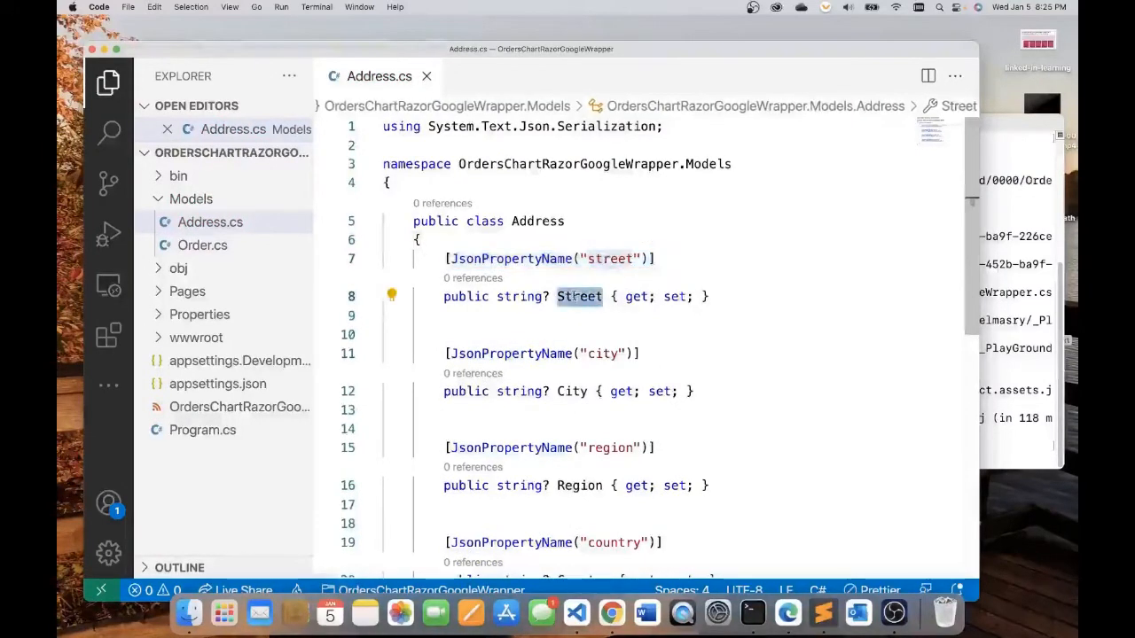
pyautogui.moveTo(518, 297)
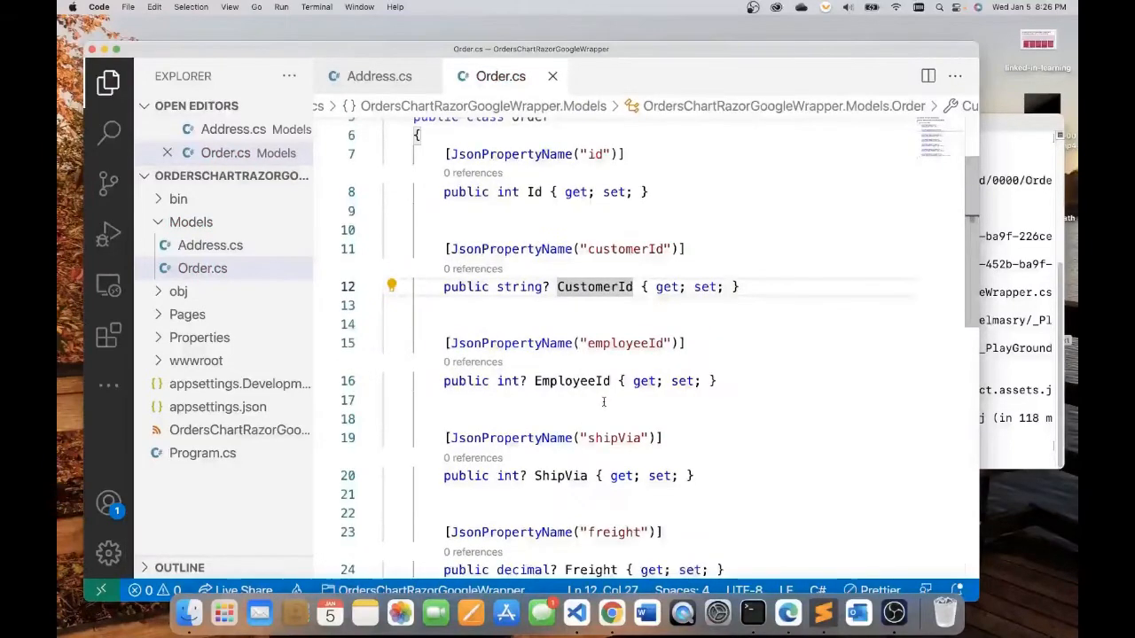
pyautogui.scroll(-3)
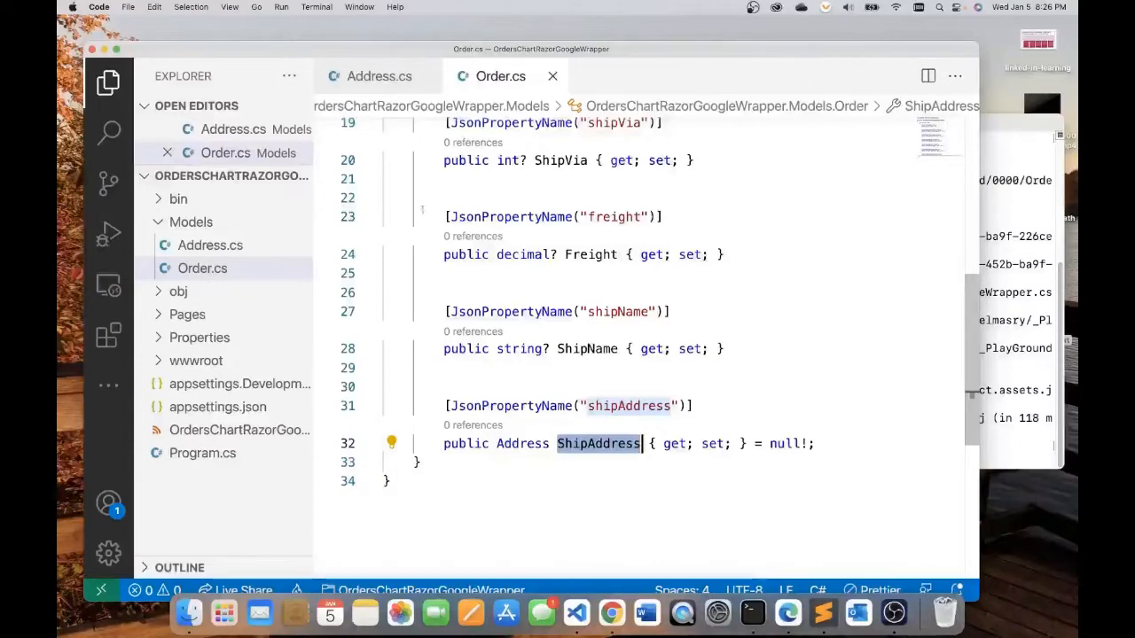
pyautogui.click(380, 76)
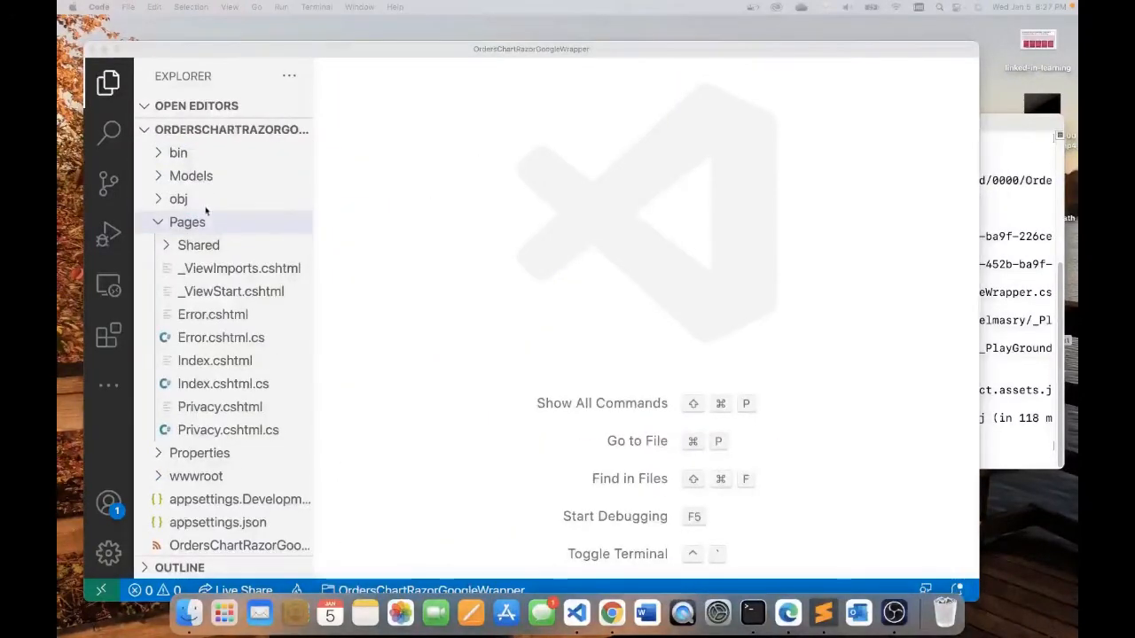
# Add empty ChartData.cshtml and ChartData.cshtml.cs files under Pages
pyautogui.click(188, 221)
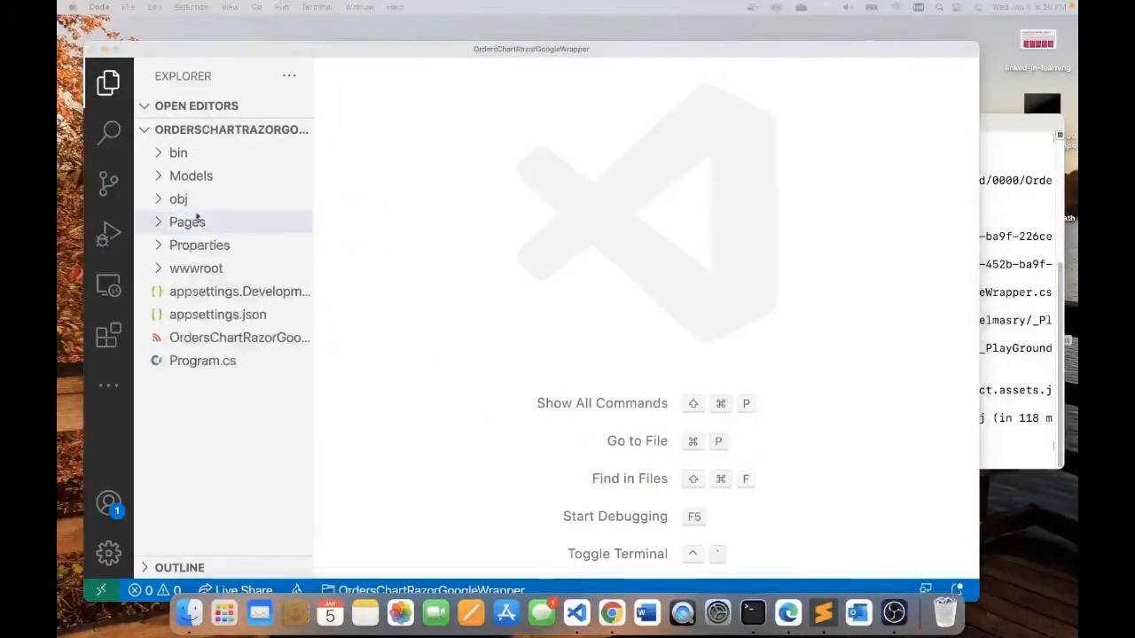
pyautogui.rightClick(186, 221)
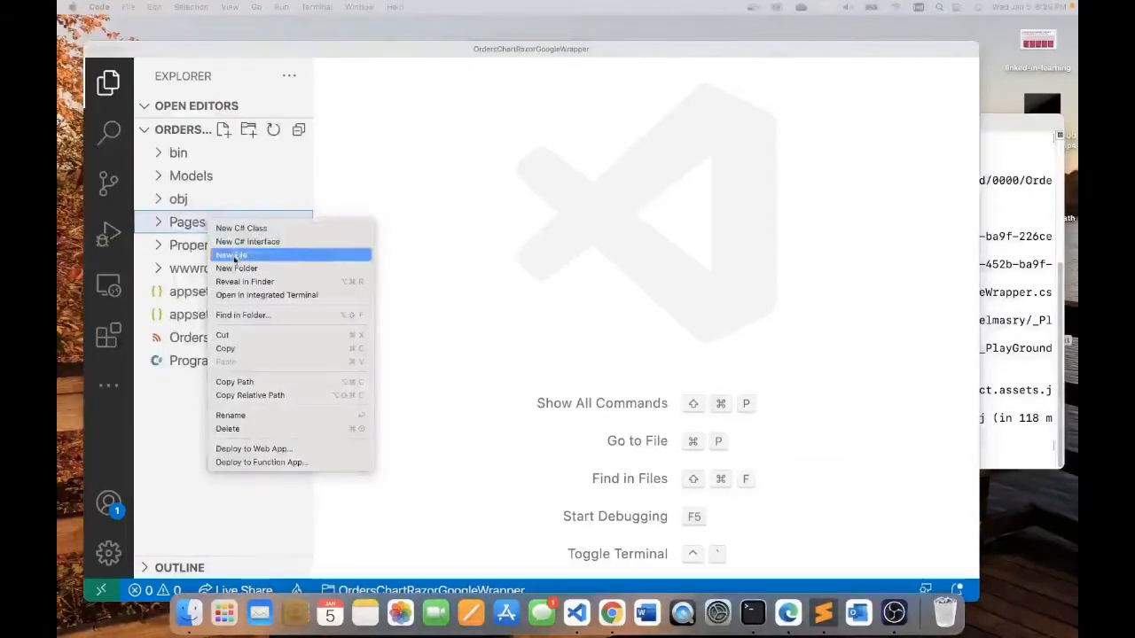
pyautogui.click(230, 255)
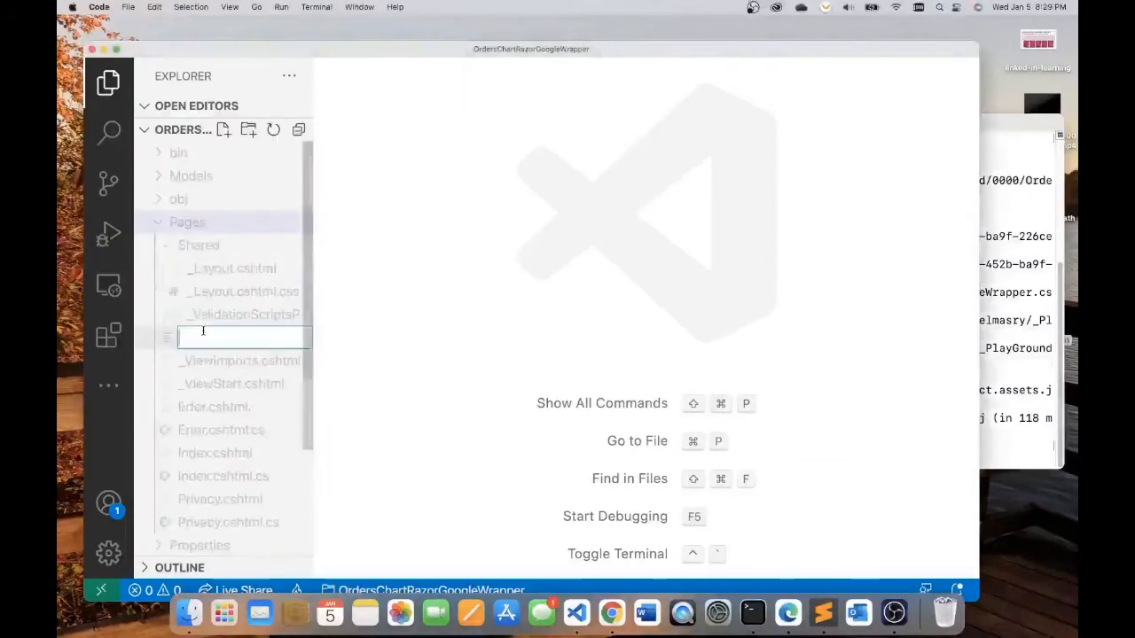
pyautogui.write('ChartData.cs')
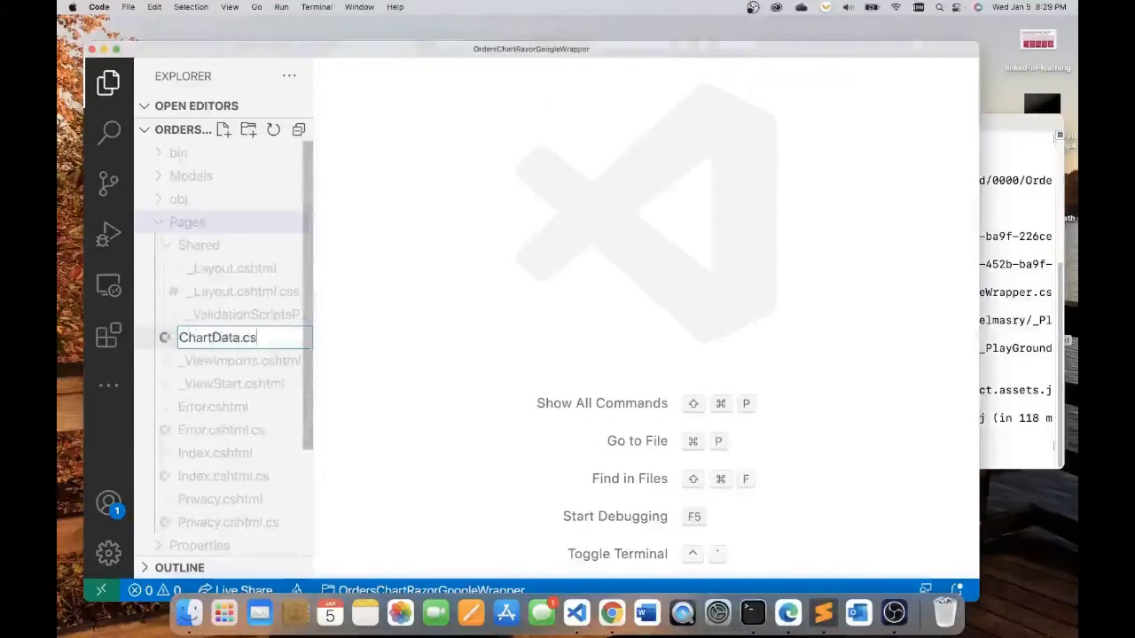
pyautogui.press('Enter')
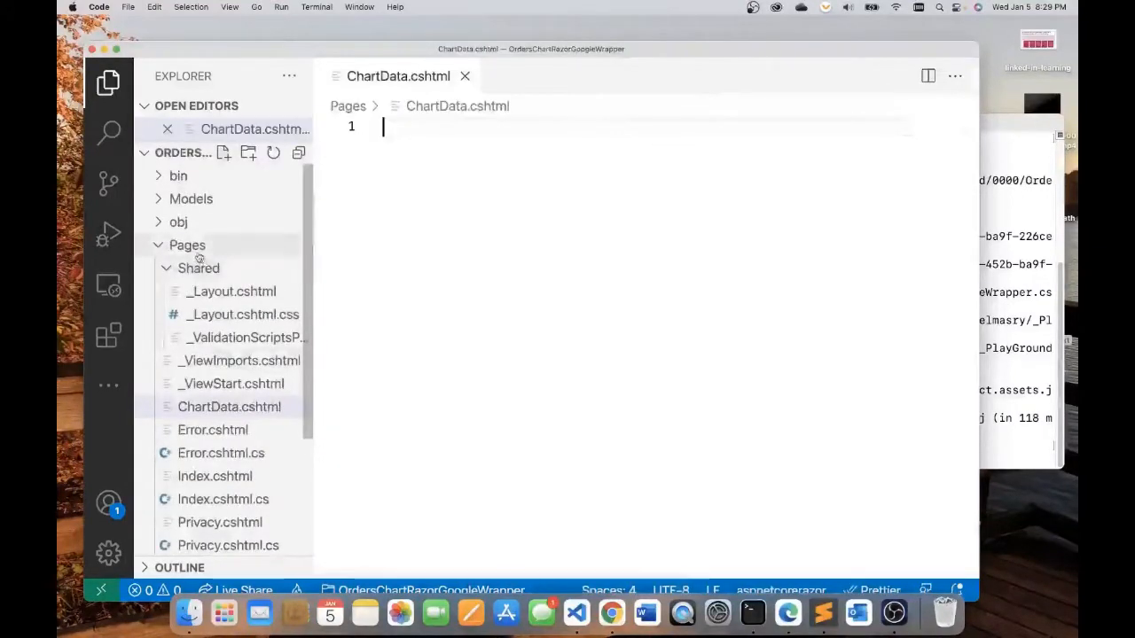
pyautogui.click(188, 245)
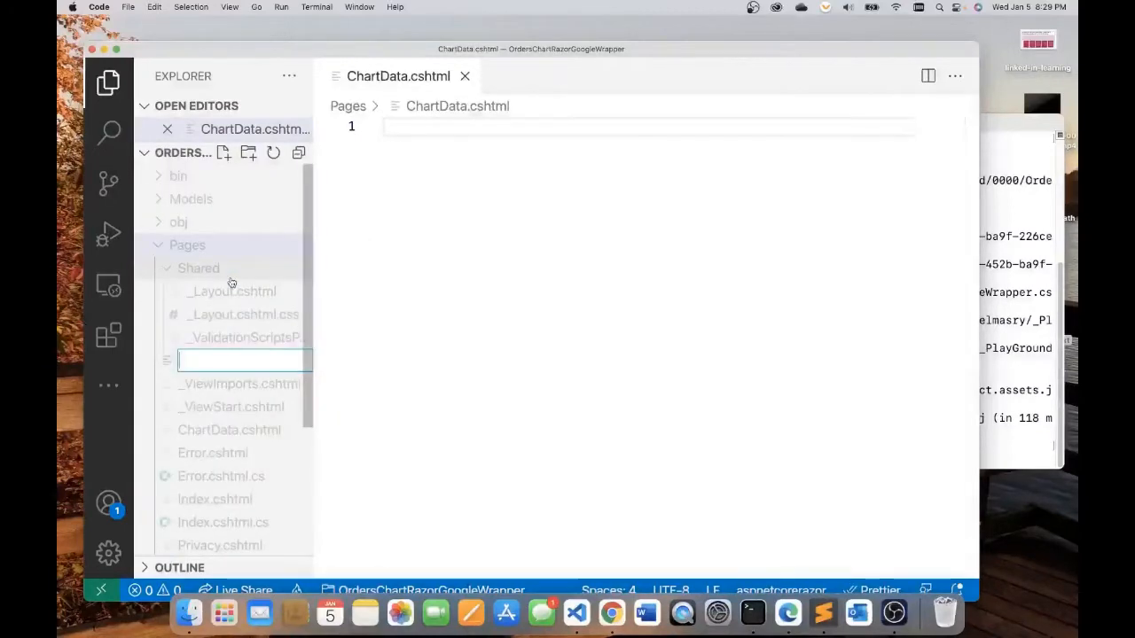
pyautogui.write('Ch')
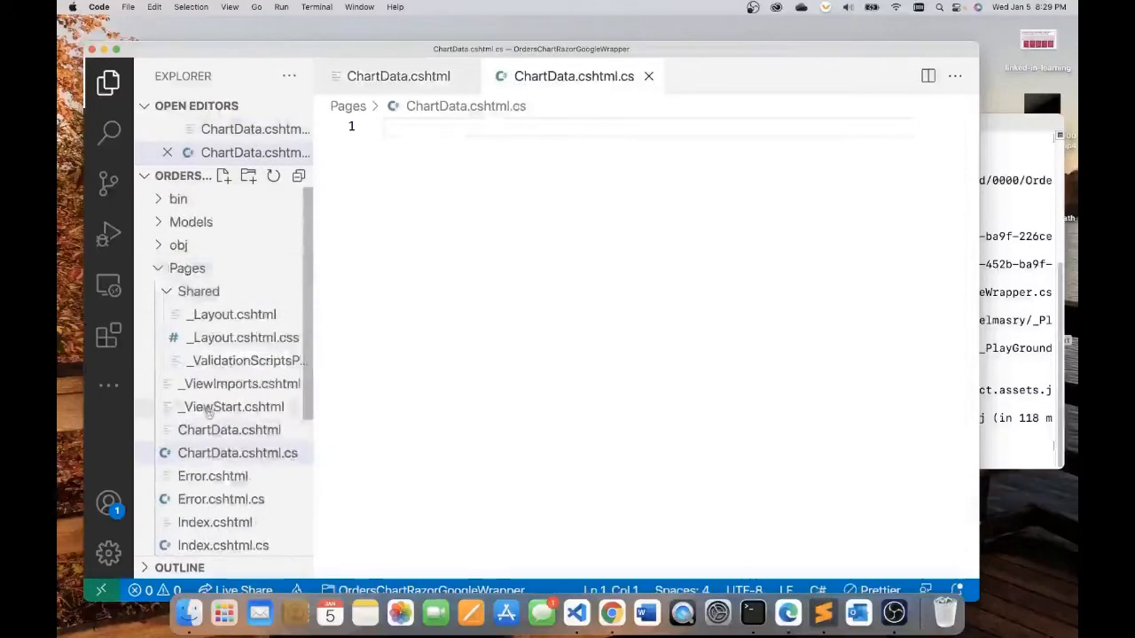
pyautogui.click(228, 431)
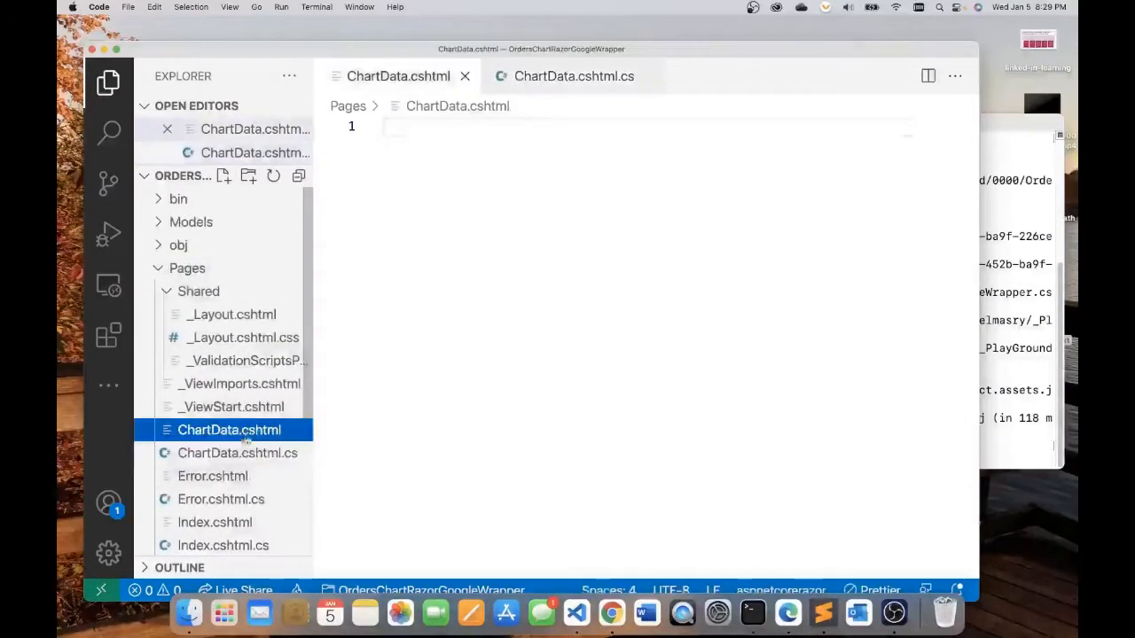
pyautogui.click(238, 454)
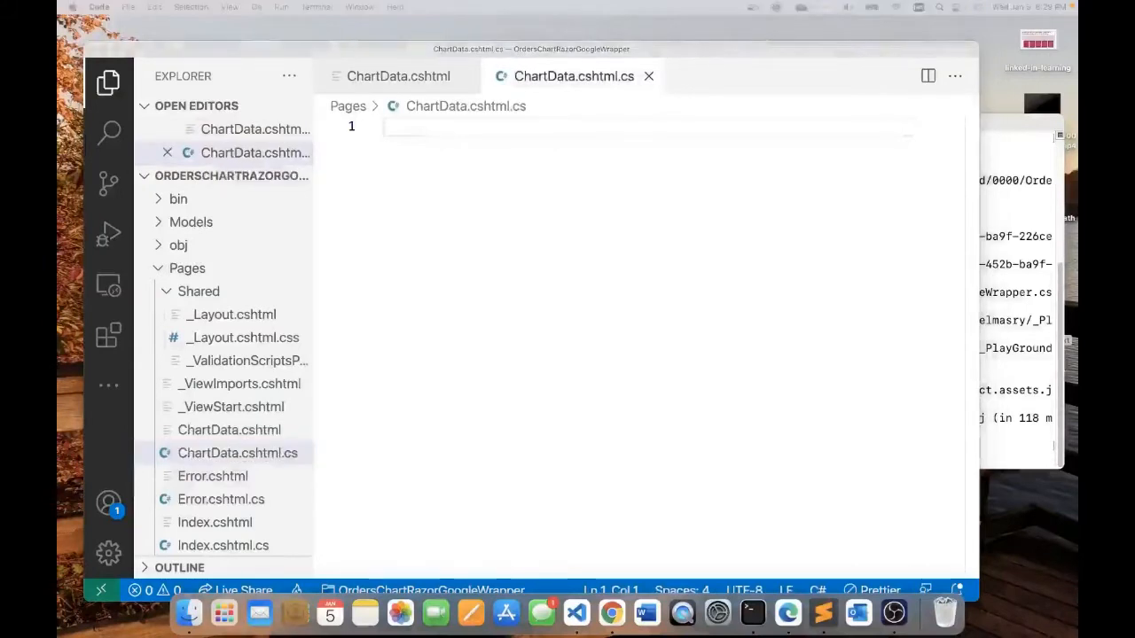
pyautogui.click(229, 431)
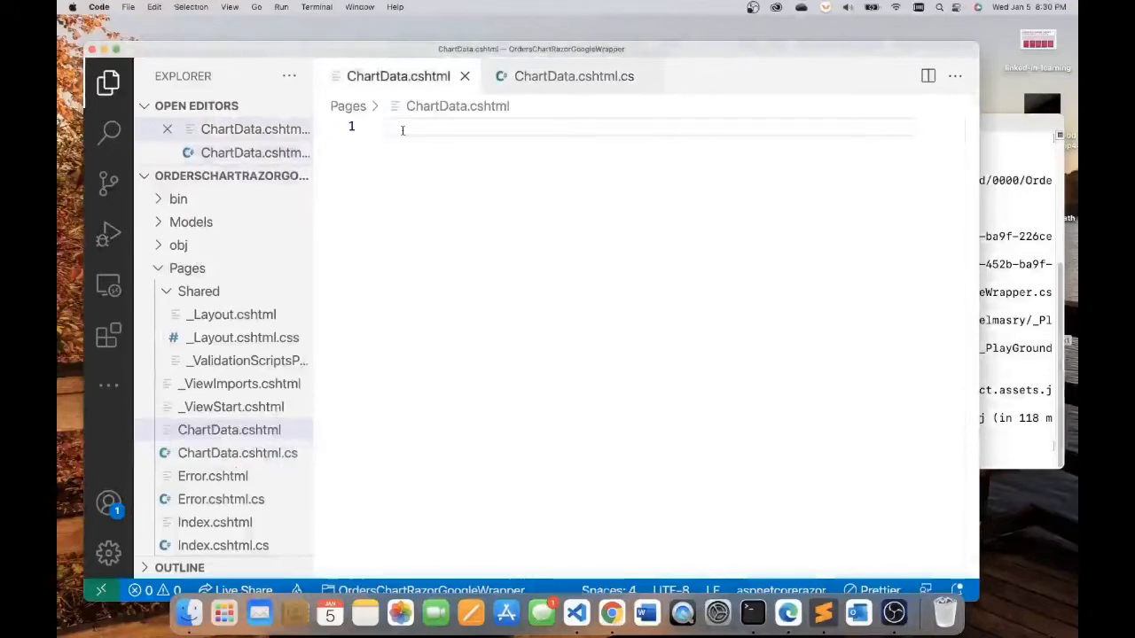
pyautogui.write('@page')
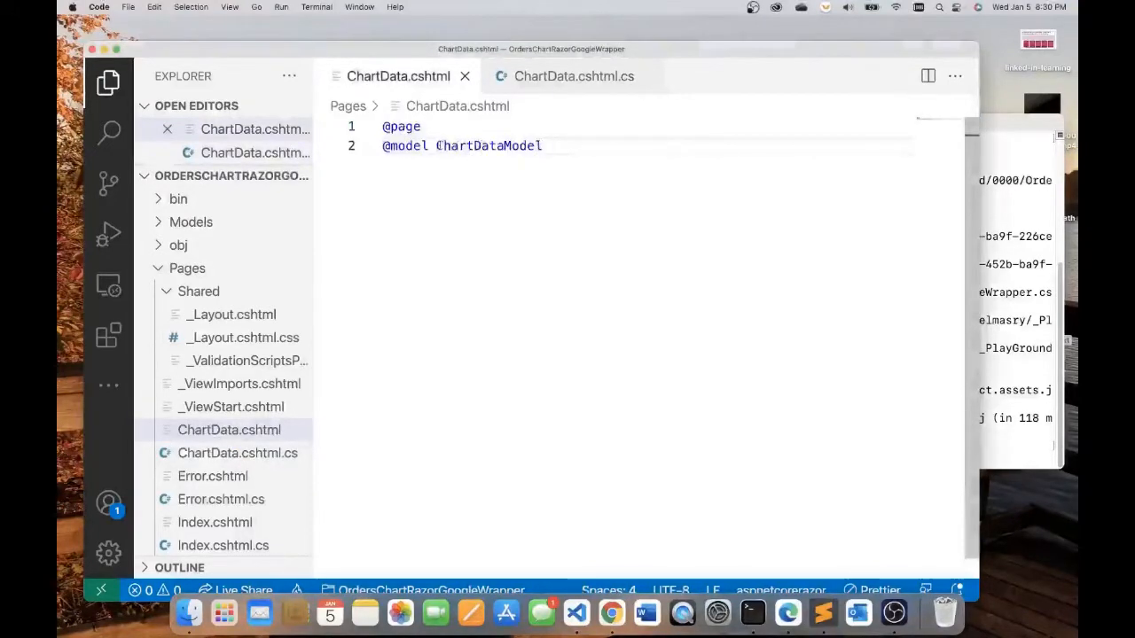
pyautogui.press('enter')
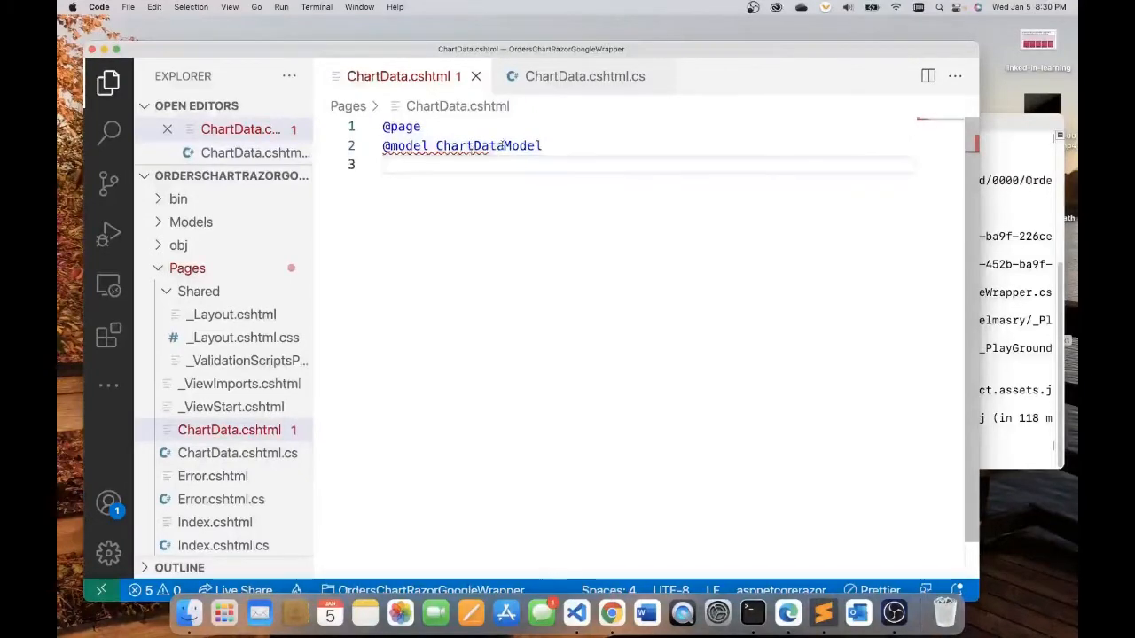
pyautogui.doubleClick(488, 145)
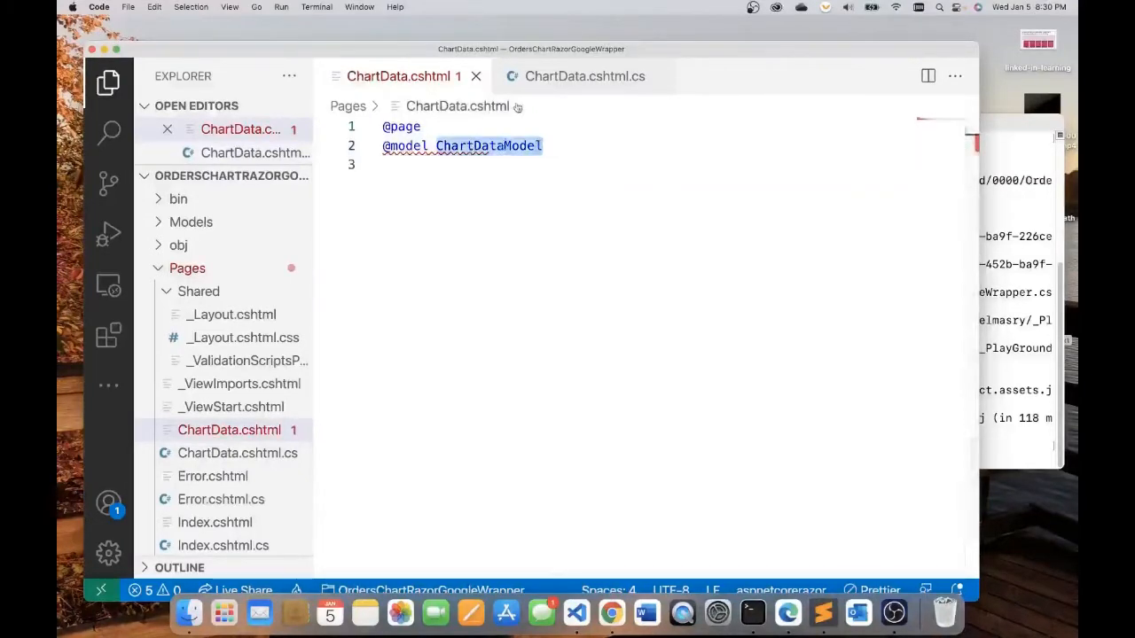
pyautogui.click(585, 77)
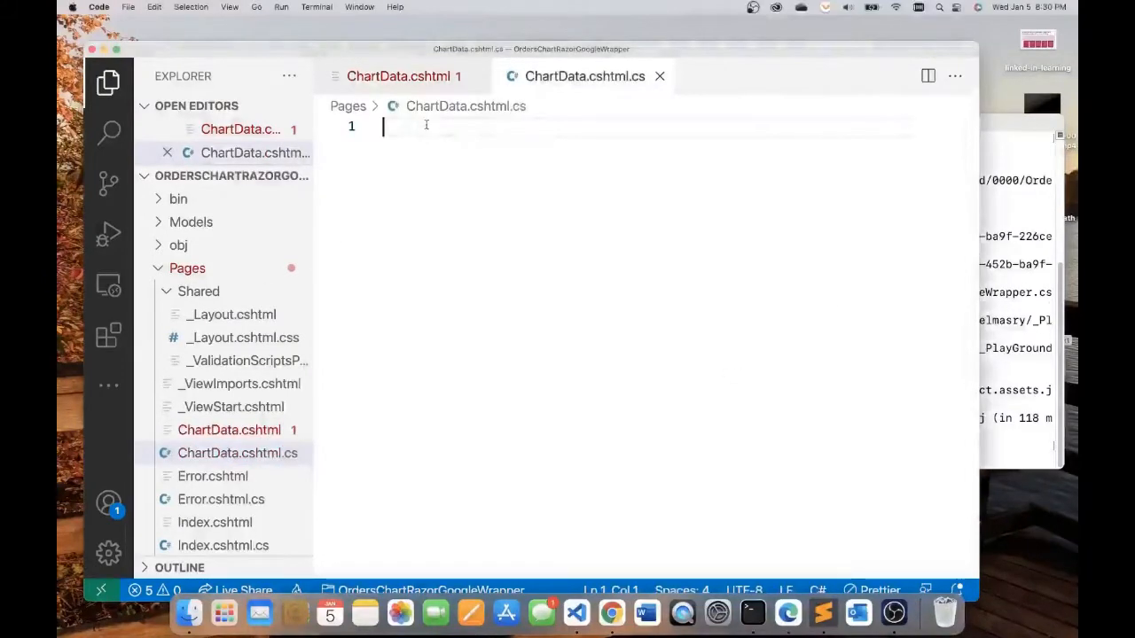
# Declare public class ChartDataModel : PageModel in the code-behind with its PageModel import
pyautogui.write('public')
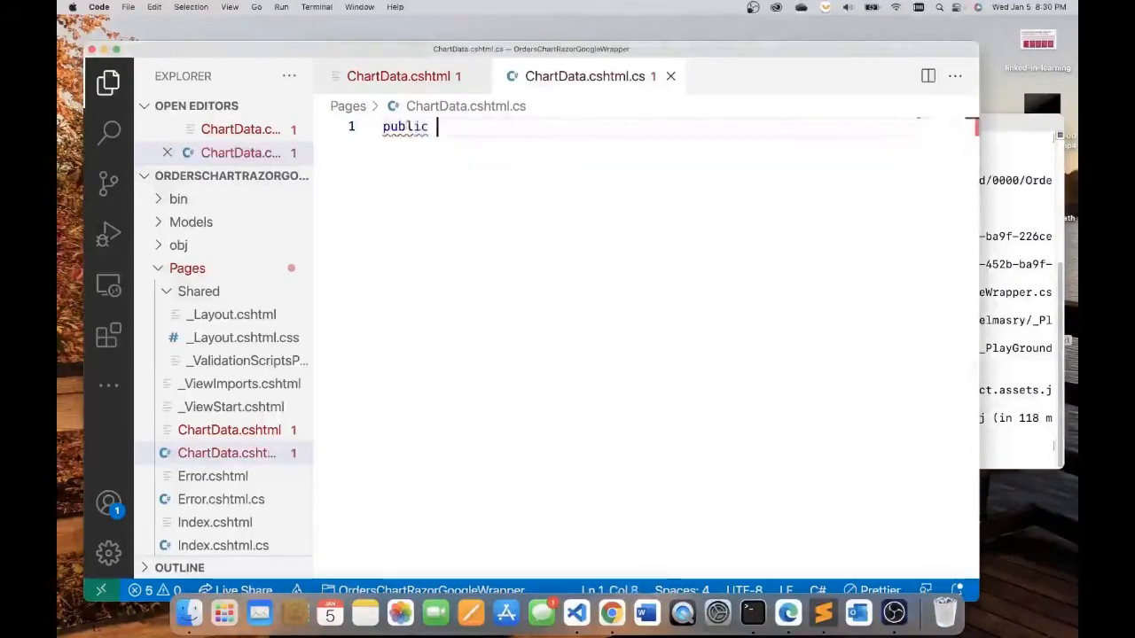
pyautogui.write('class')
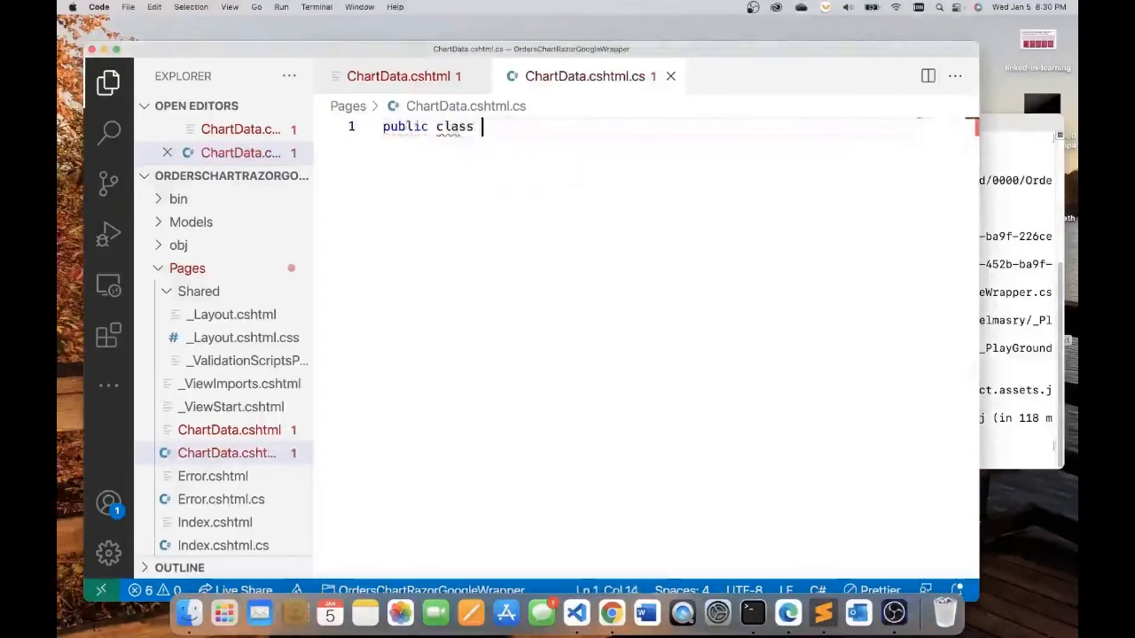
pyautogui.write('ChartDataMode')
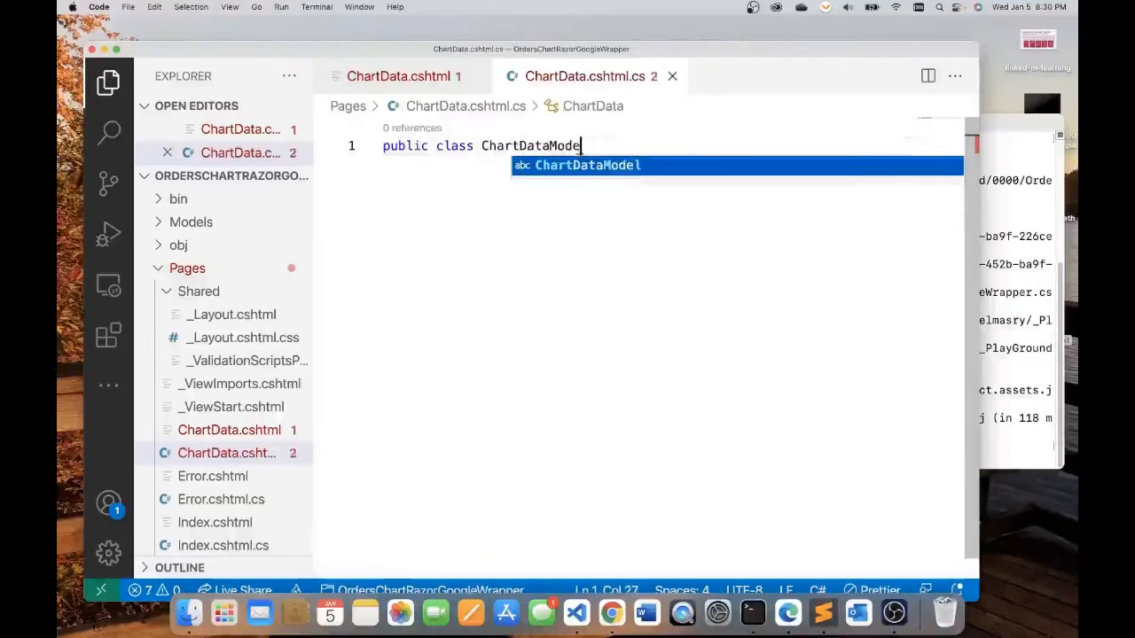
pyautogui.write('l:')
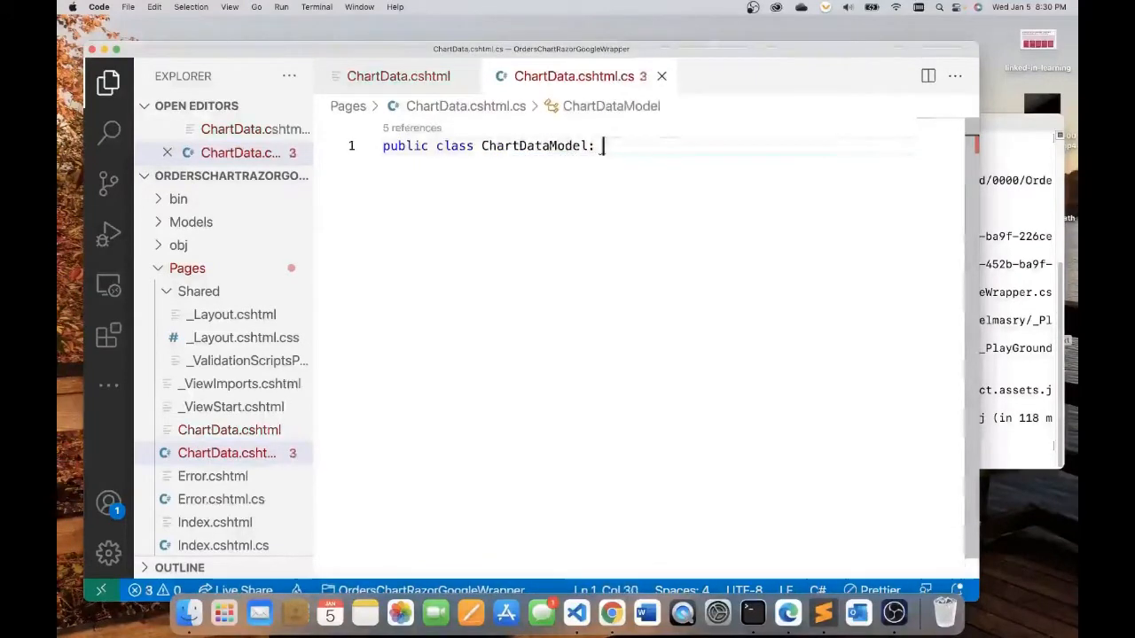
pyautogui.write('PageModel {')
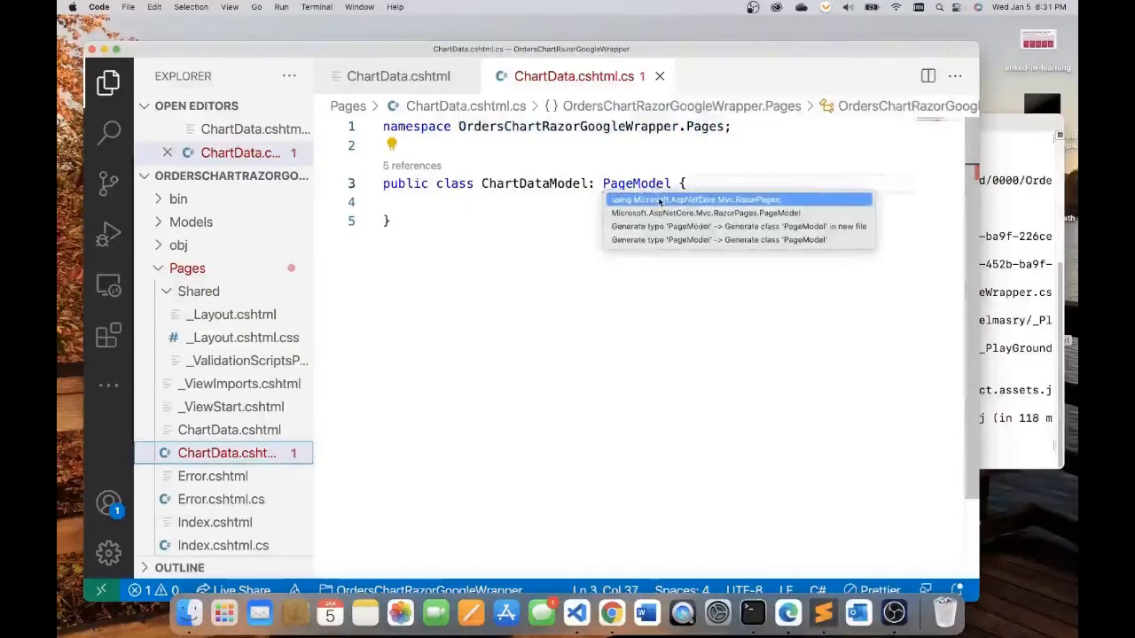
pyautogui.click(695, 199)
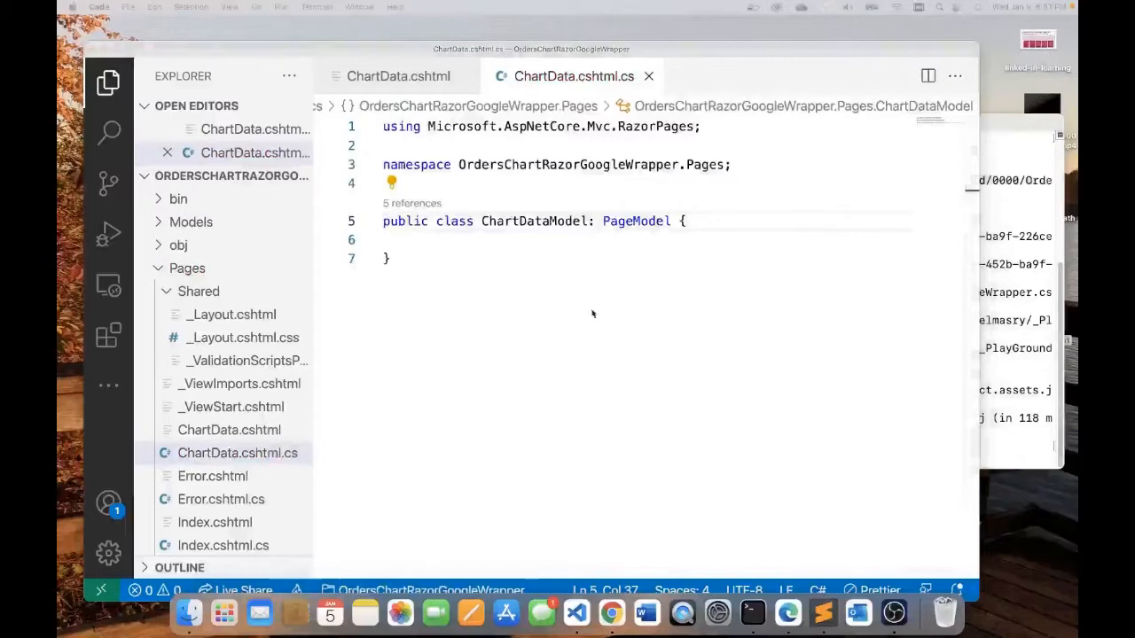
# Add the ILogger<ChartDataModel> field, constructor, and GetOrdersAsync deserializing Order[] from the Northwind orders URL
pyautogui.write('private readonly ILogger<ChartDataModel> _logger;')
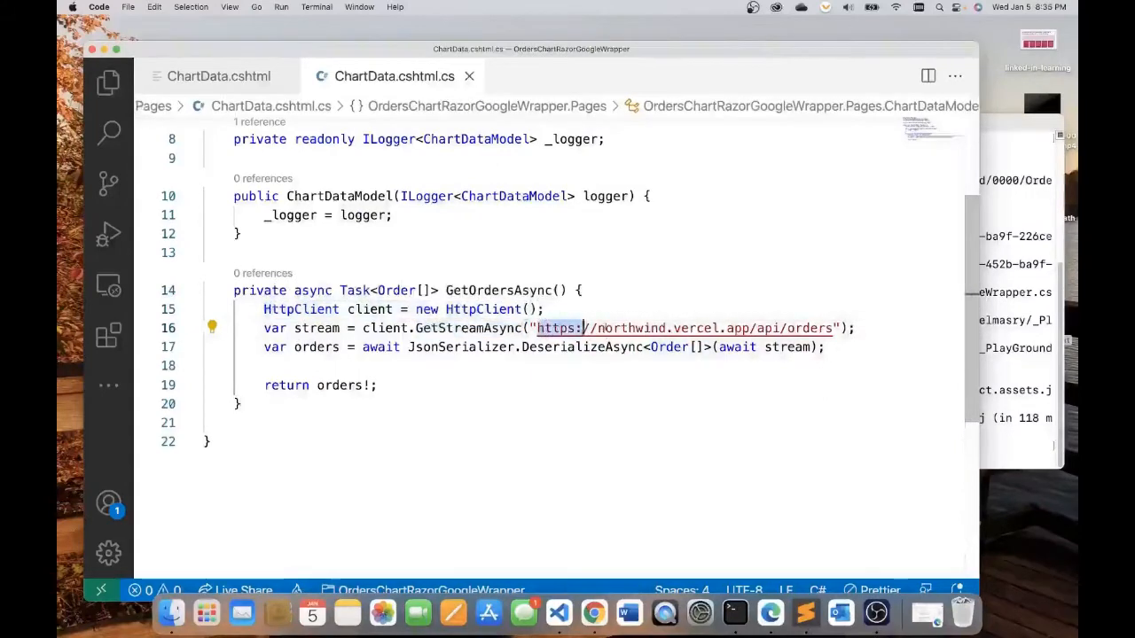
pyautogui.doubleClick(316, 328)
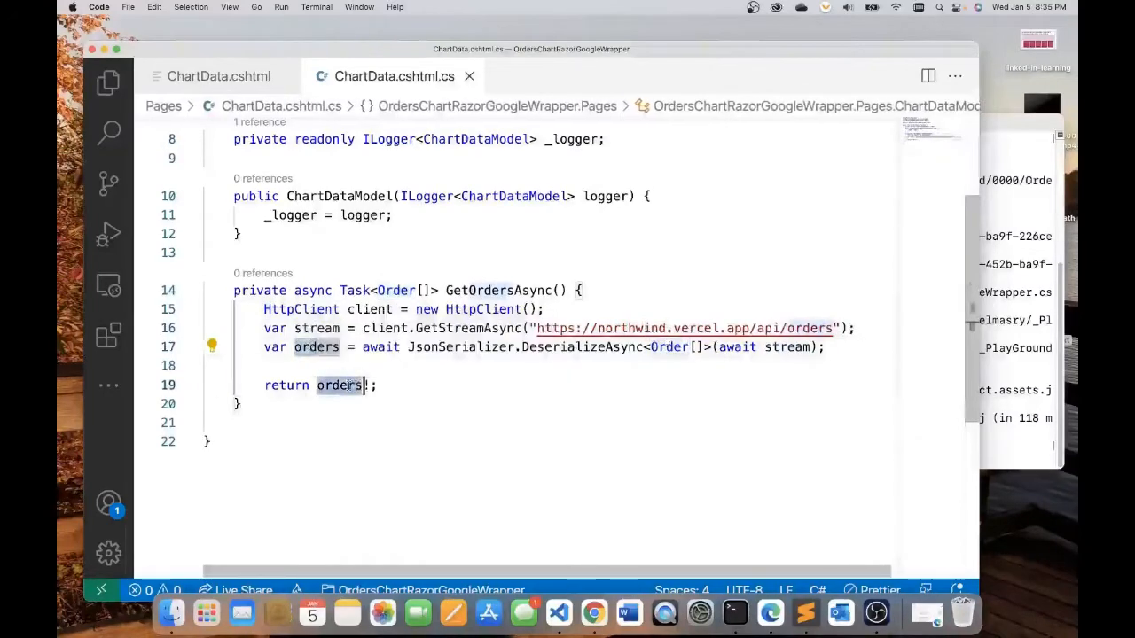
pyautogui.write('!')
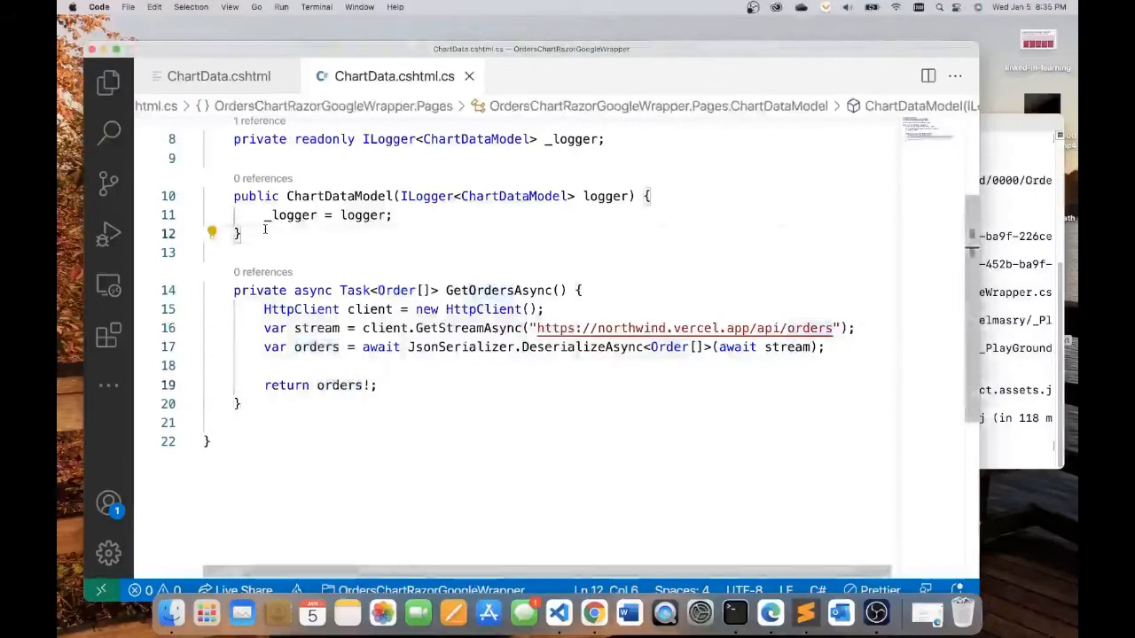
# Add public async Task<IActionResult> OnGet() returning Content("")
pyautogui.write('public async Task<IActionResult> OnGet() {')
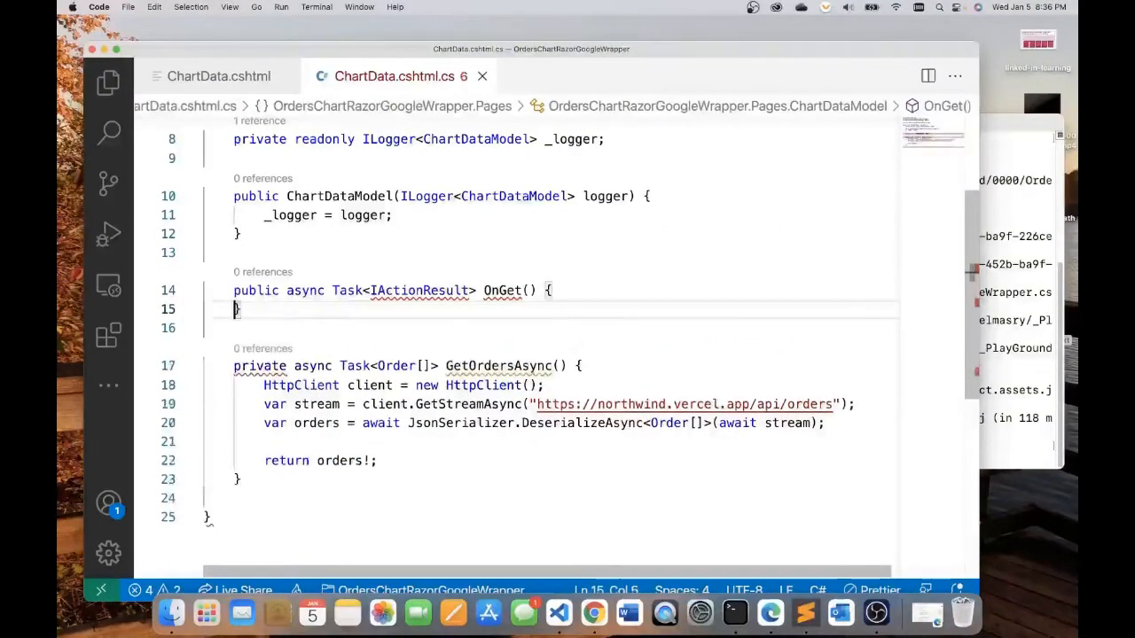
pyautogui.press('enter')
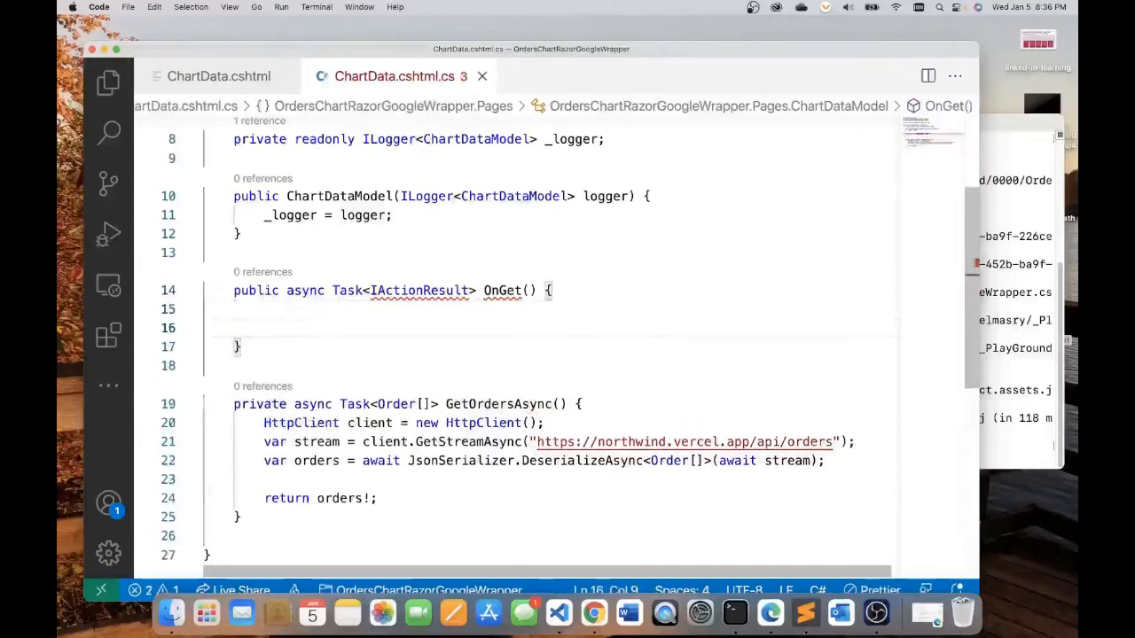
pyautogui.write('return')
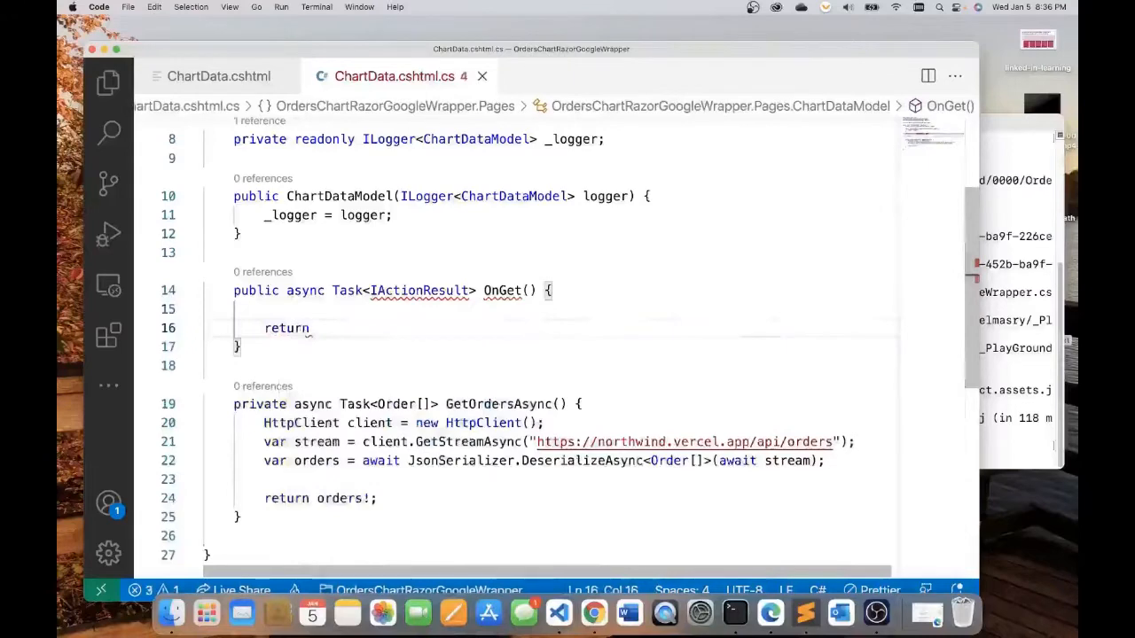
pyautogui.write('Content("");')
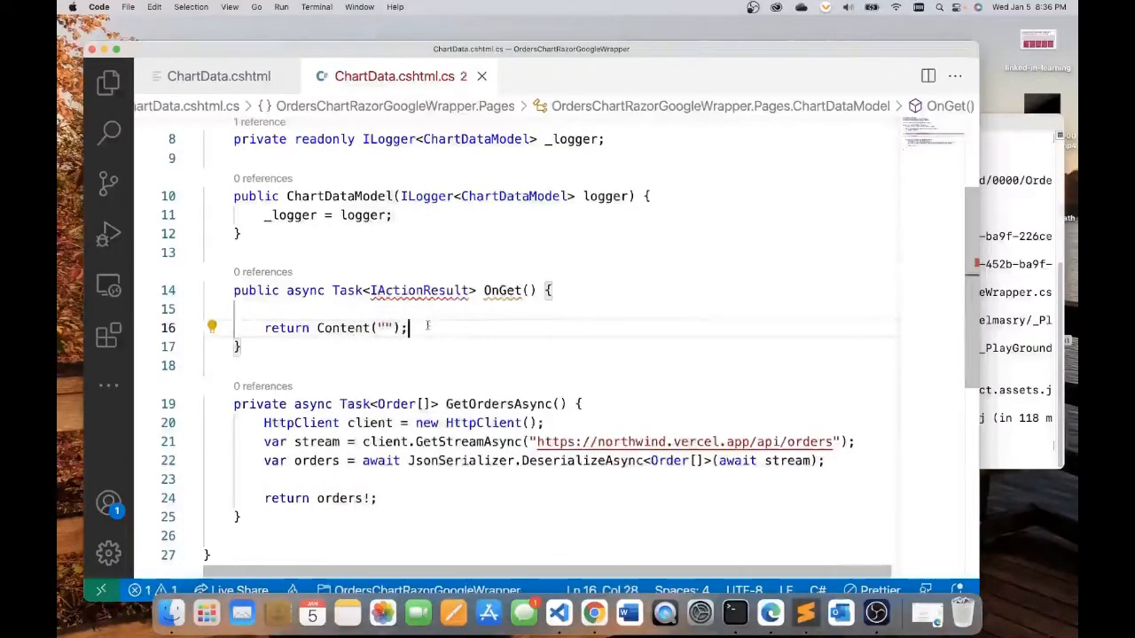
# Add Order[] orders = await GetOrdersAsync(); as the first line of OnGet
pyautogui.click(422, 291)
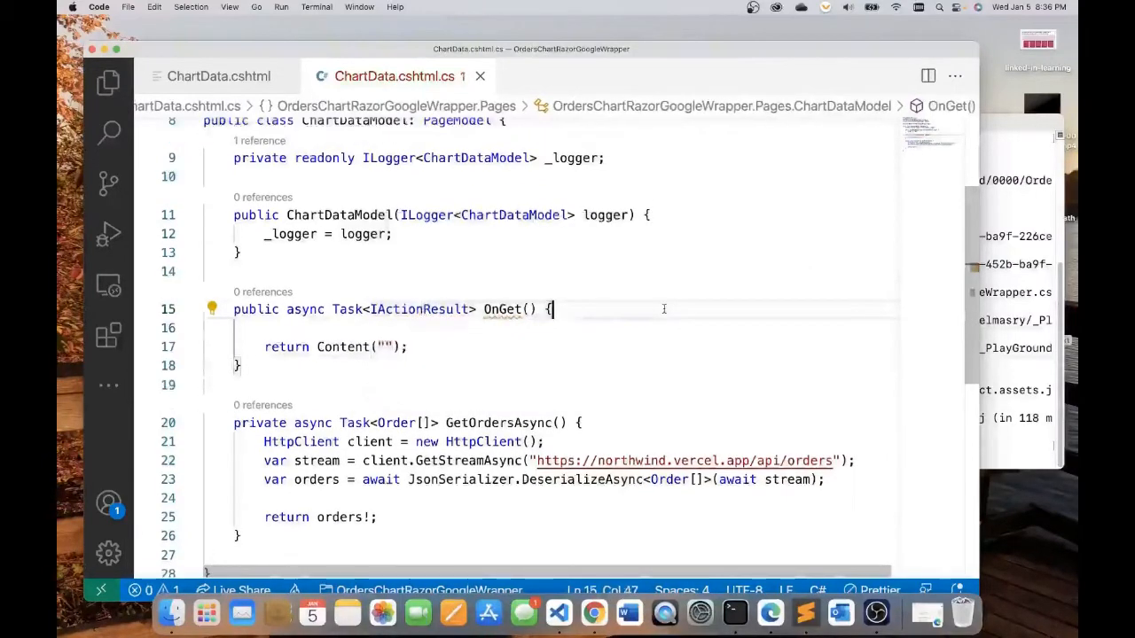
pyautogui.press('enter')
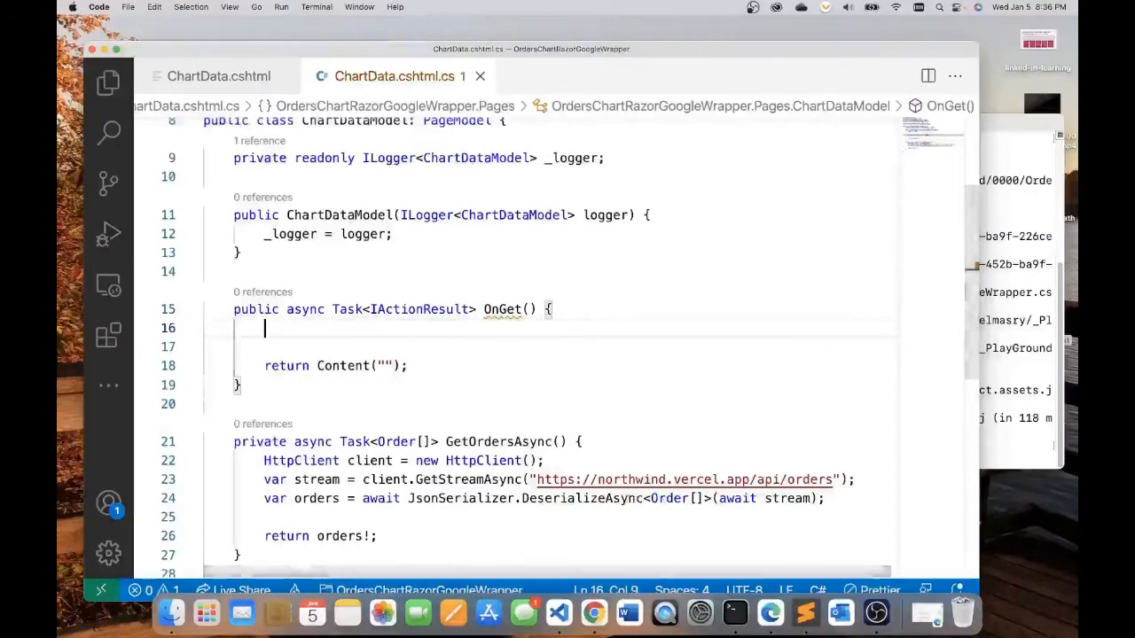
pyautogui.write('Order[')
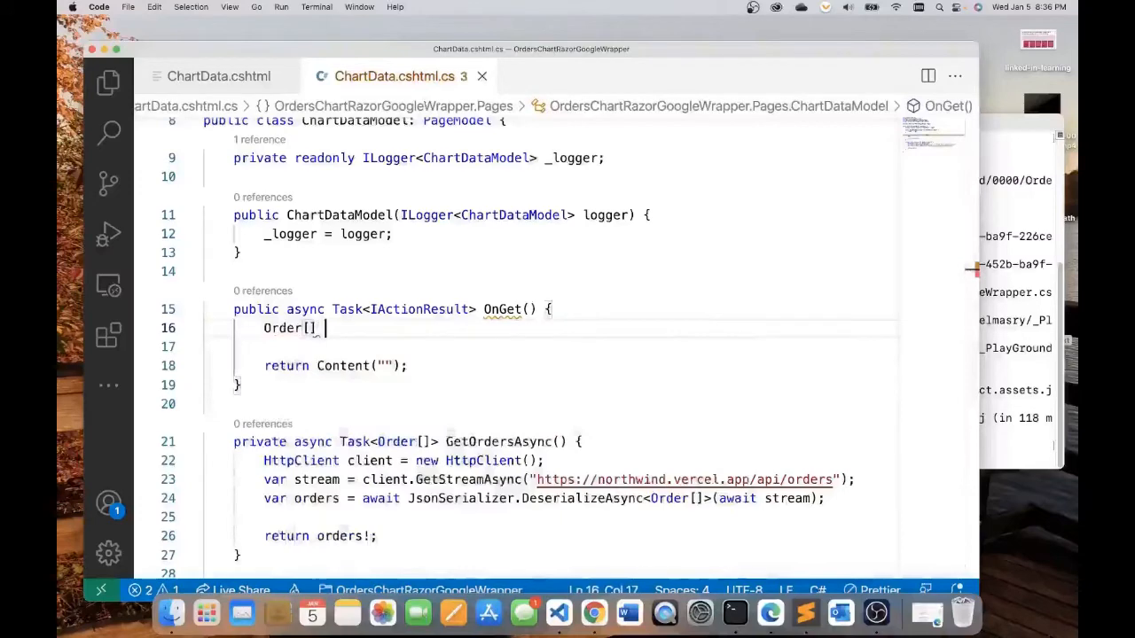
pyautogui.write('orders =')
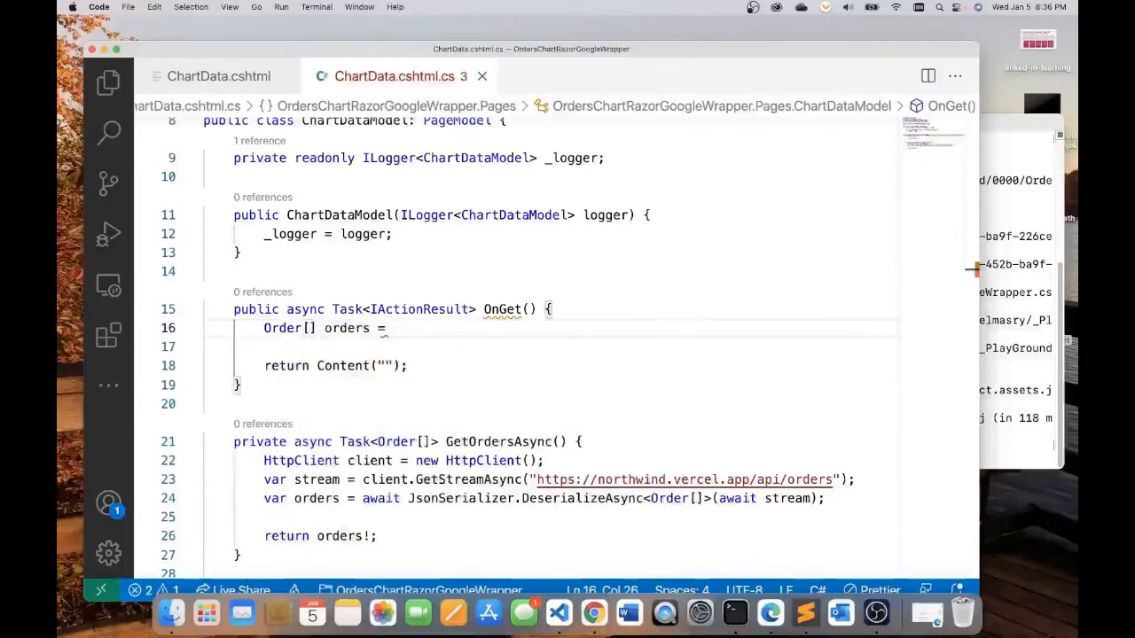
pyautogui.write('await Ge')
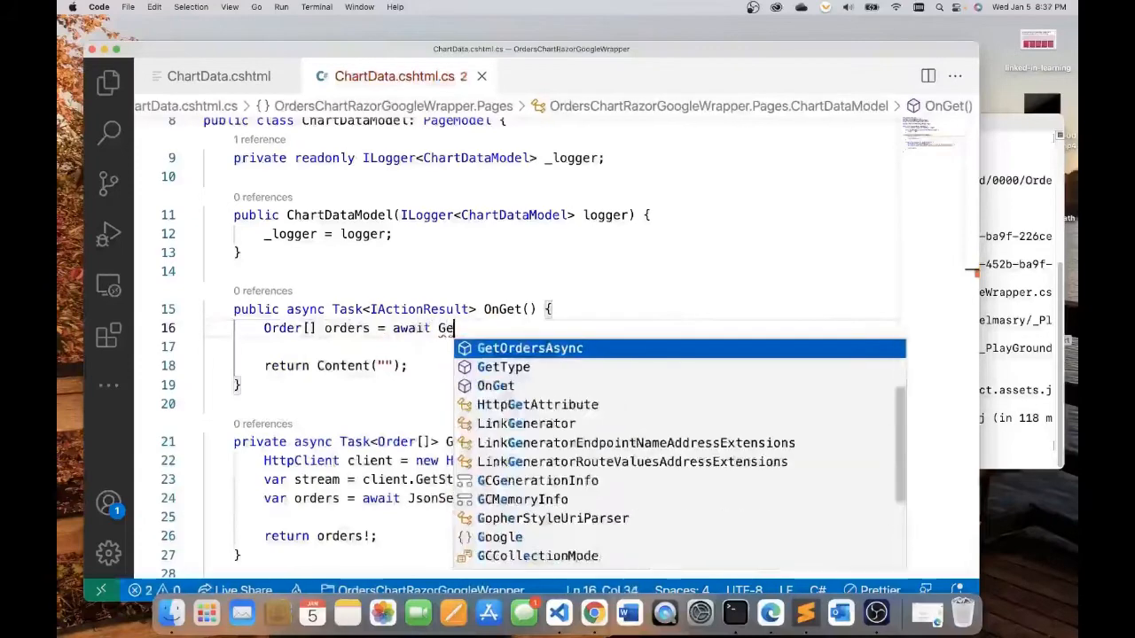
pyautogui.press('Tab')
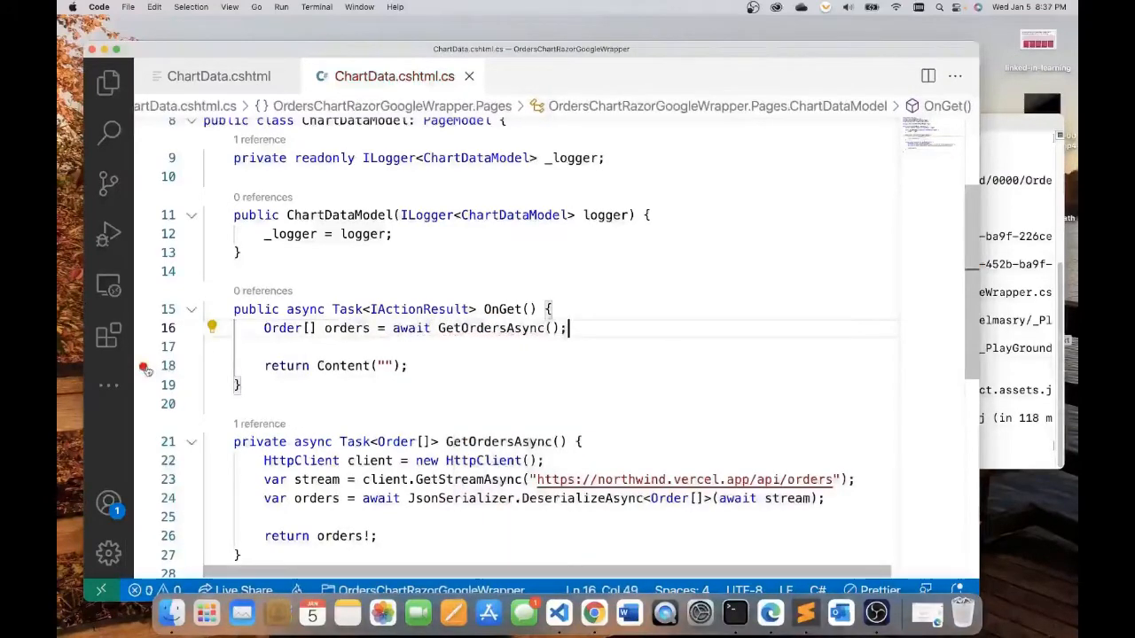
pyautogui.moveTo(348, 328)
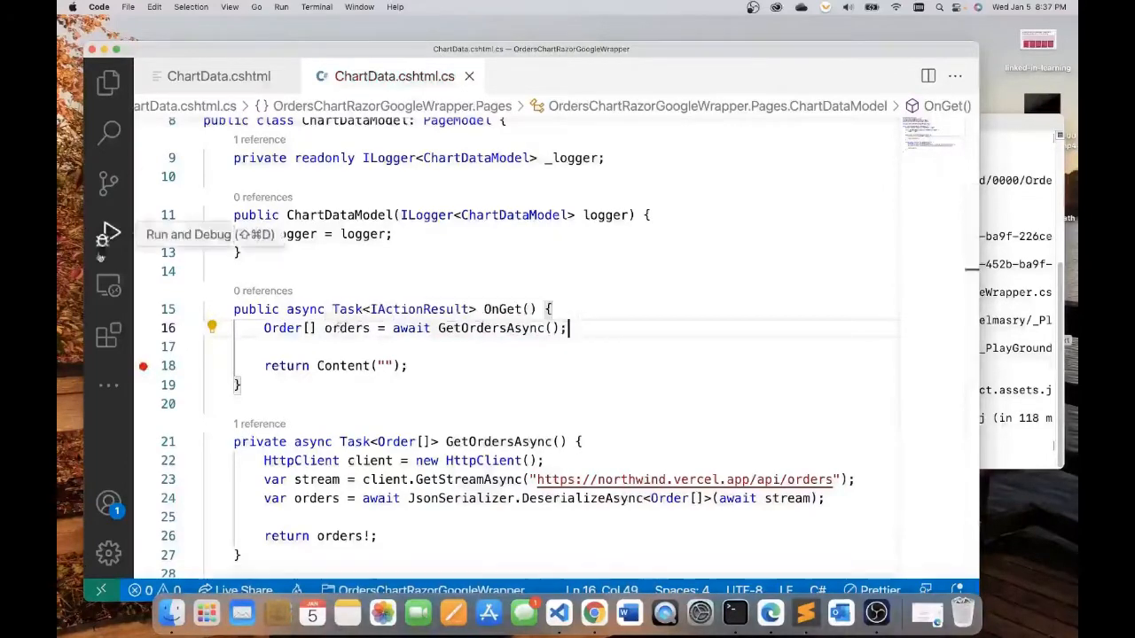
# Start debugging, browse to /chartdata and inspect the populated orders array at the breakpoint
pyautogui.click(107, 235)
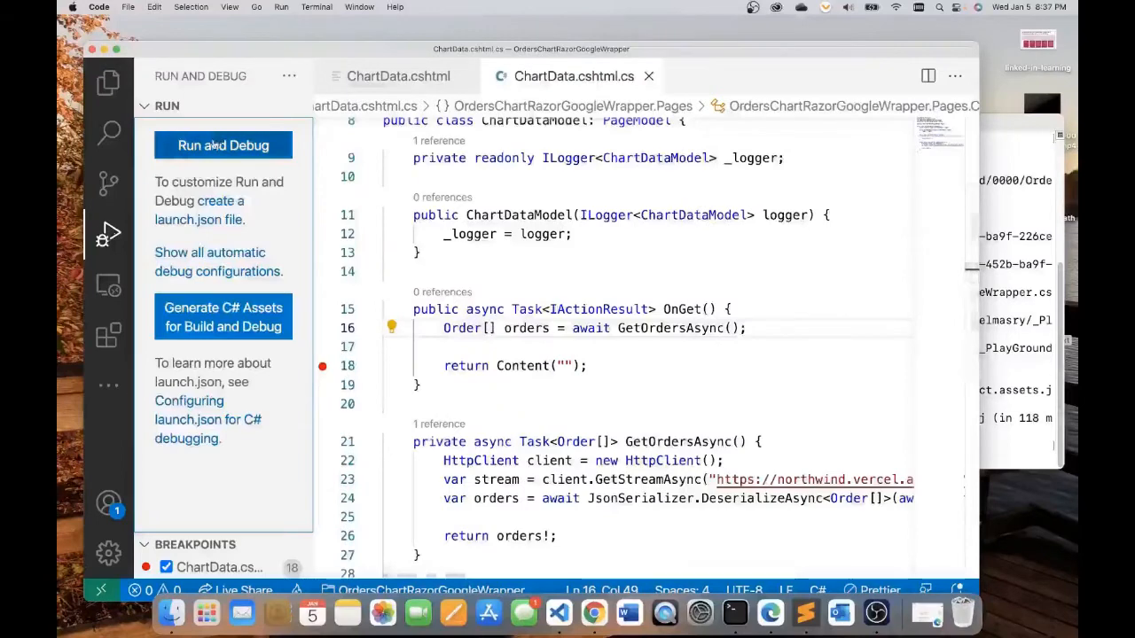
pyautogui.click(223, 145)
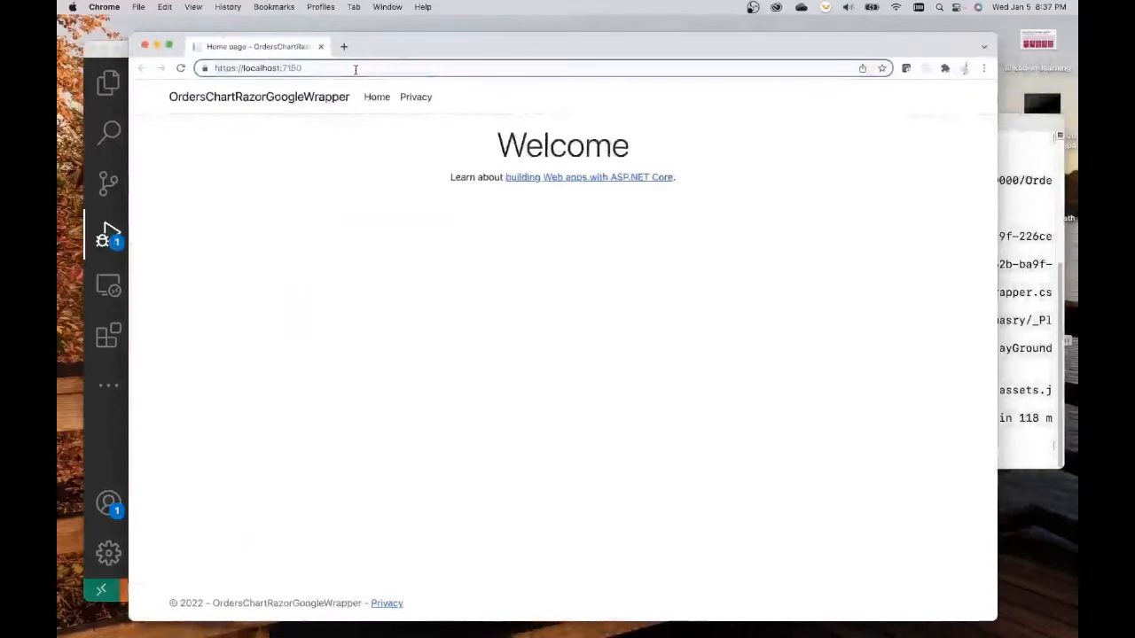
pyautogui.write('/chart')
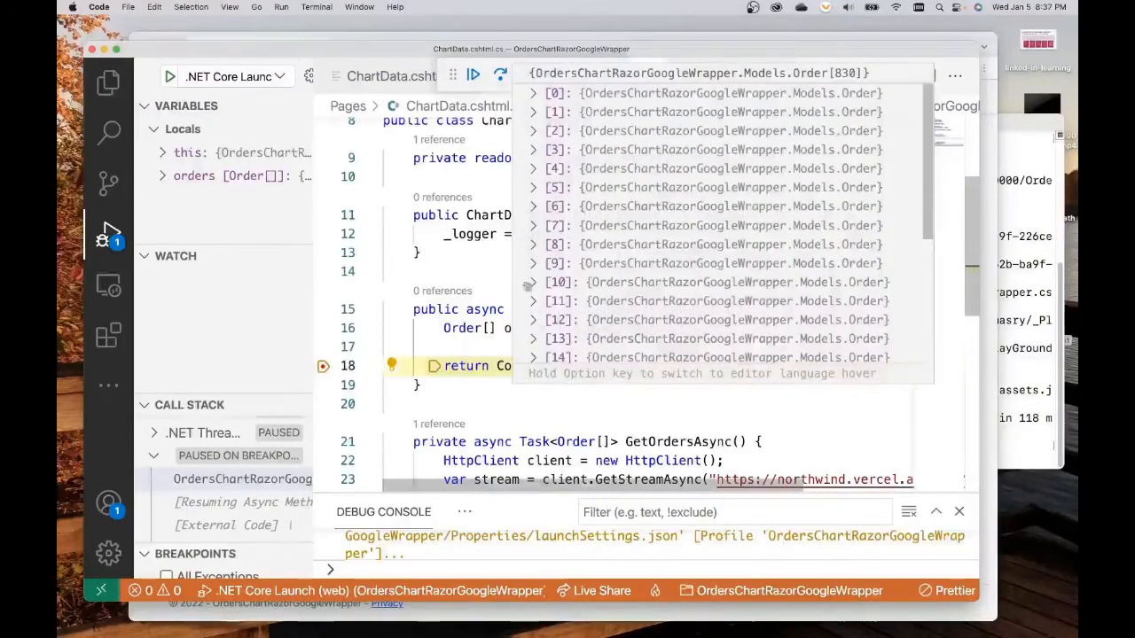
pyautogui.click(532, 188)
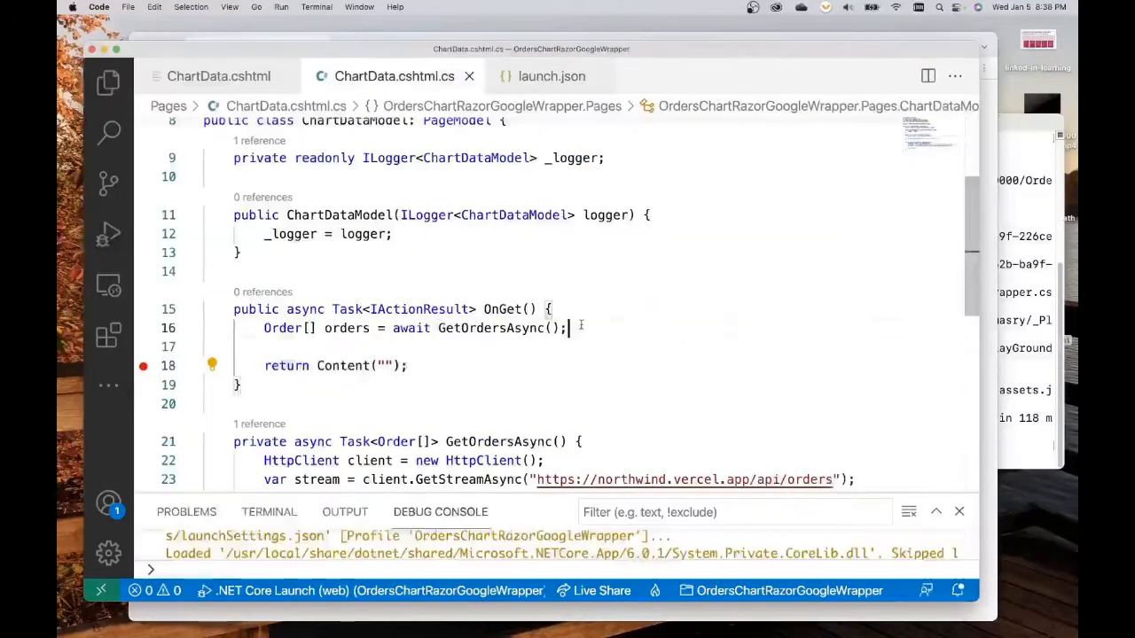
# Group orders by ship city into a Name/Count DataTable and return Content(dt.GetJson())
pyautogui.press('Return')
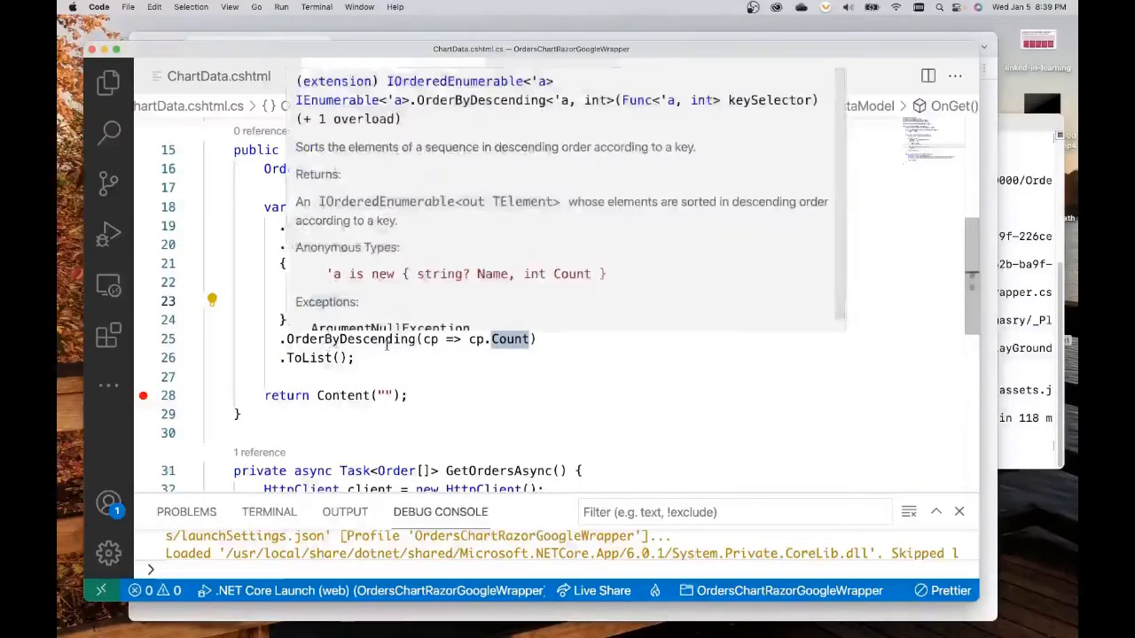
pyautogui.moveTo(678, 369)
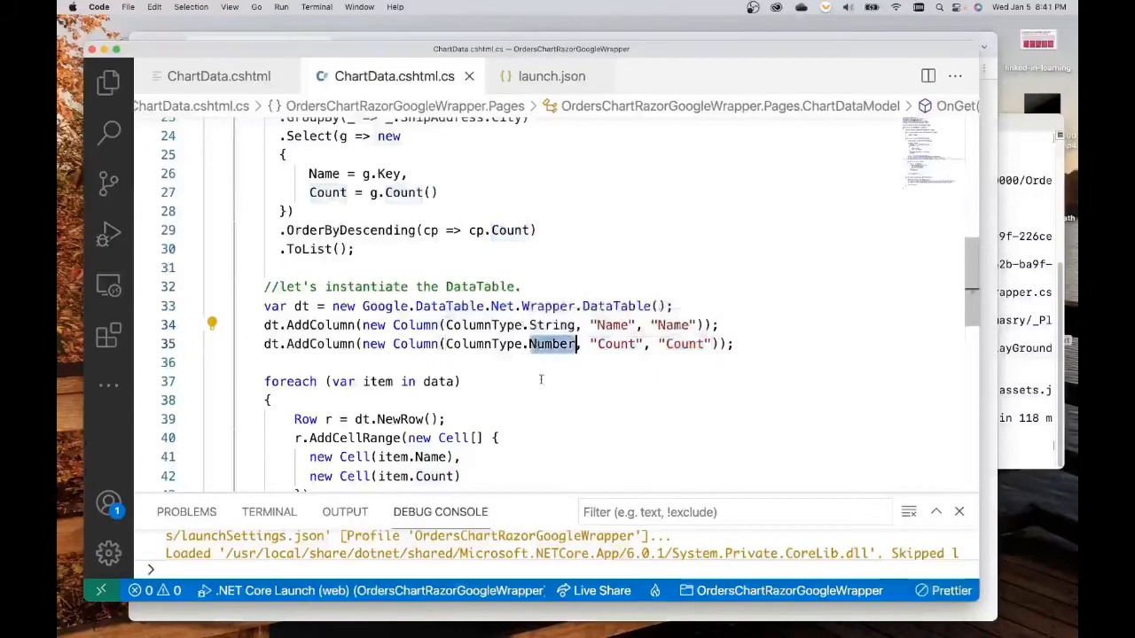
pyautogui.scroll(-3)
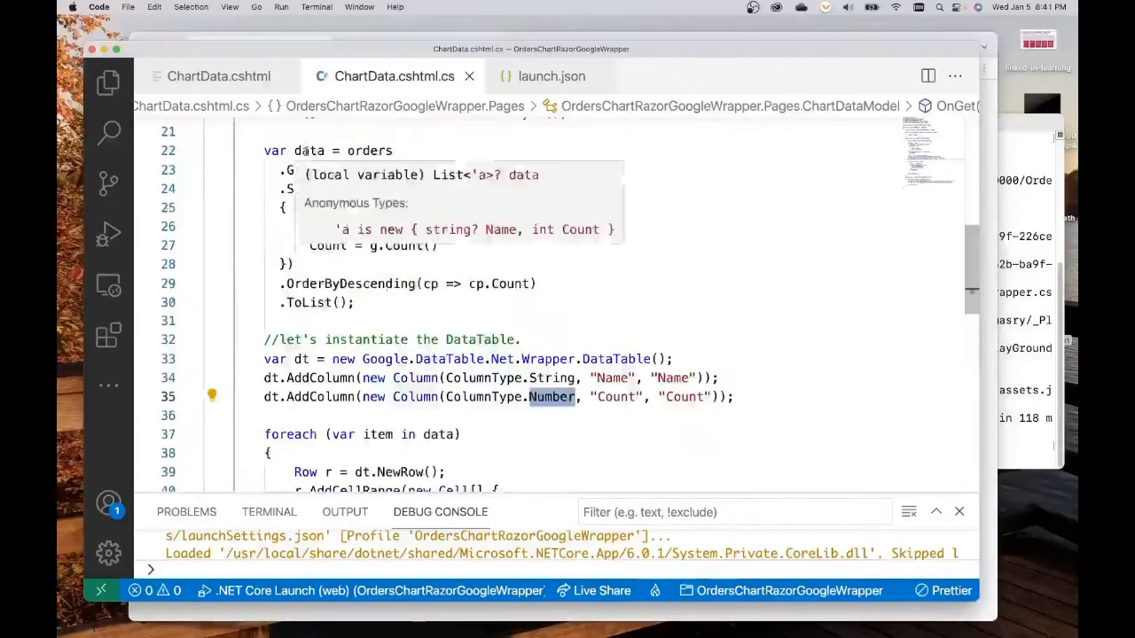
pyautogui.scroll(-3)
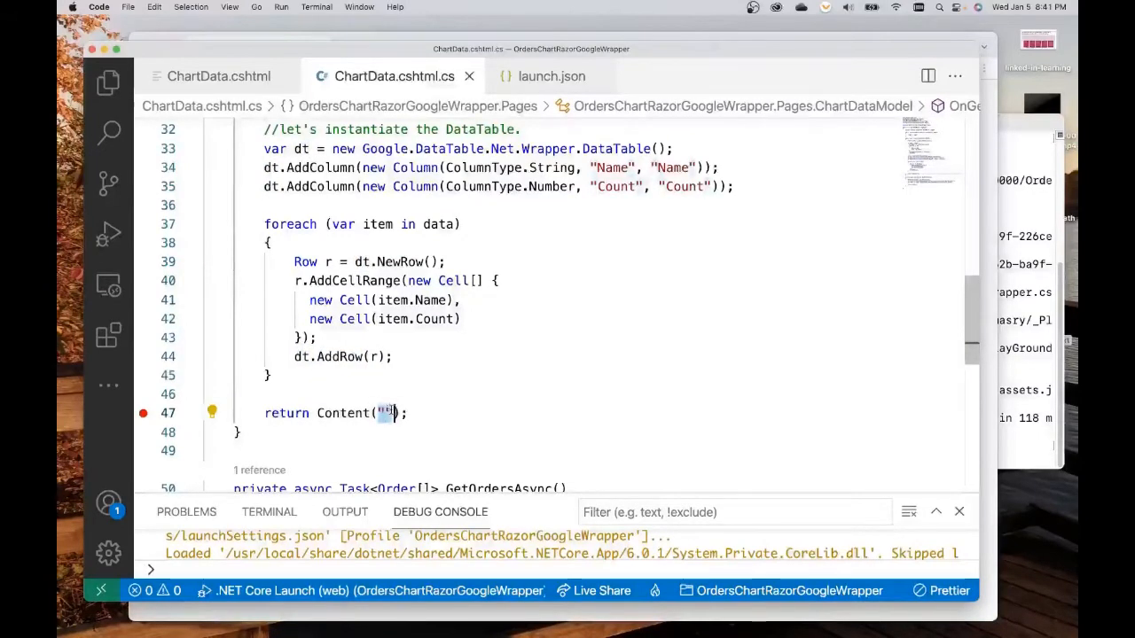
pyautogui.write('dt.GetJson()')
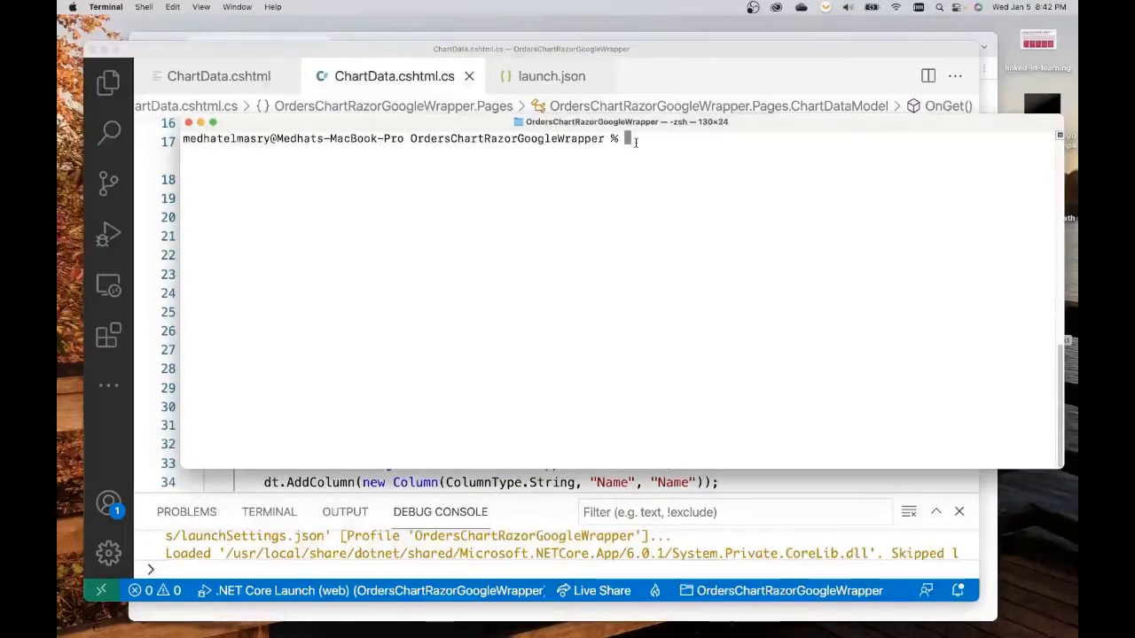
# Run dotnet watch and view the ChartData JSON with cols and per-city rows in Chrome
pyautogui.write('dotnet')
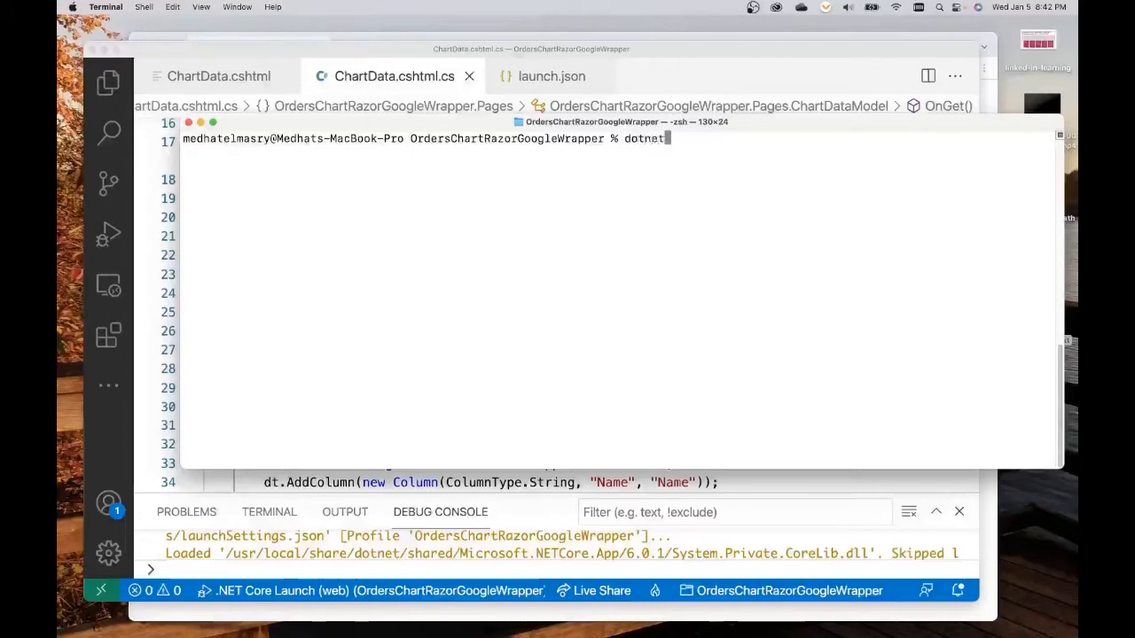
pyautogui.write('watch')
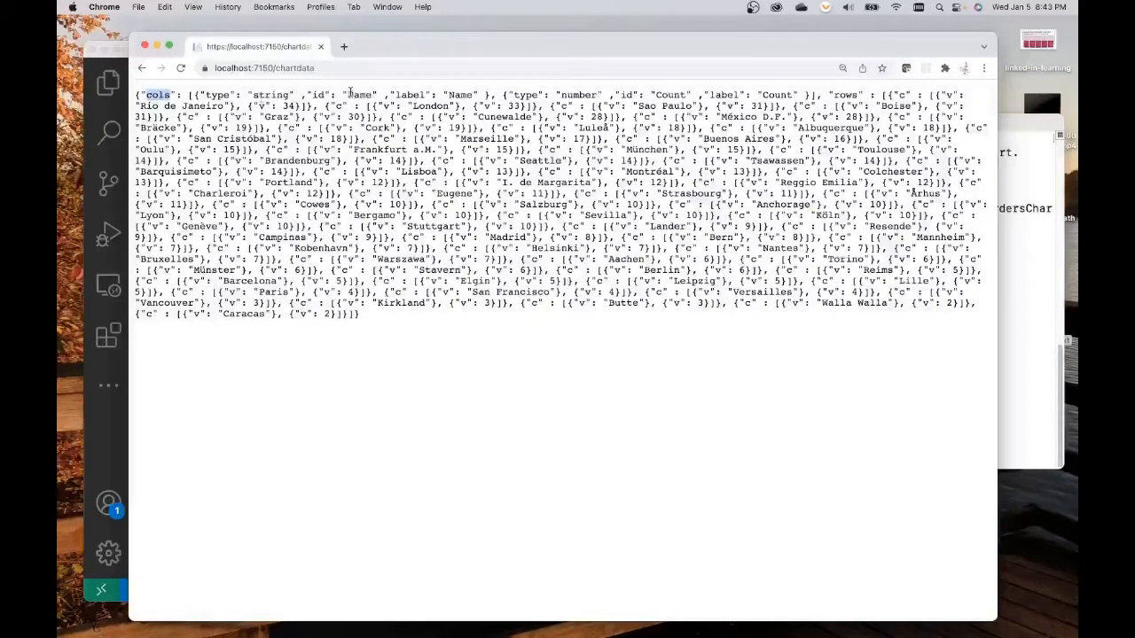
pyautogui.doubleClick(461, 96)
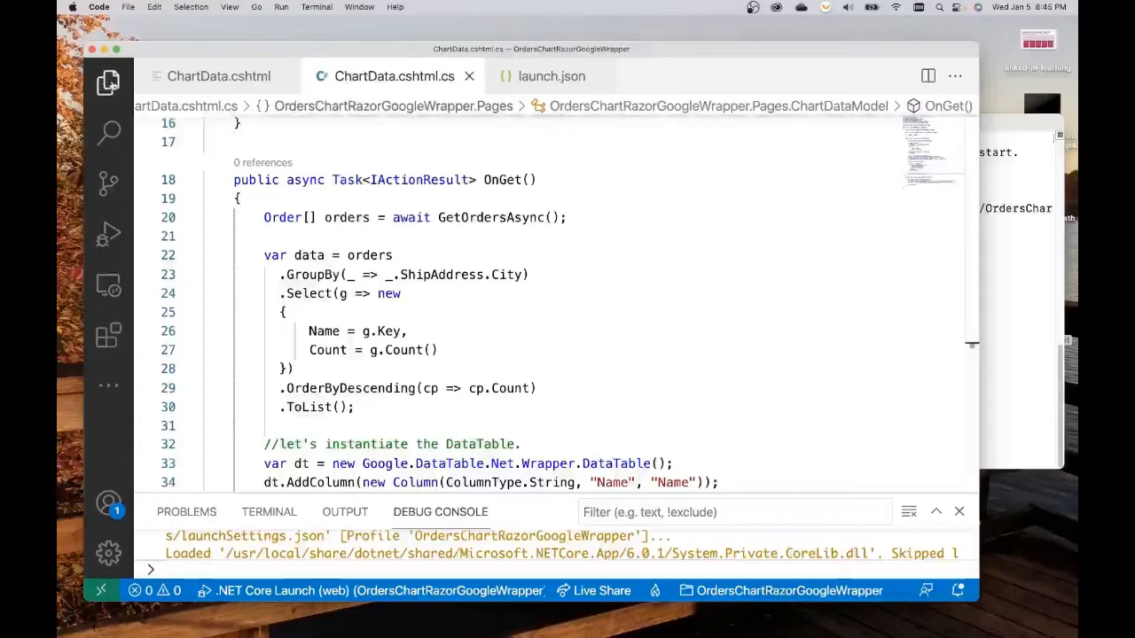
pyautogui.click(108, 81)
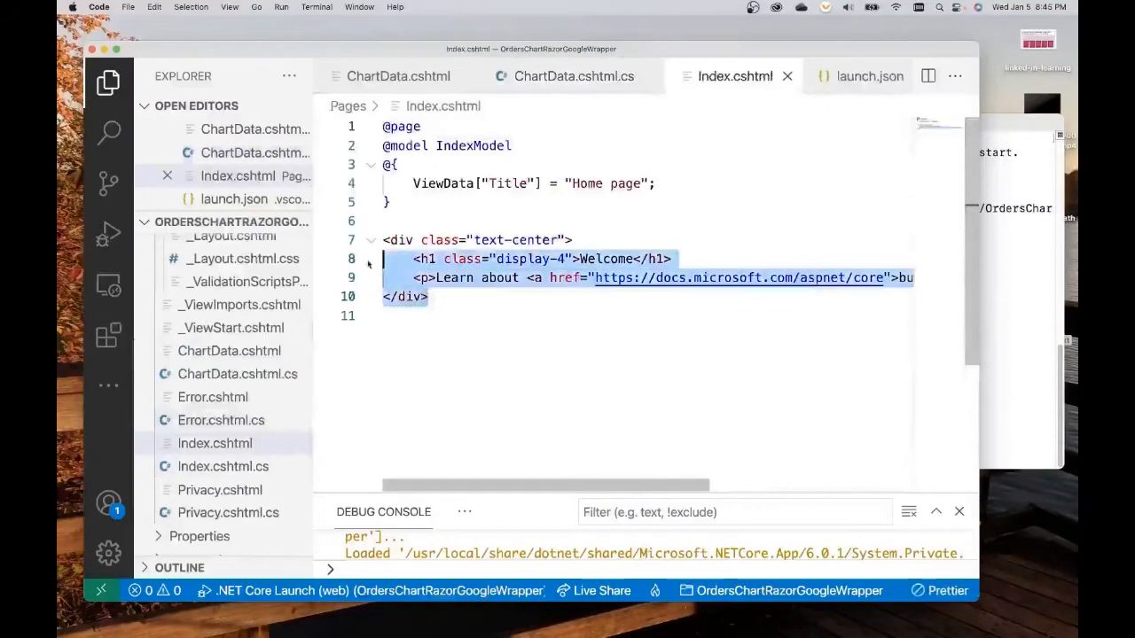
pyautogui.press('Delete')
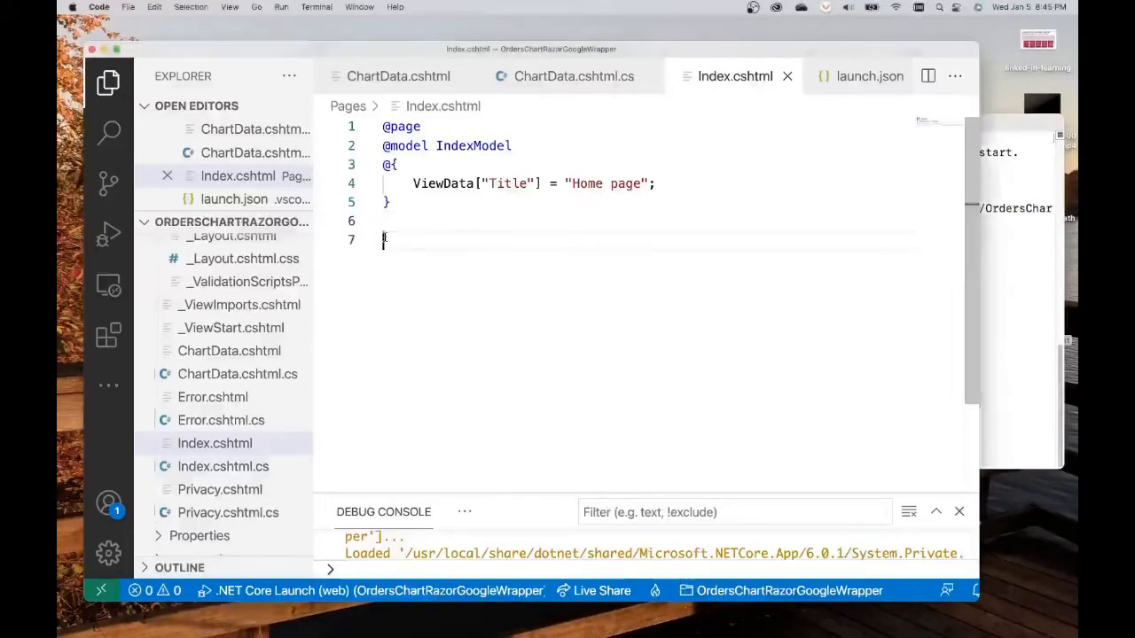
pyautogui.click(106, 82)
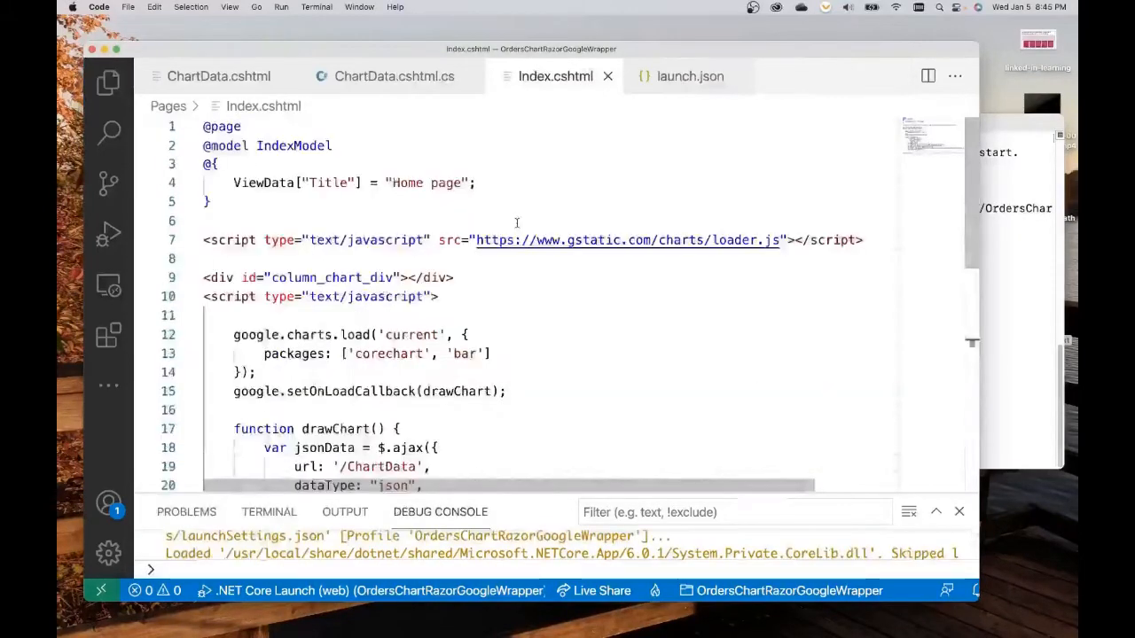
pyautogui.moveTo(626, 241)
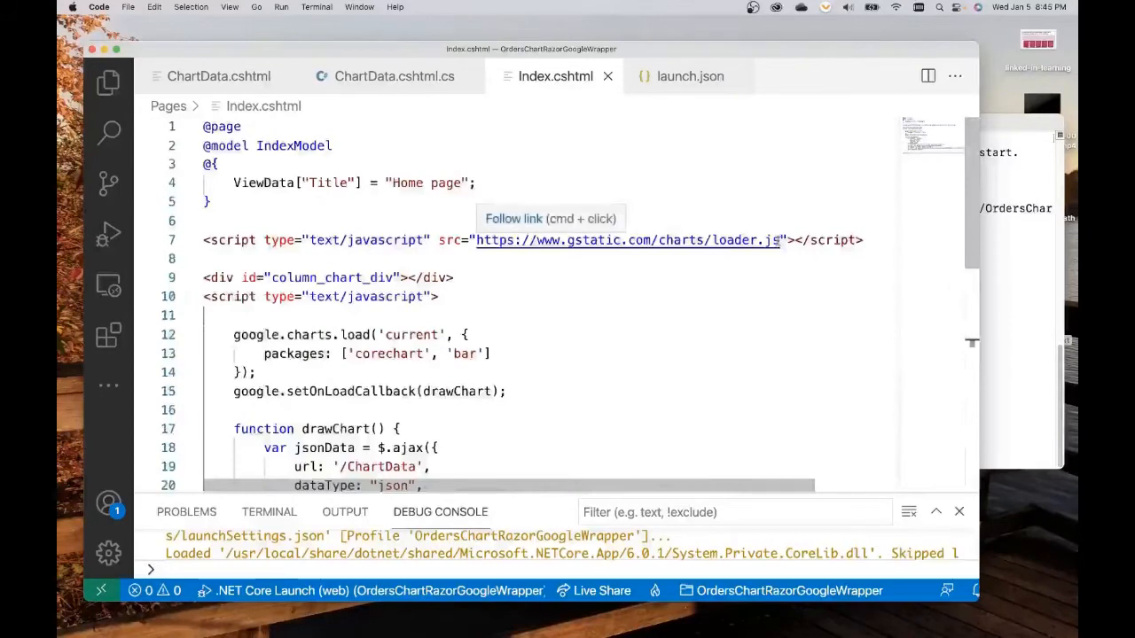
pyautogui.doubleClick(628, 241)
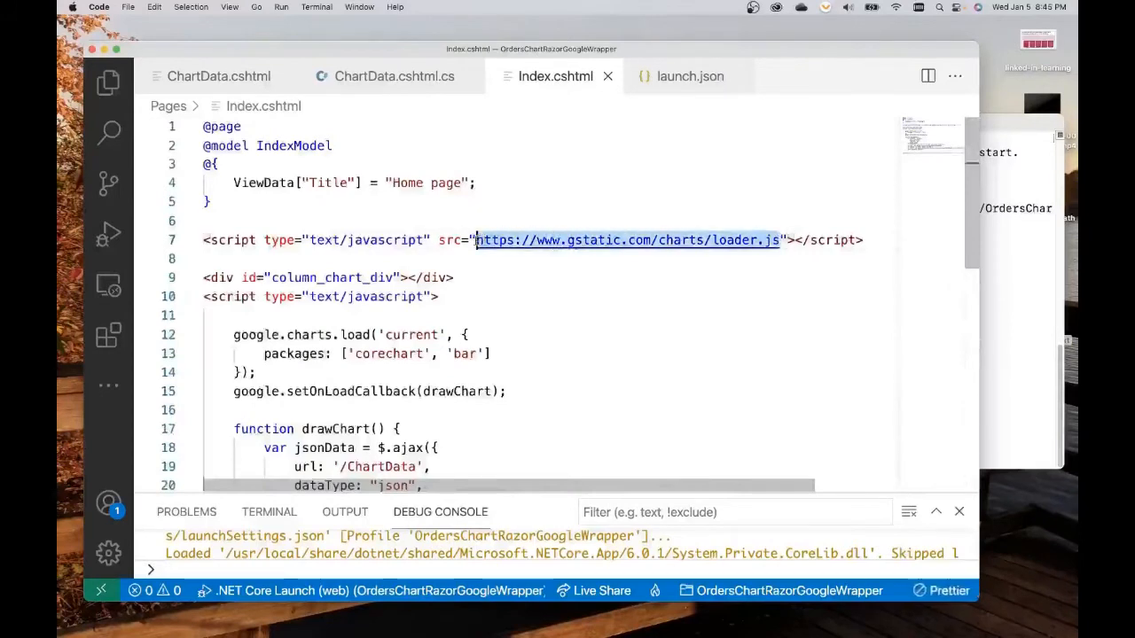
pyautogui.moveTo(229, 241)
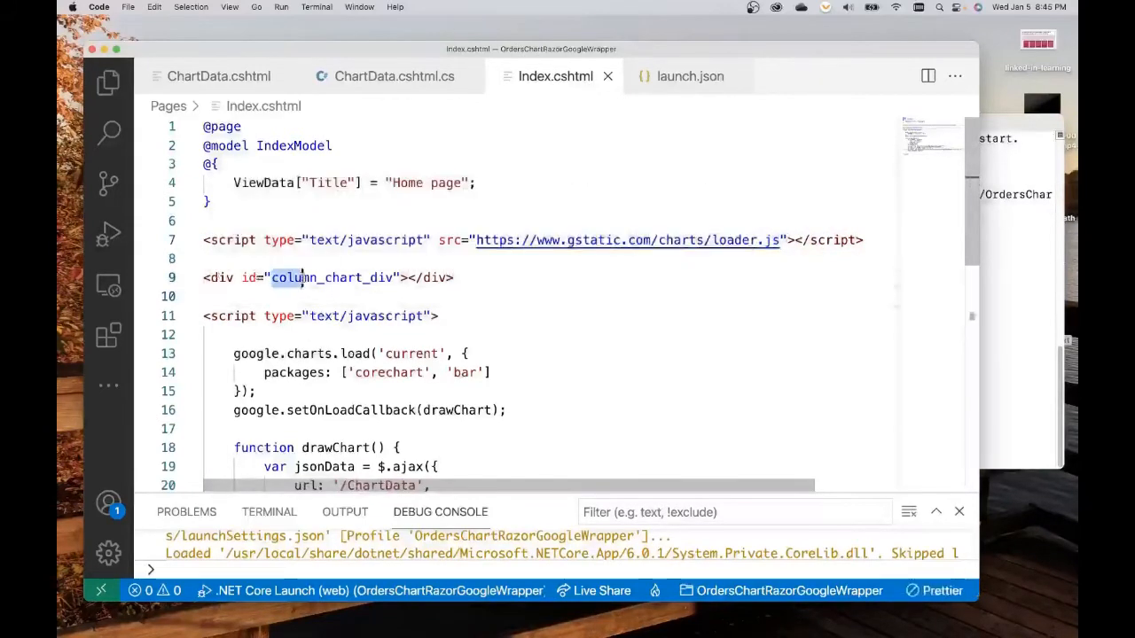
pyautogui.doubleClick(334, 276)
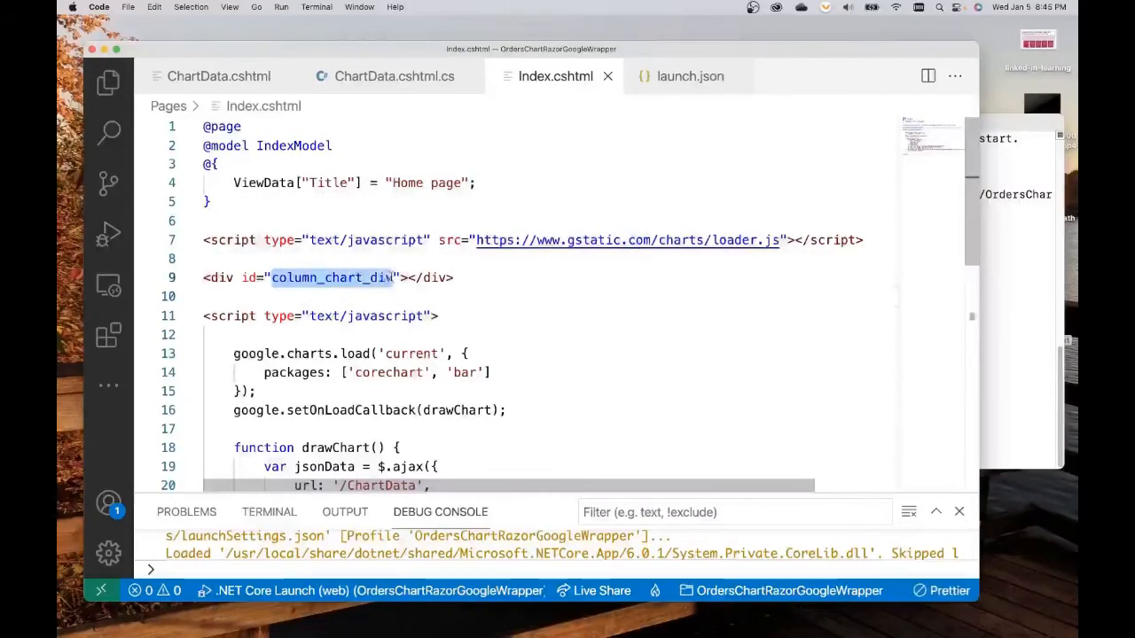
pyautogui.scroll(-3)
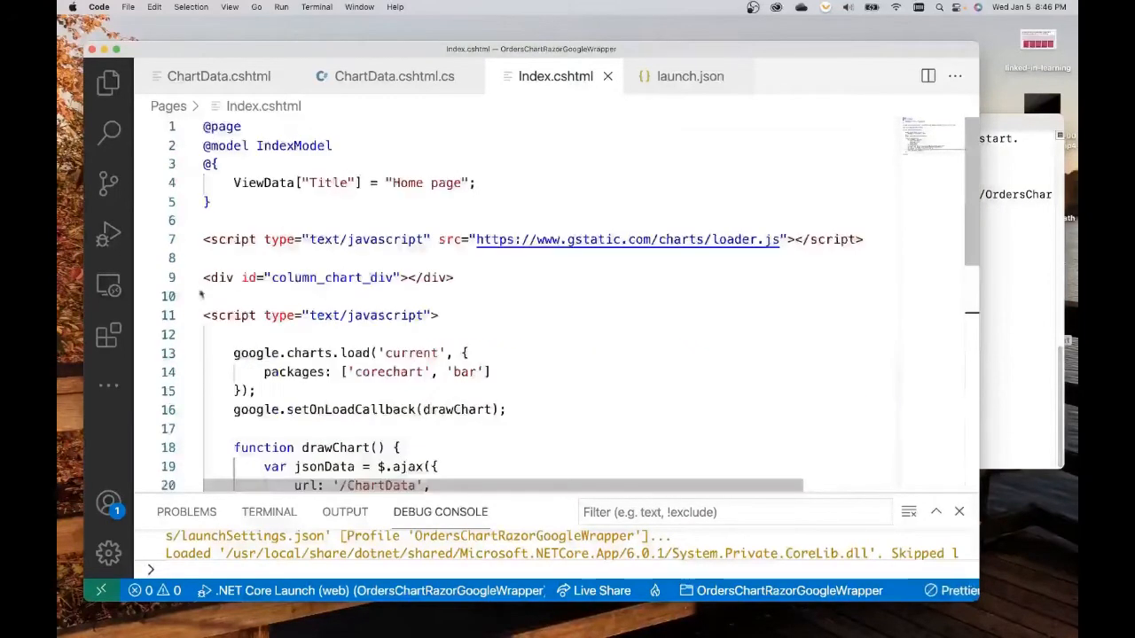
pyautogui.scroll(-3)
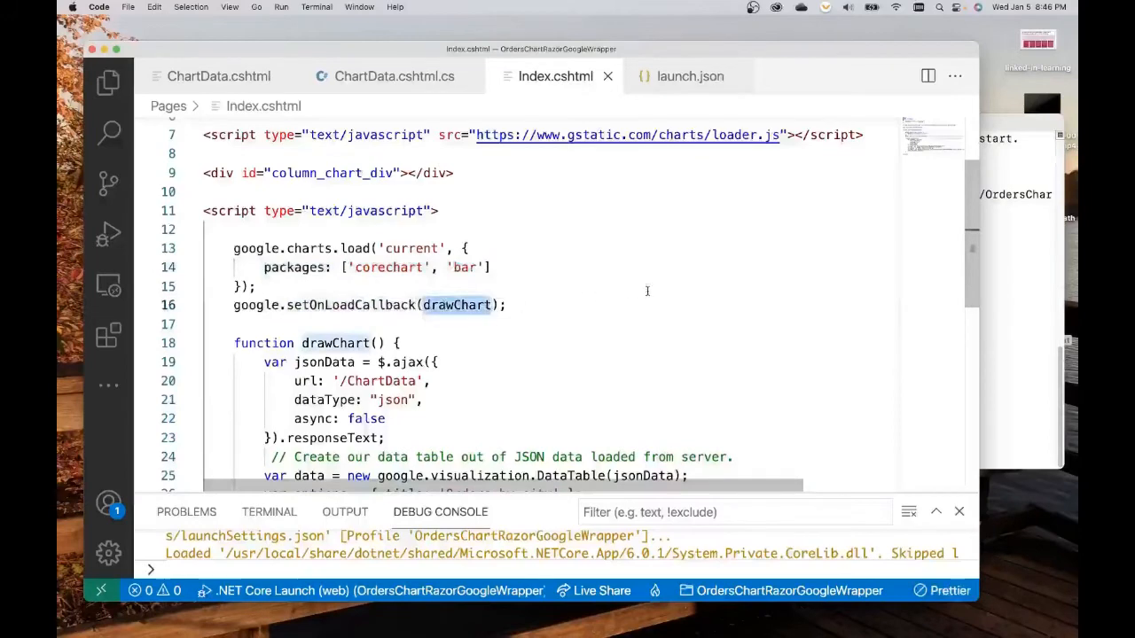
pyautogui.scroll(-3)
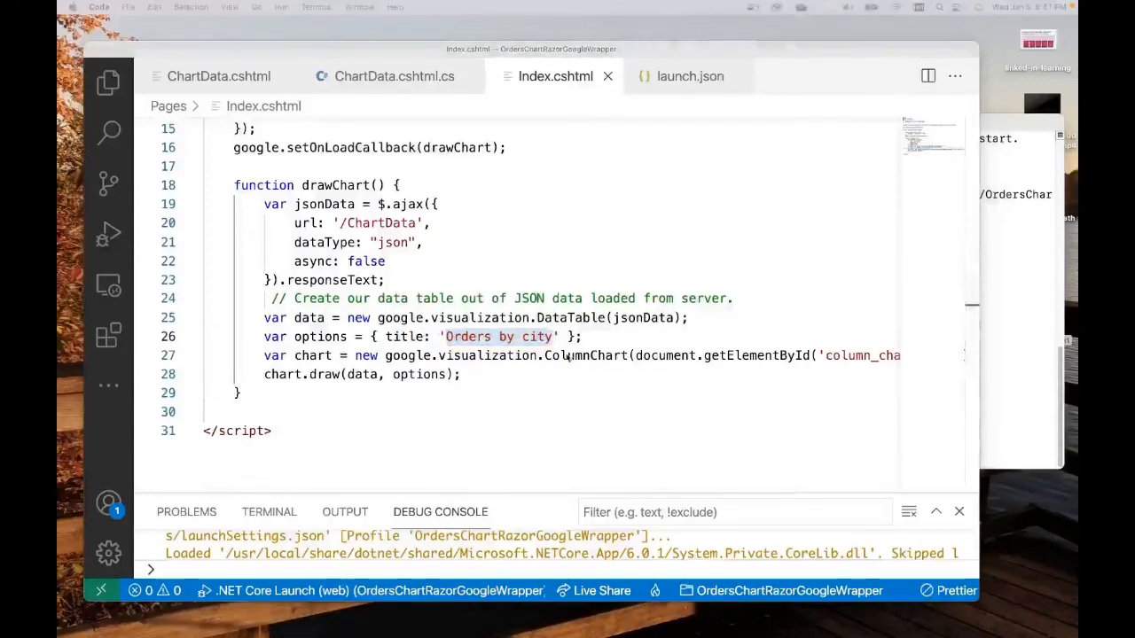
pyautogui.doubleClick(585, 354)
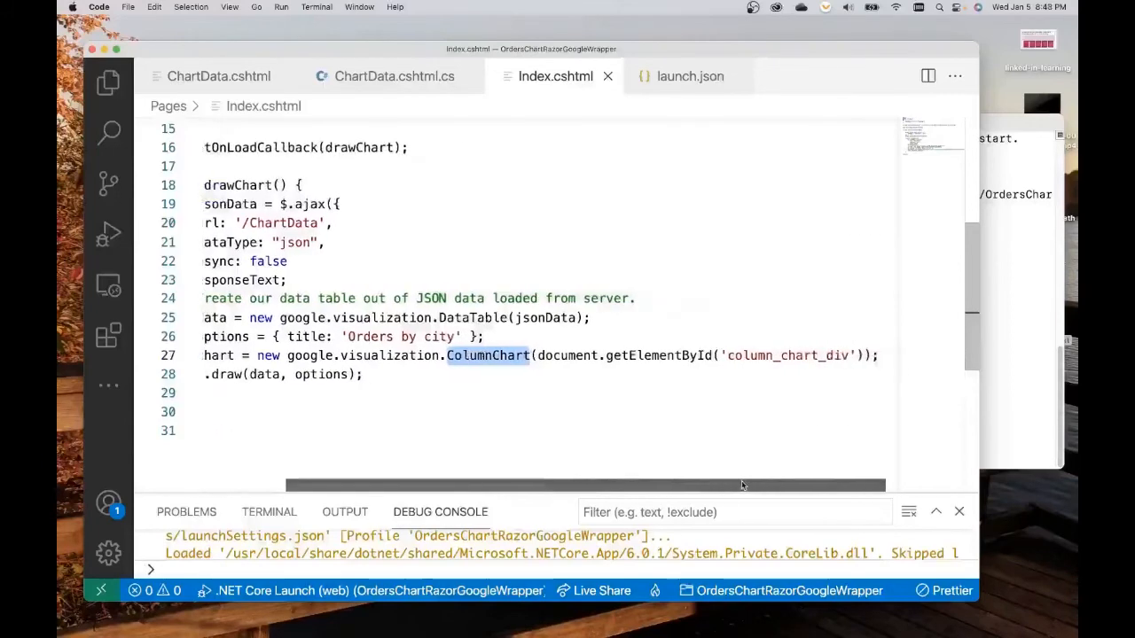
pyautogui.hscroll(-3)
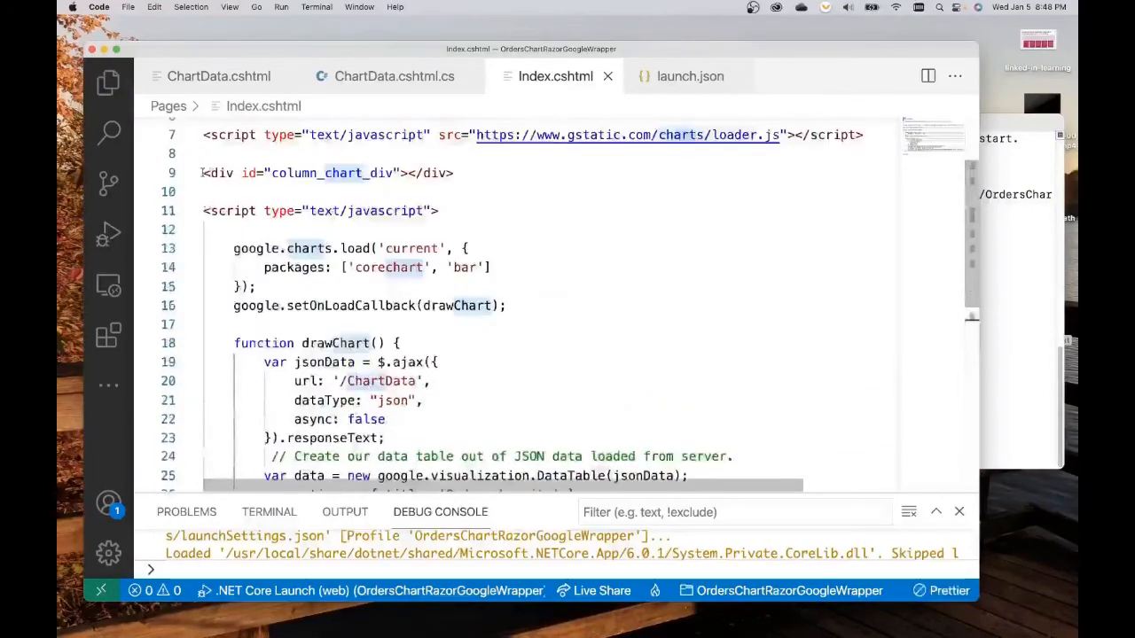
pyautogui.scroll(-3)
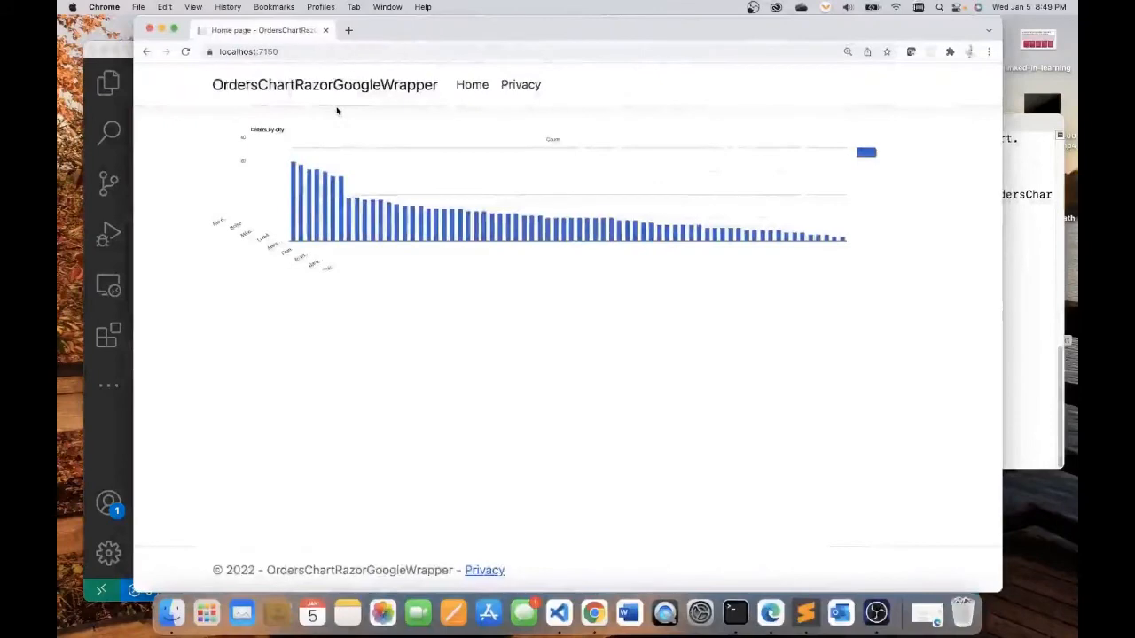
pyautogui.moveTo(318, 167)
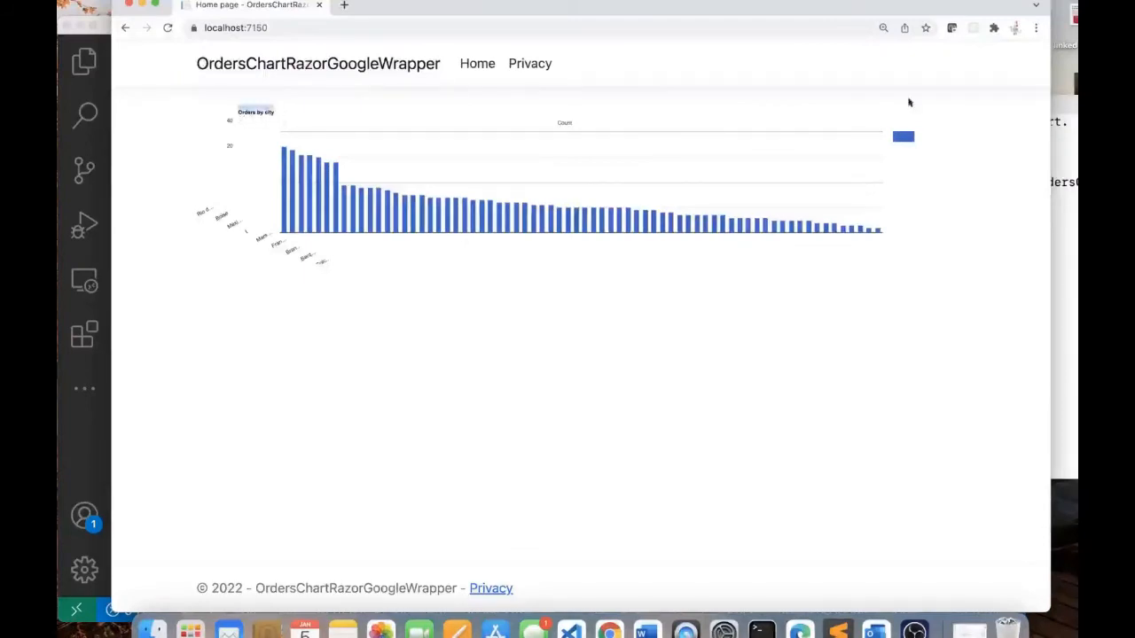
pyautogui.moveTo(500, 171)
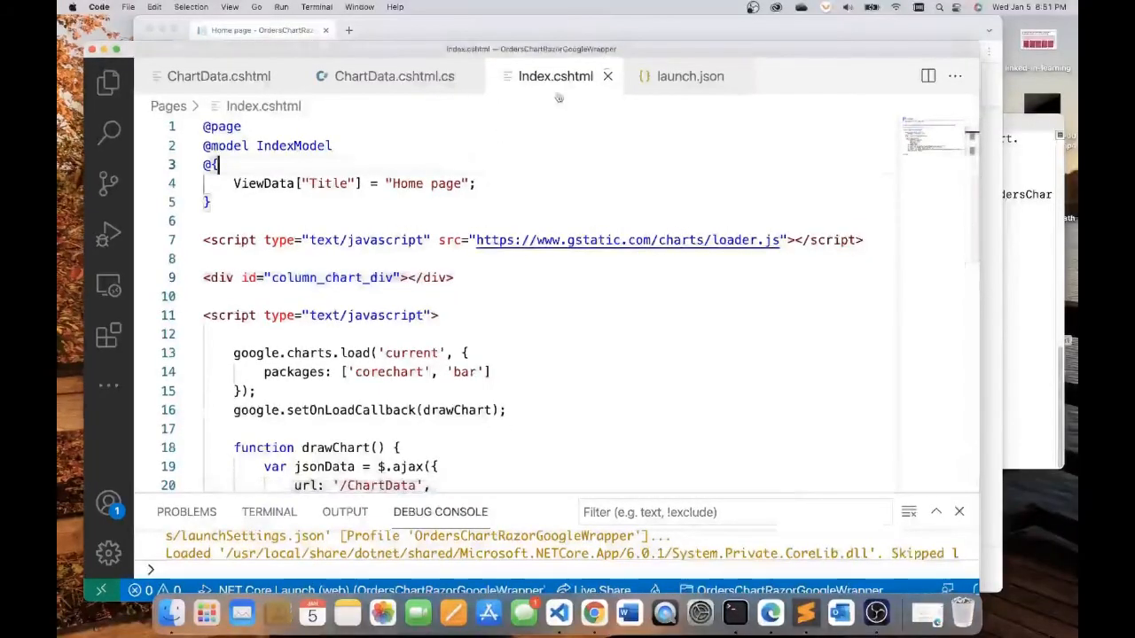
# Replace the Index.cshtml script with the version calling PopulationChart for six chart types
pyautogui.doubleClick(294, 145)
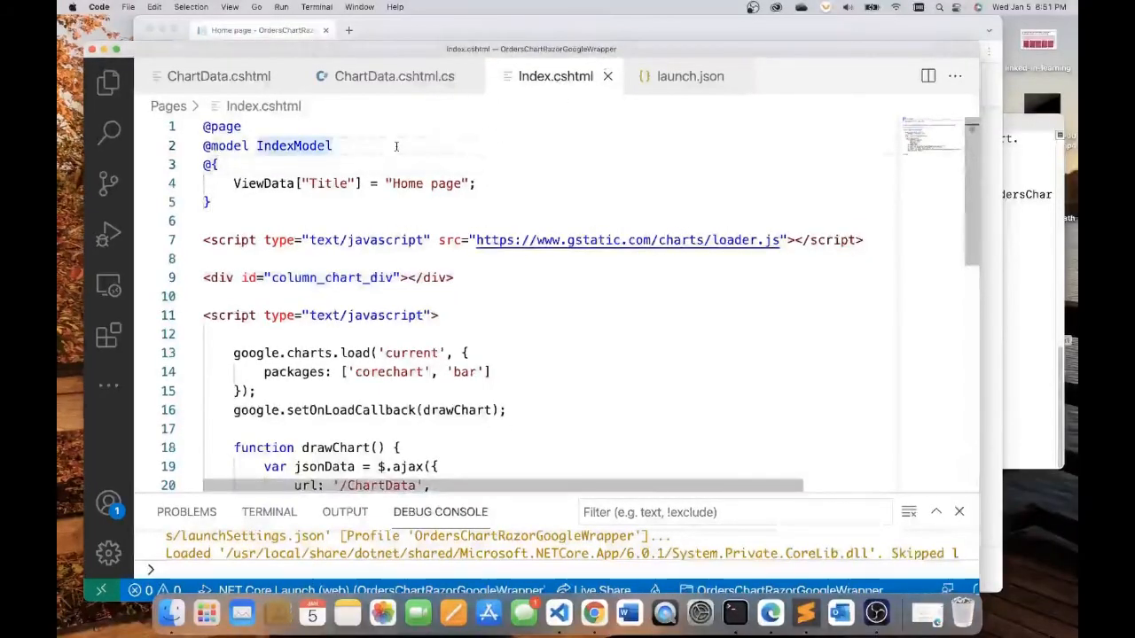
pyautogui.press('cmd+a')
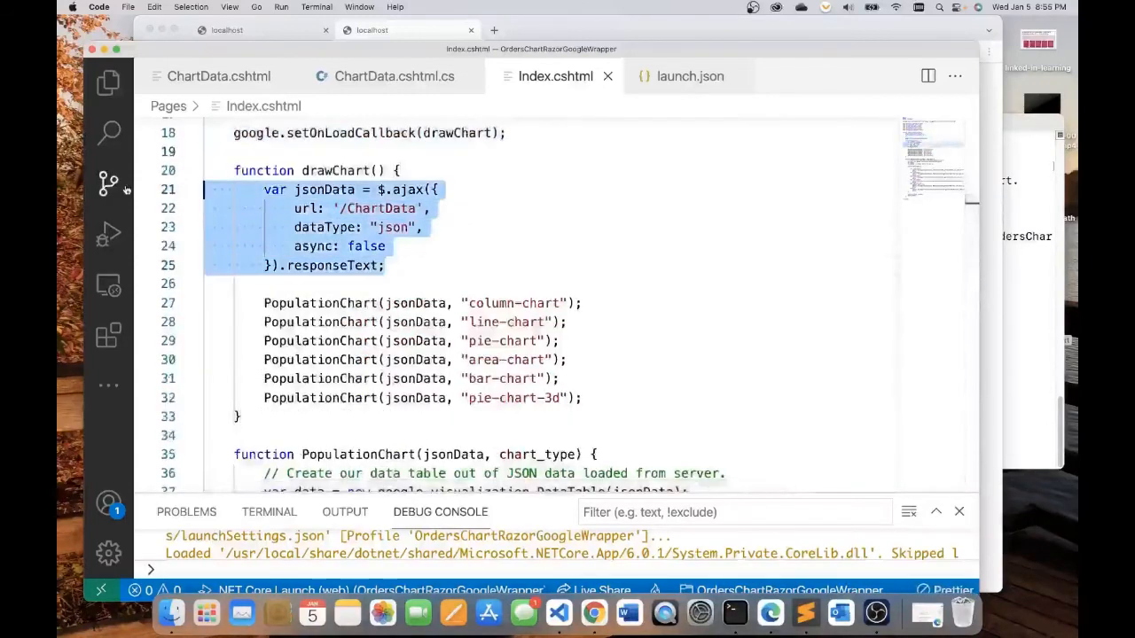
pyautogui.scroll(-3)
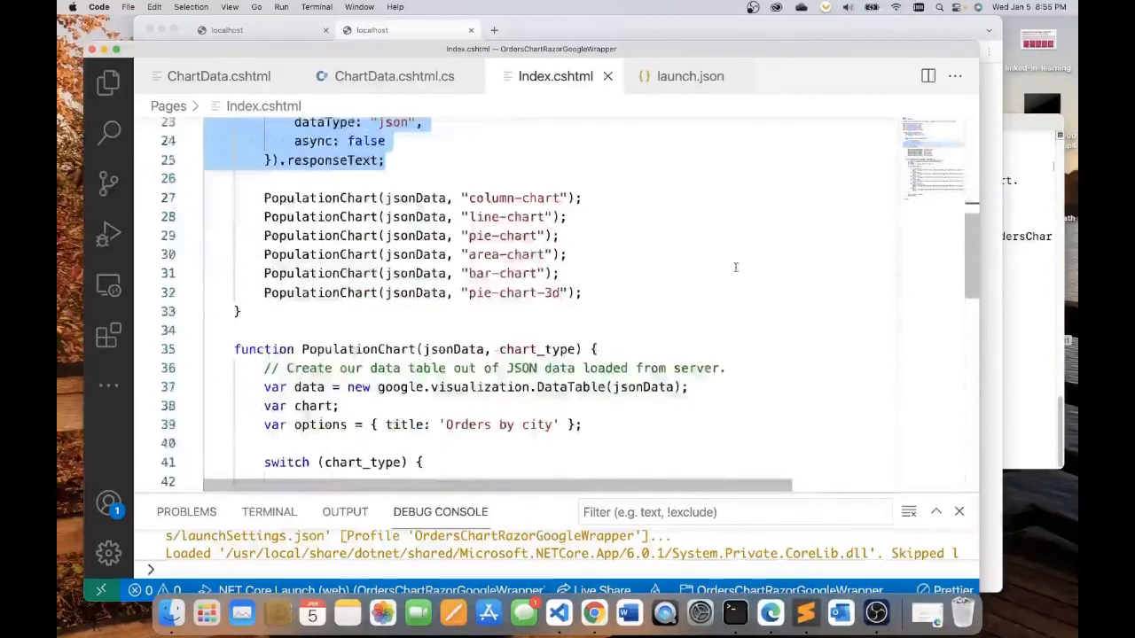
pyautogui.scroll(-3)
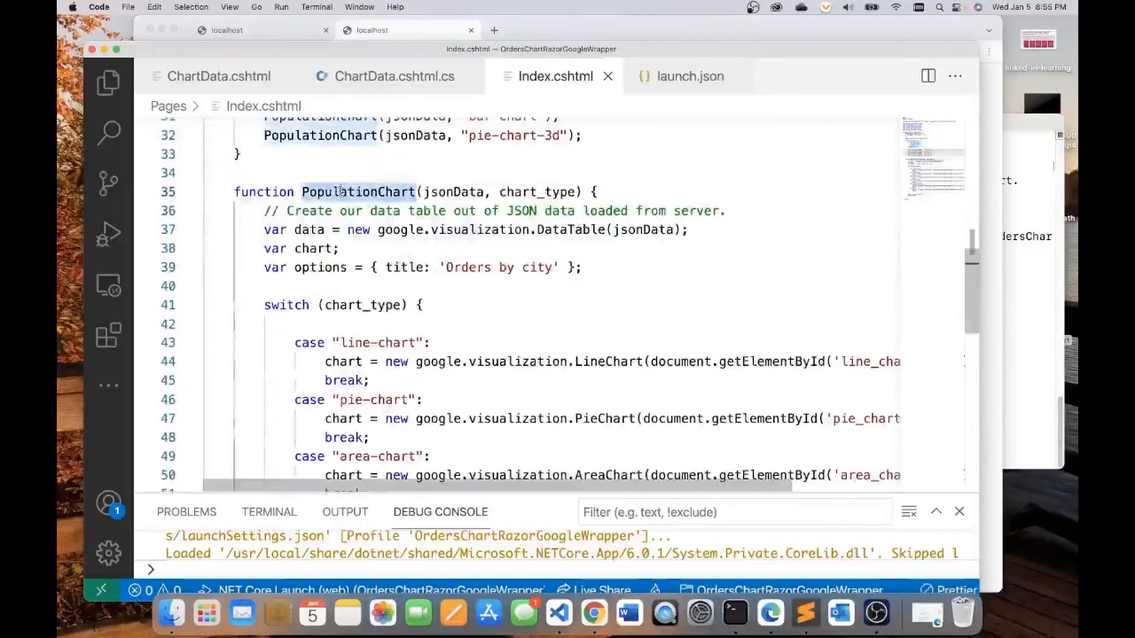
# Review the PopulationChart function's jsonData use, chart_type switch and final chart.draw call
pyautogui.doubleClick(454, 191)
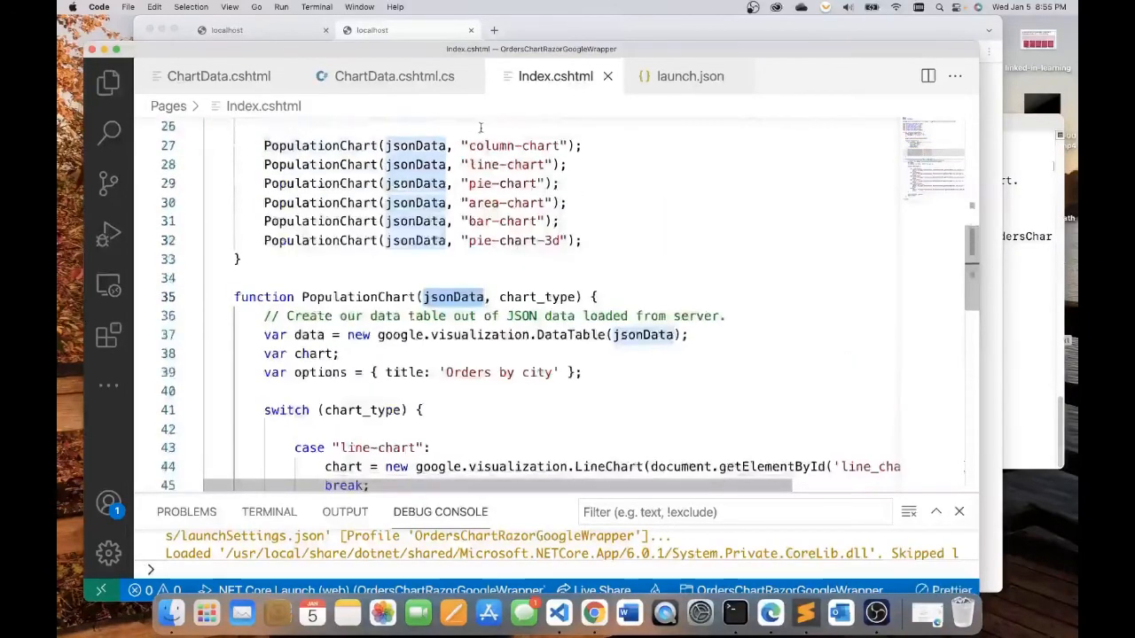
pyautogui.doubleClick(512, 145)
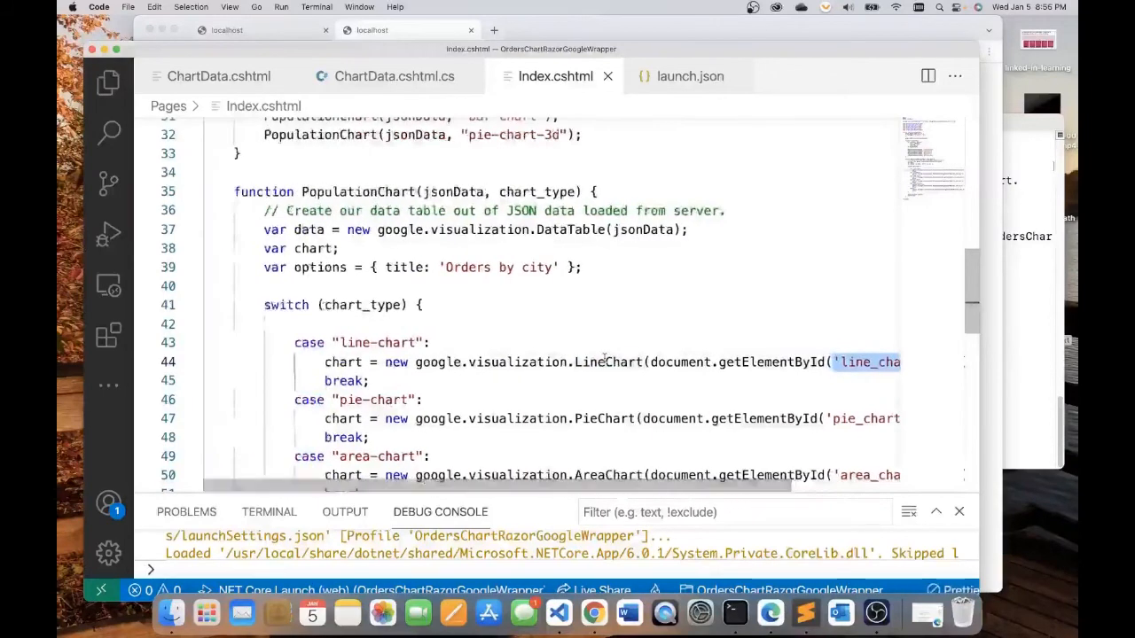
pyautogui.scroll(-3)
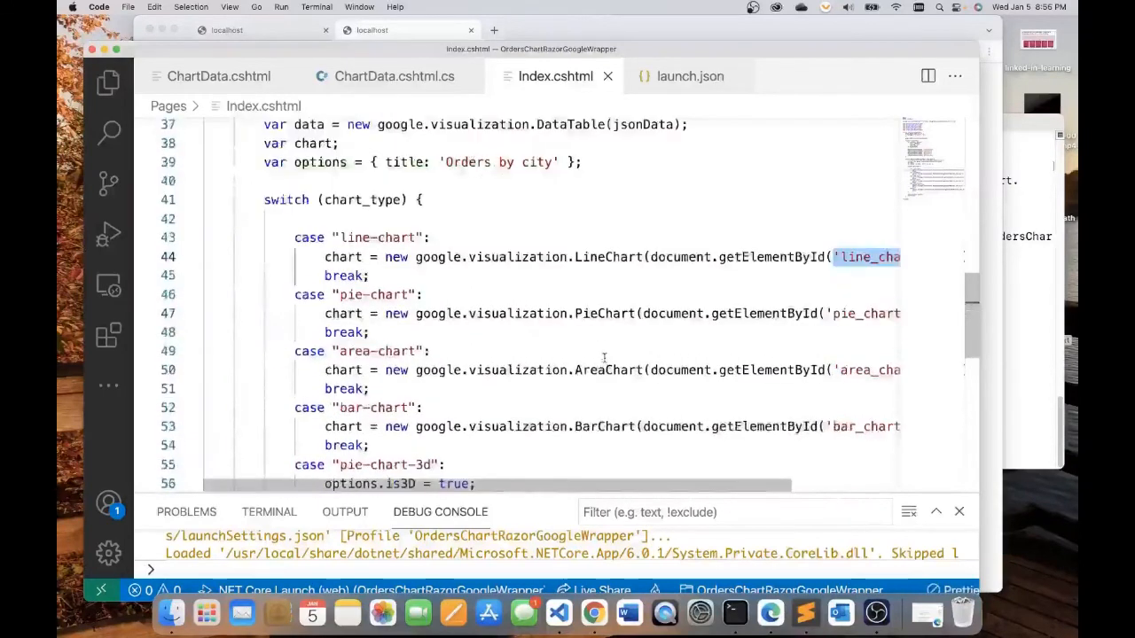
pyautogui.scroll(-3)
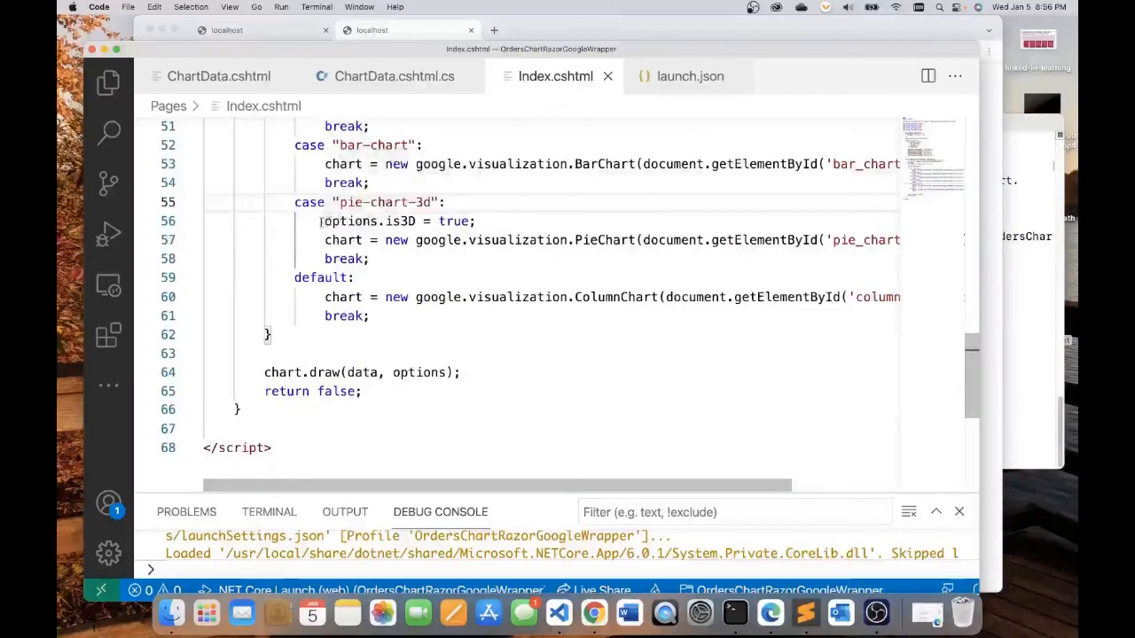
pyautogui.doubleClick(401, 219)
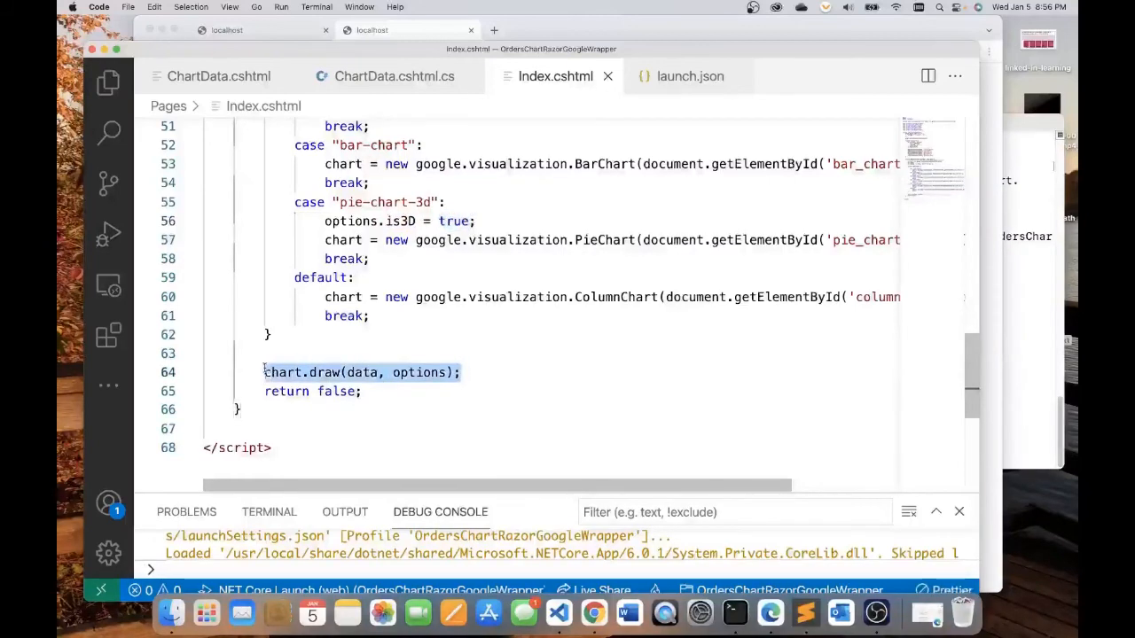
pyautogui.scroll(3)
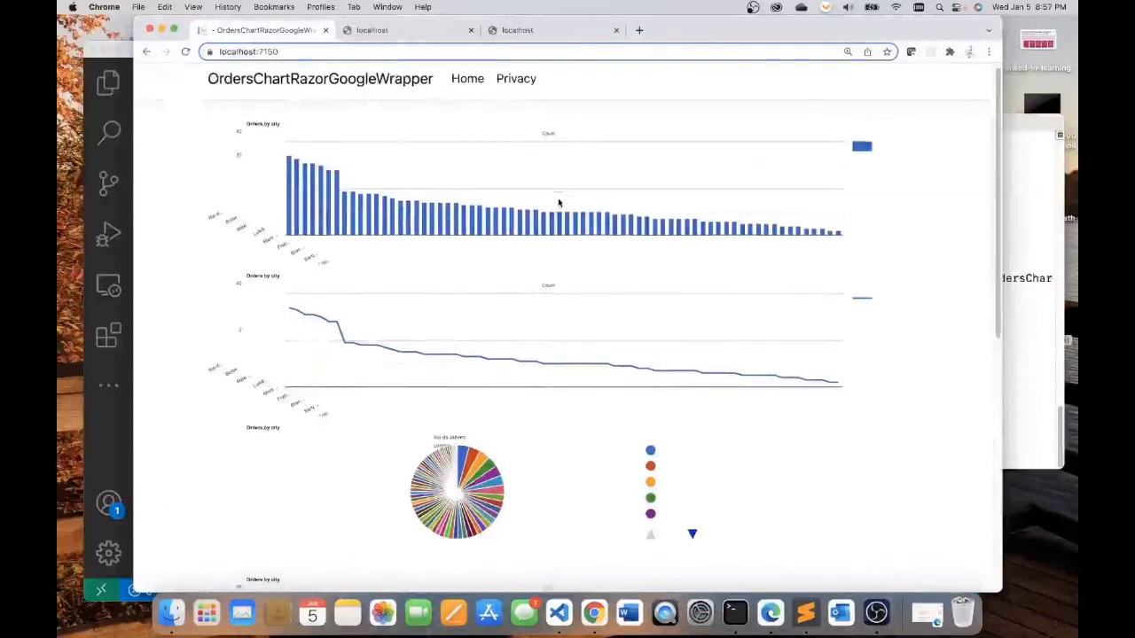
# Scroll down the home page through the area, bar and 3D pie Orders by city charts
pyautogui.scroll(-3)
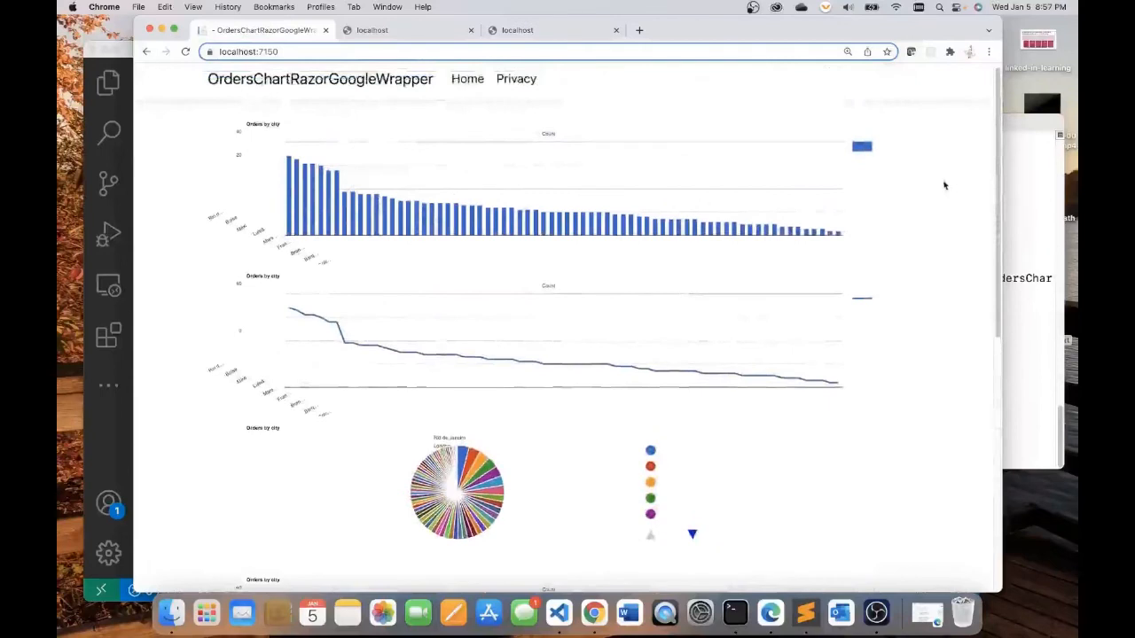
pyautogui.moveTo(323, 198)
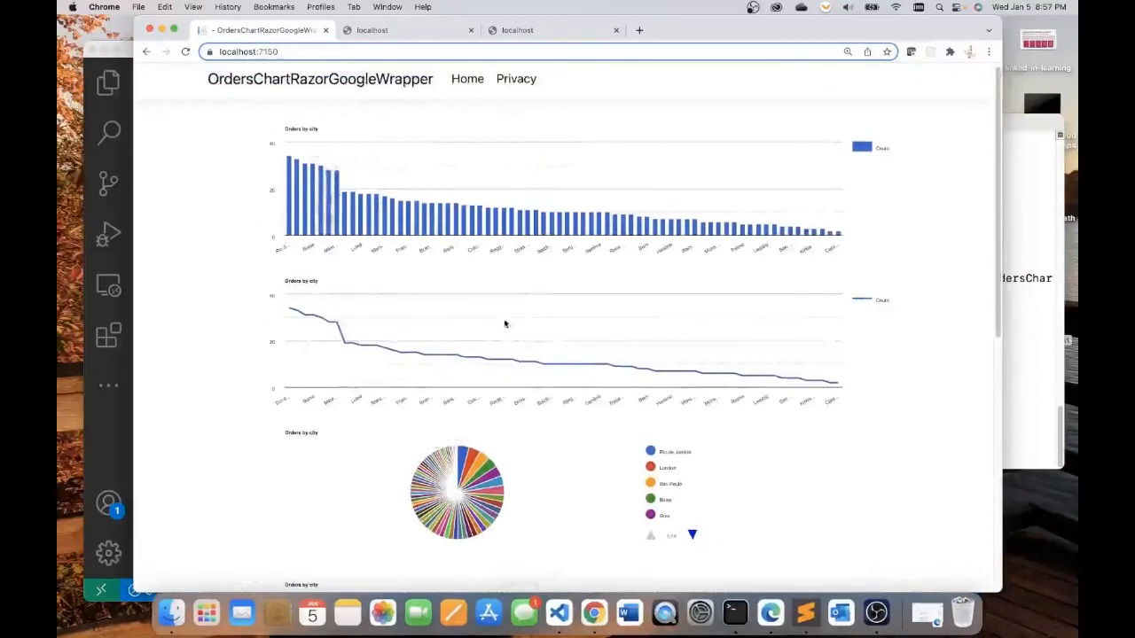
pyautogui.moveTo(483, 493)
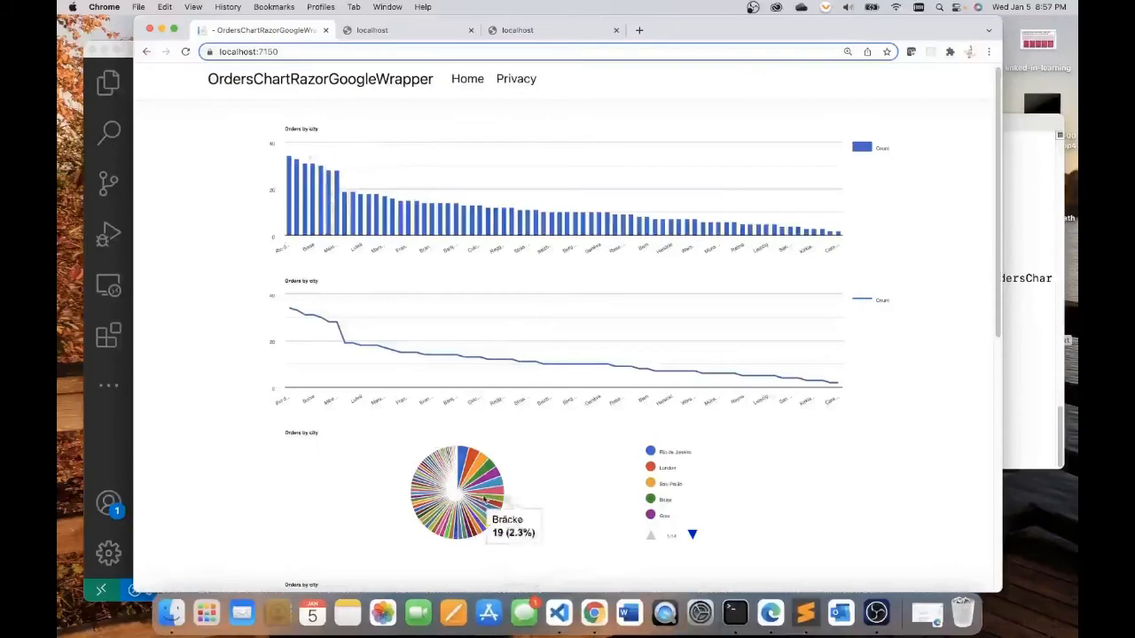
pyautogui.scroll(-3)
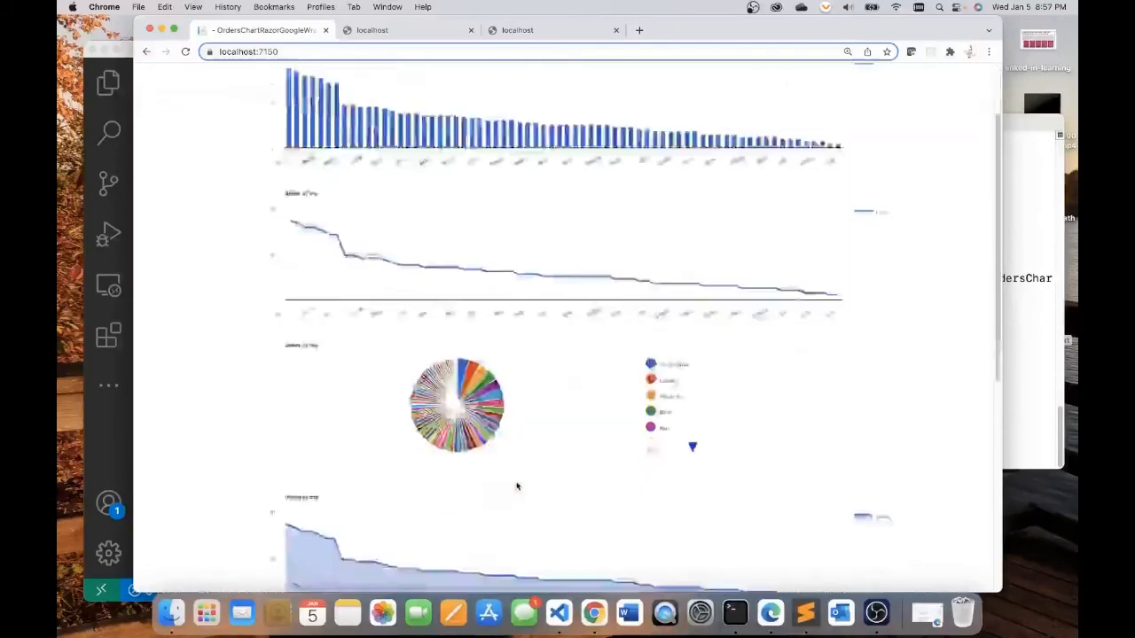
pyautogui.scroll(-3)
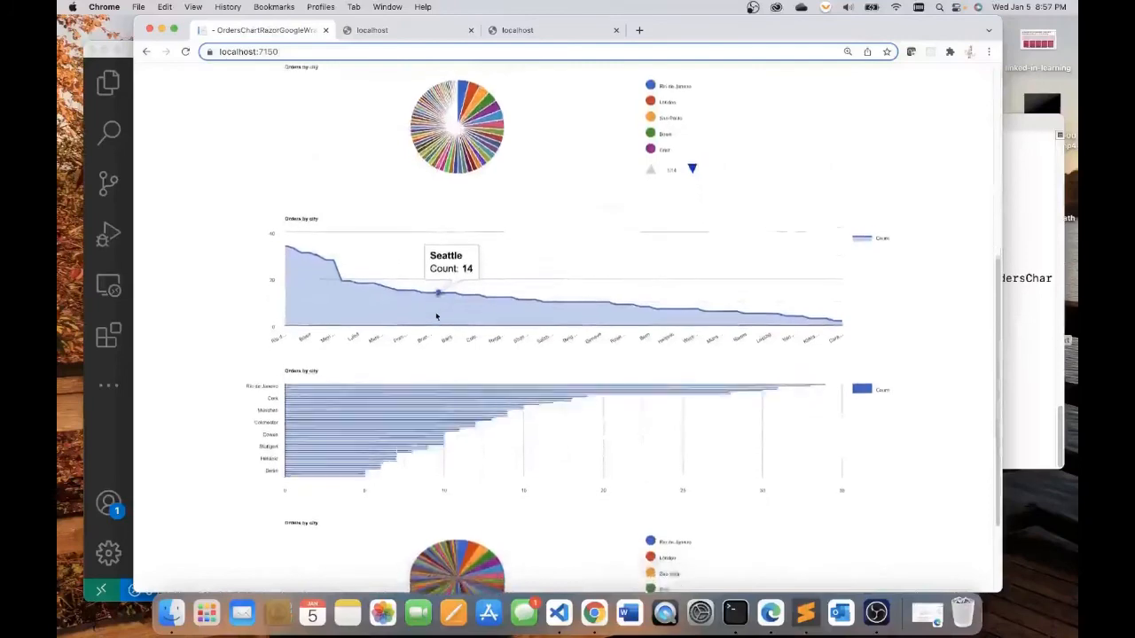
pyautogui.scroll(-3)
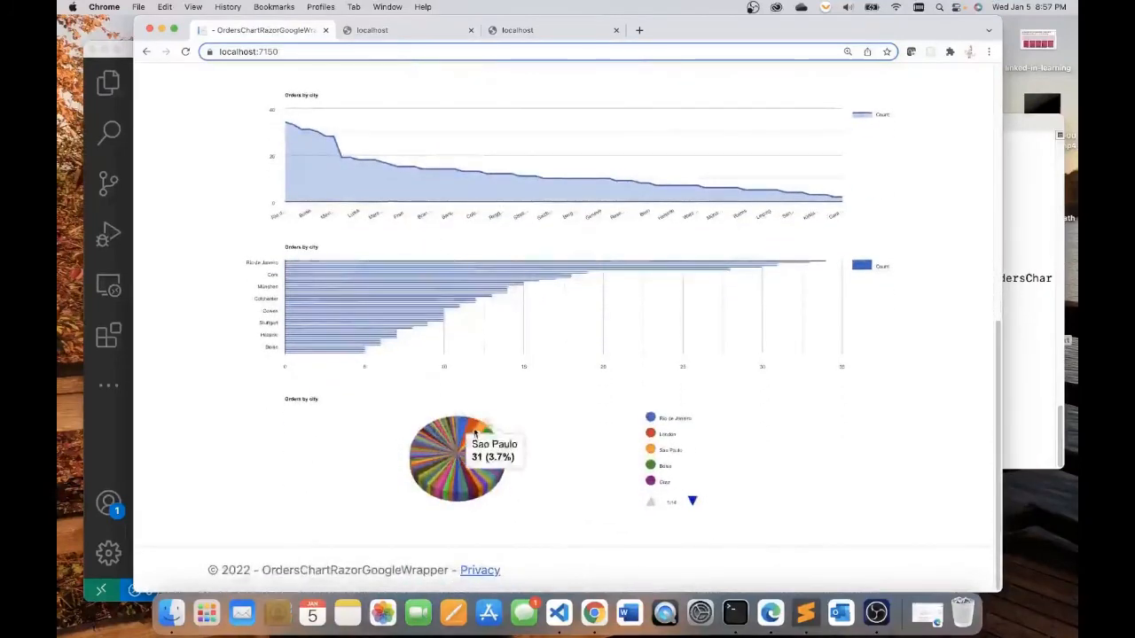
pyautogui.moveTo(483, 479)
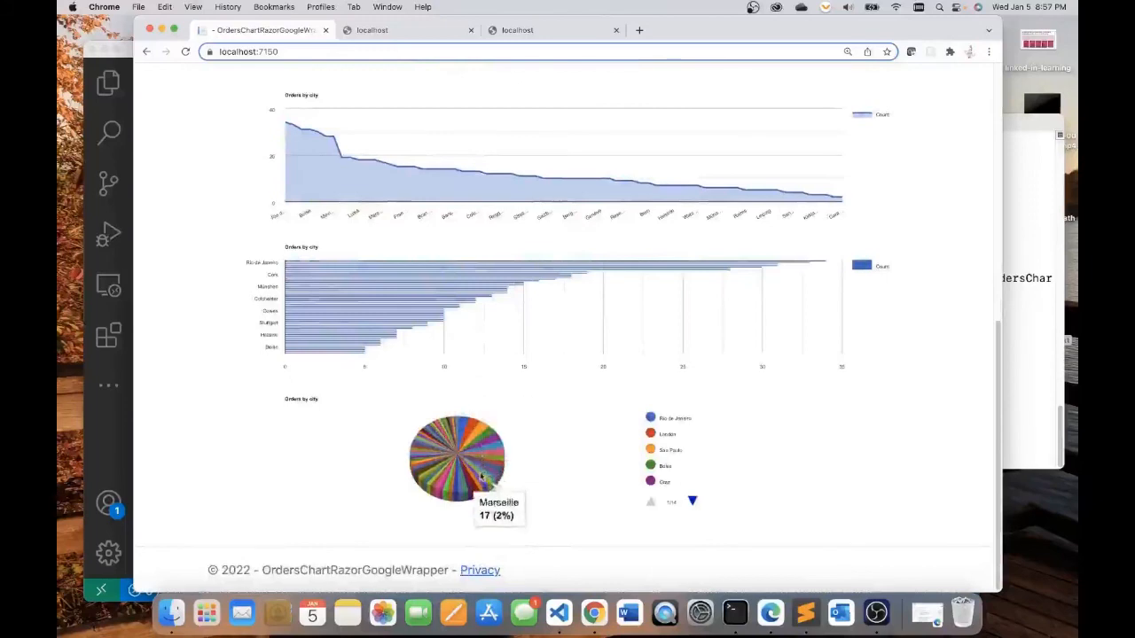
pyautogui.moveTo(430, 461)
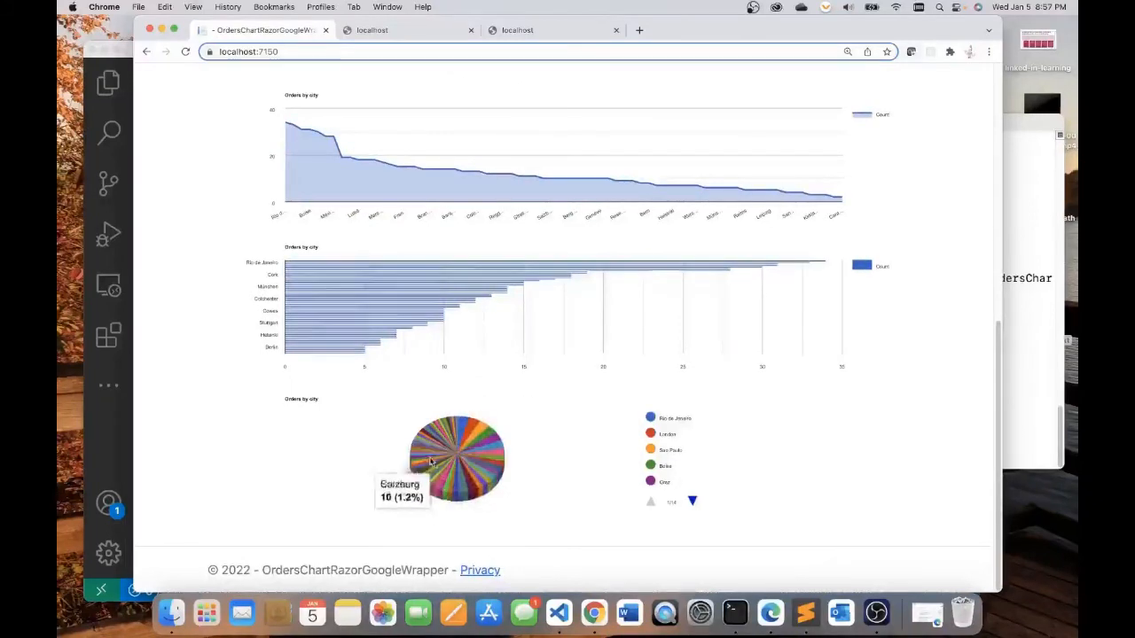
pyautogui.moveTo(450, 423)
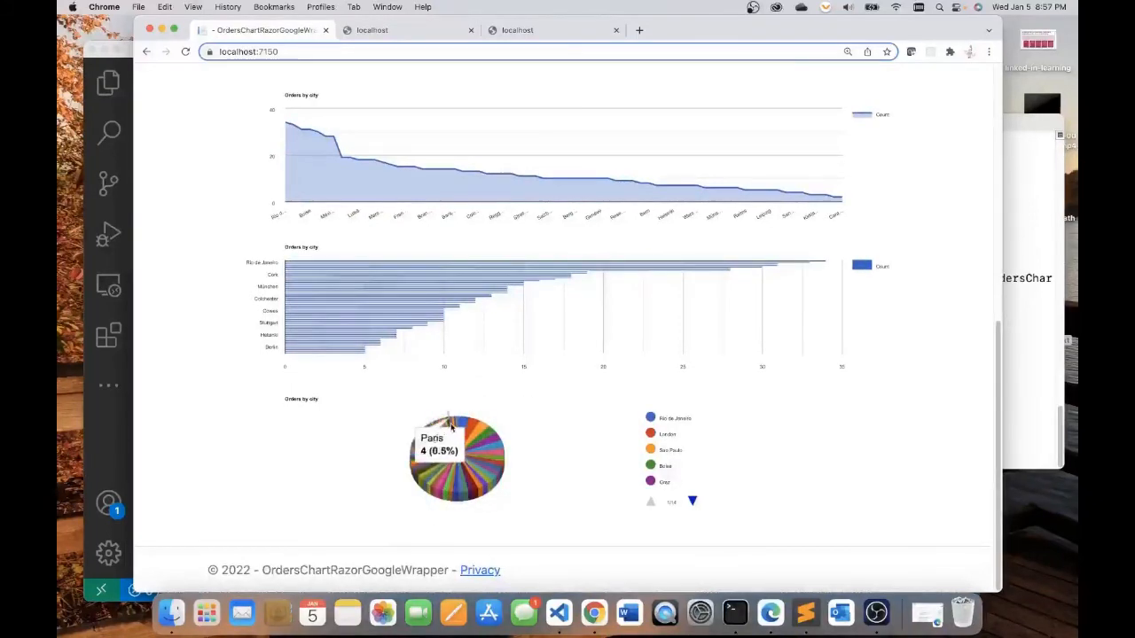